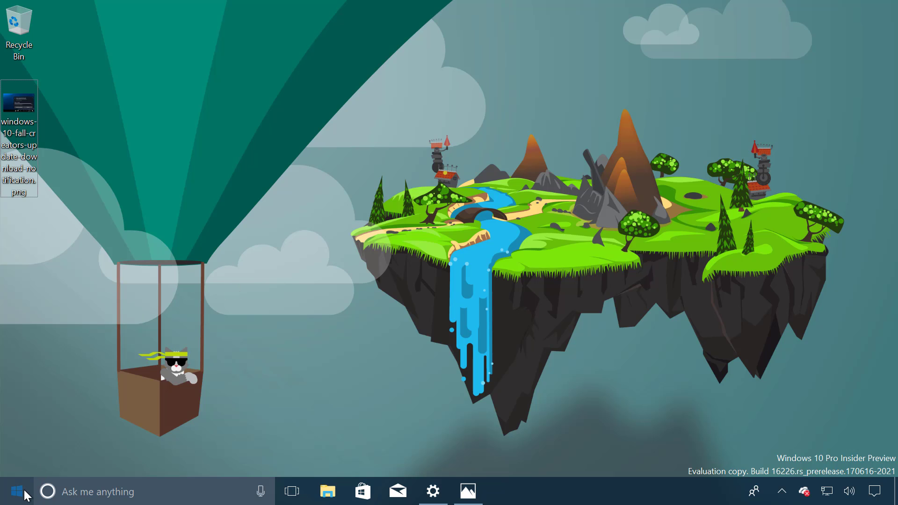
Step: View the Start menu and notifications, and bring up the network icon's menu
click(12, 491)
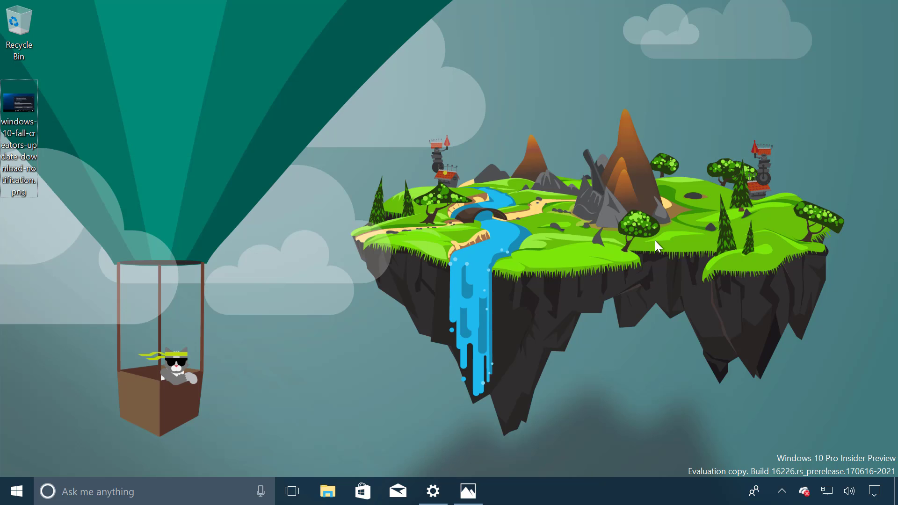
mouse_move(876, 491)
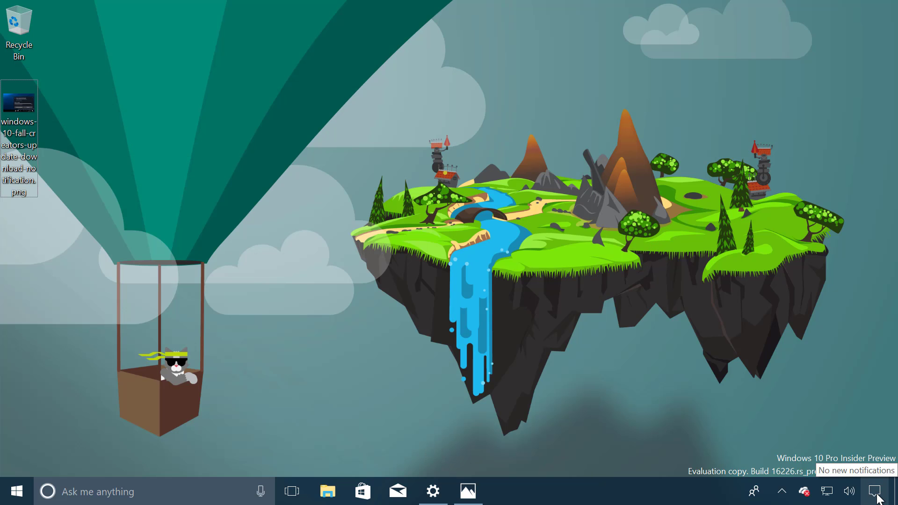
click(876, 491)
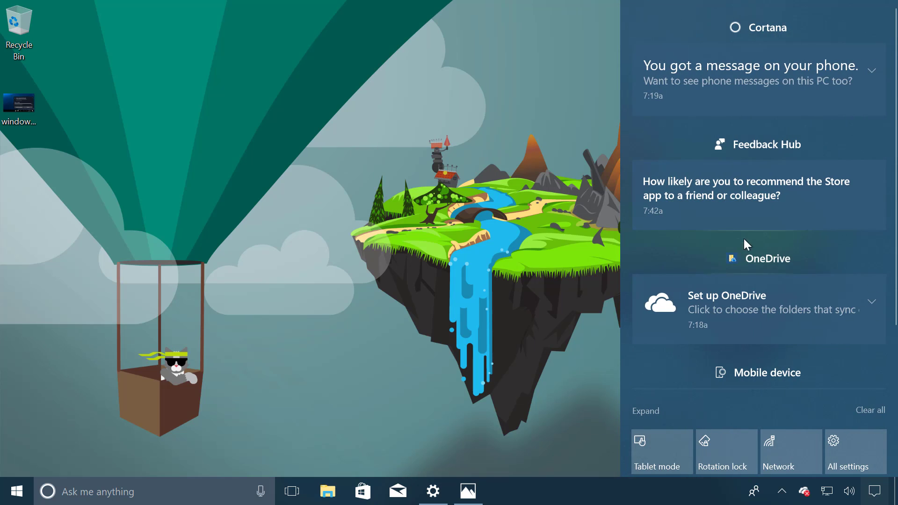
mouse_move(743, 247)
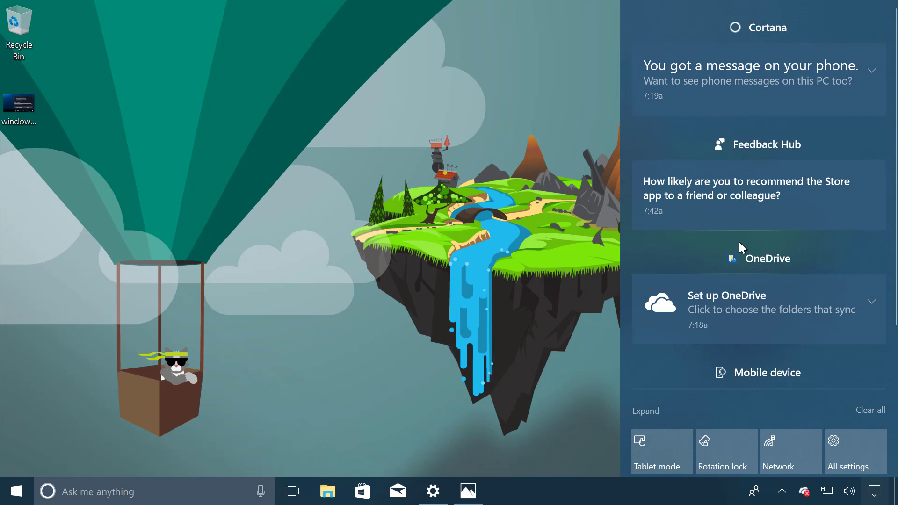
mouse_move(804, 144)
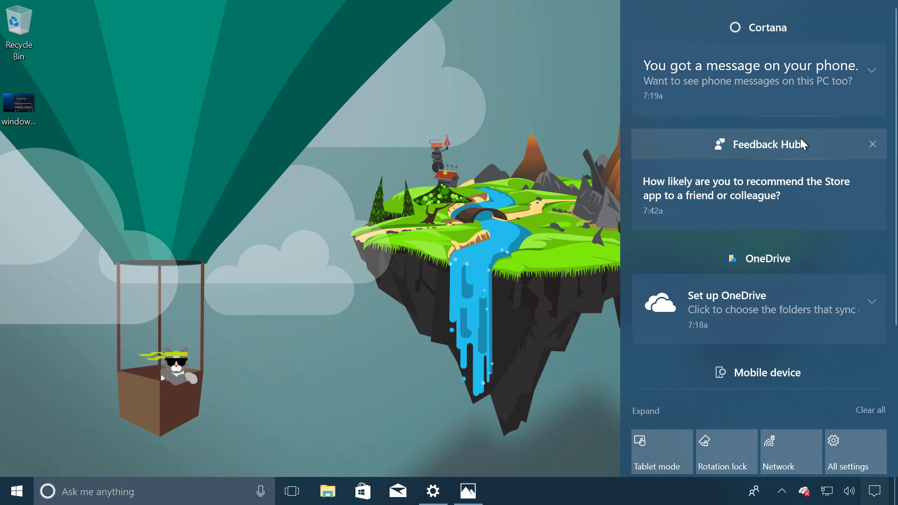
mouse_move(870, 141)
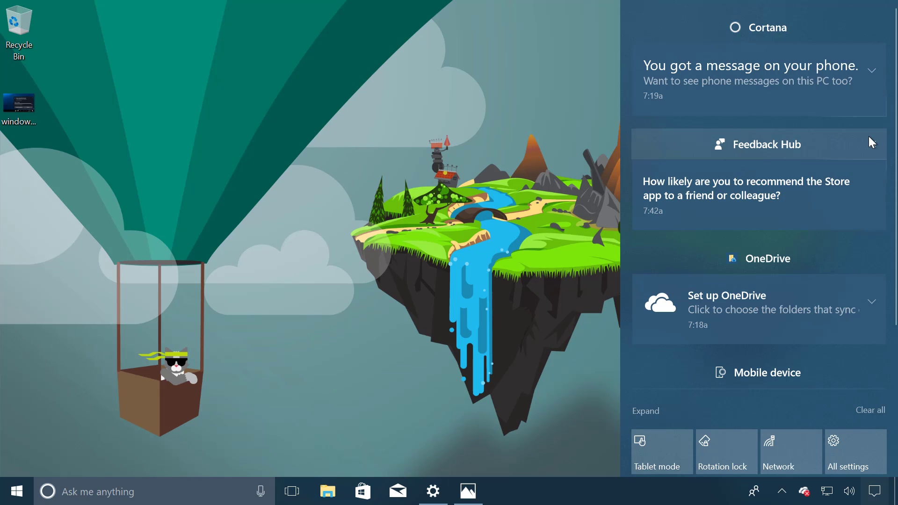
mouse_move(871, 132)
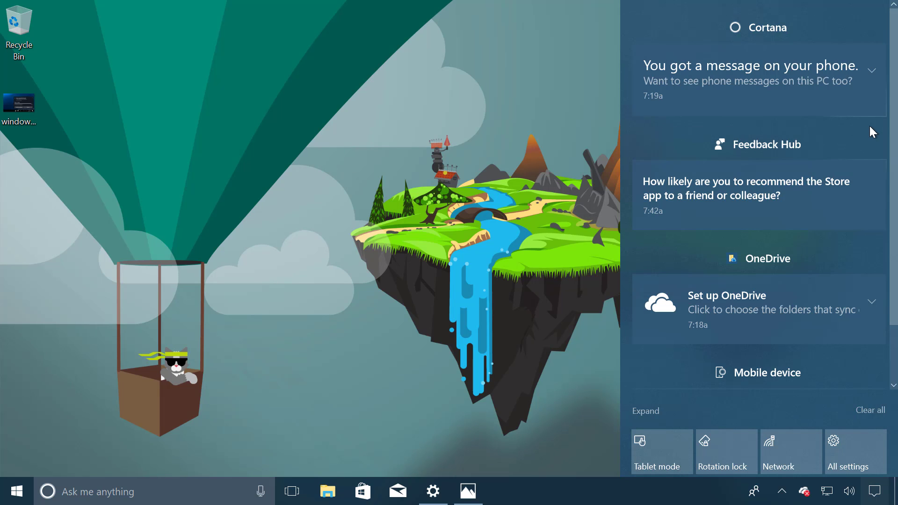
mouse_move(602, 145)
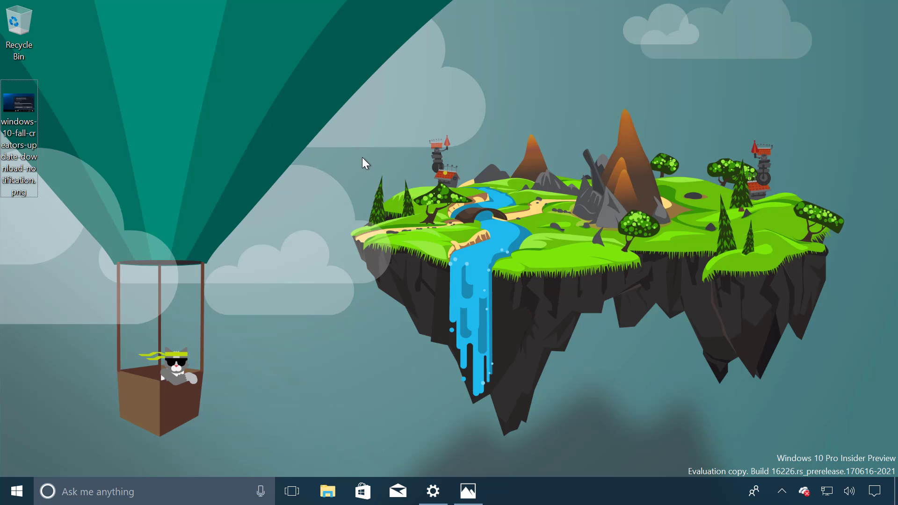
mouse_move(828, 499)
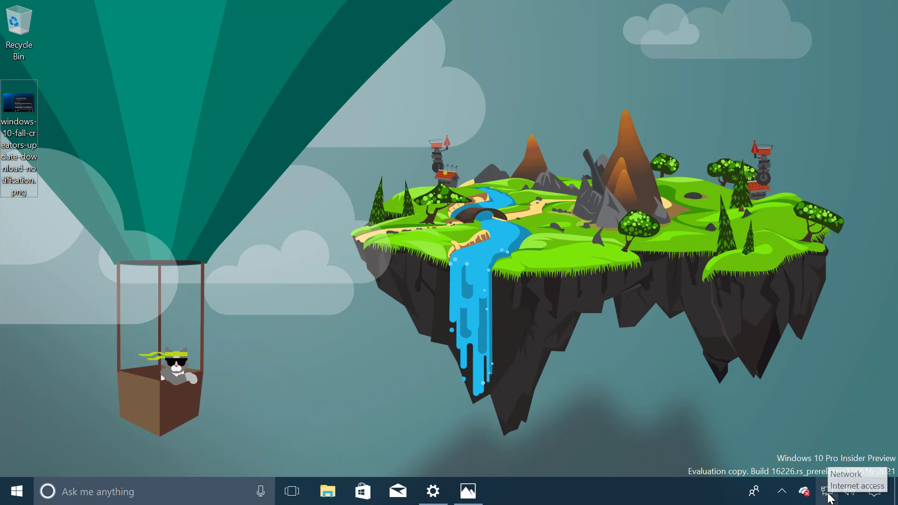
right_click(826, 491)
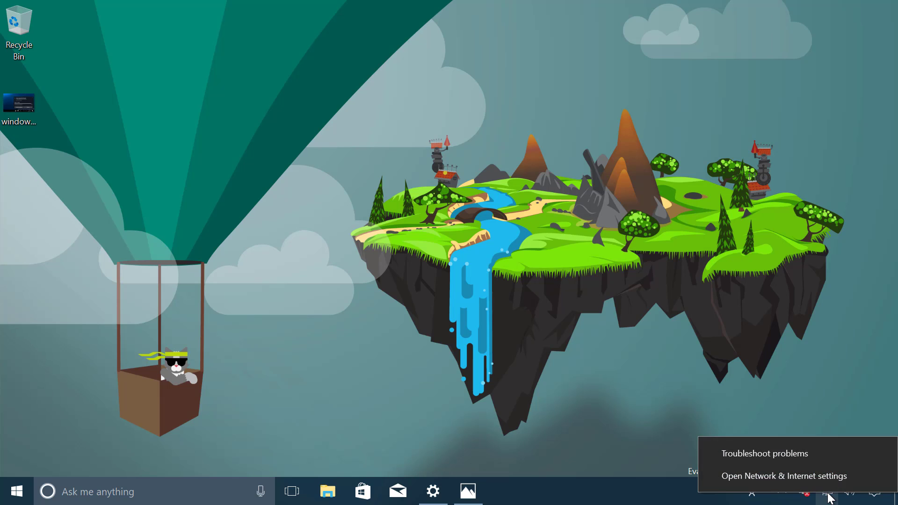
mouse_move(727, 482)
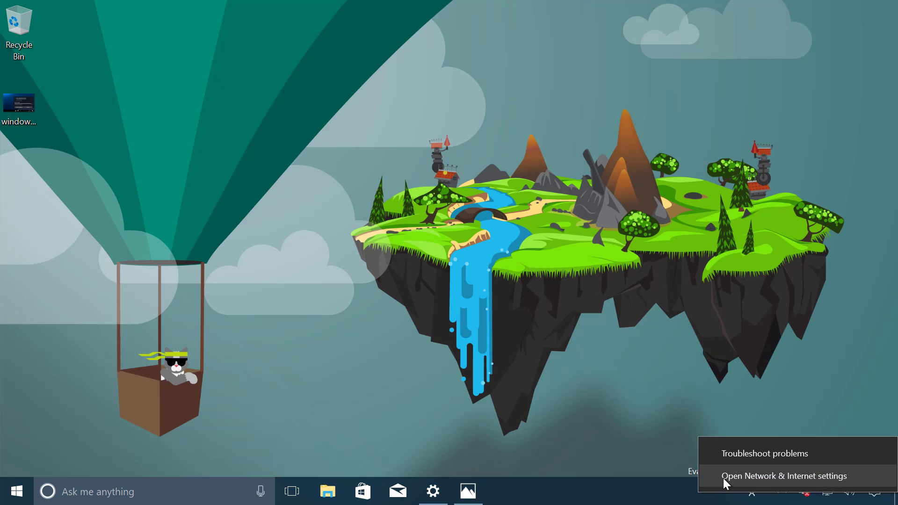
mouse_move(790, 483)
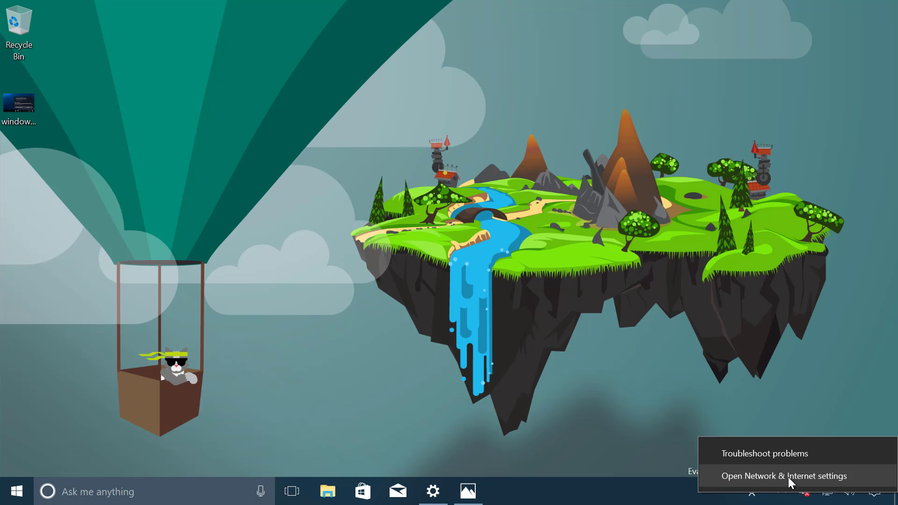
Step: Open Network & Internet settings, minimize it, and bring up the taskbar context menu
click(783, 476)
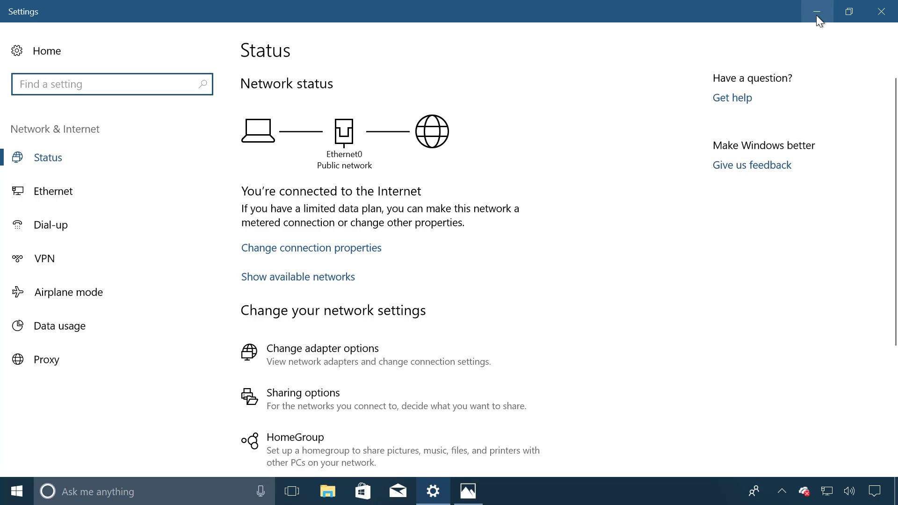
click(815, 11)
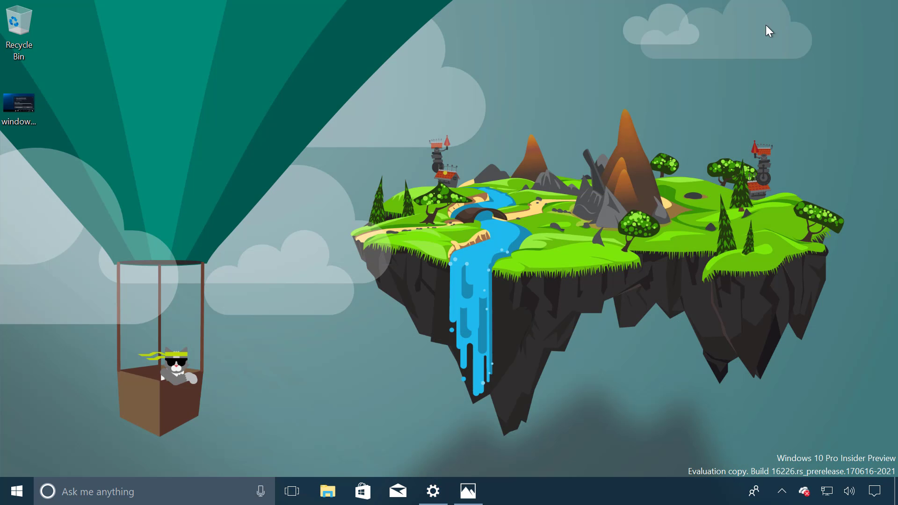
mouse_move(596, 492)
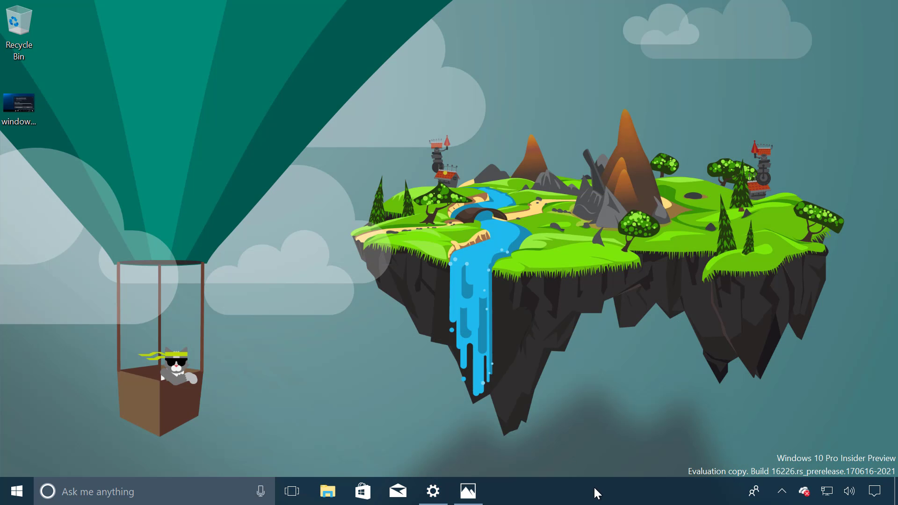
right_click(595, 491)
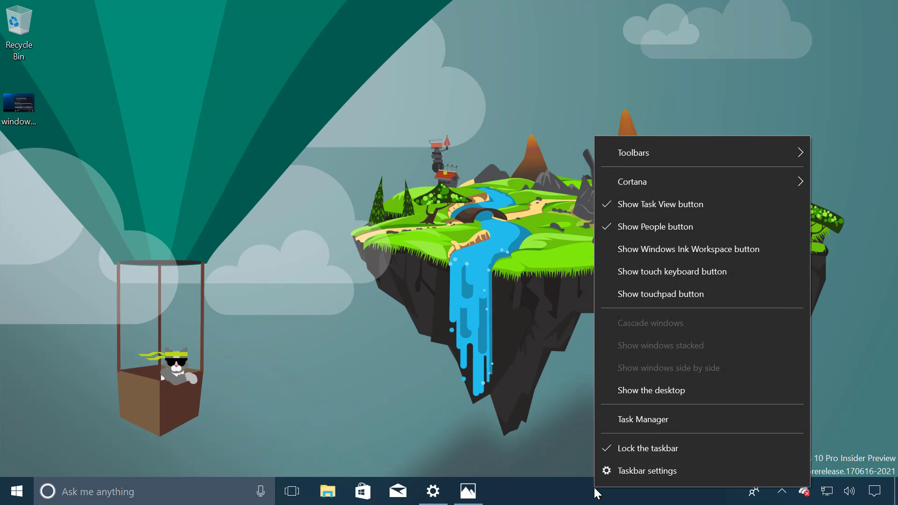
mouse_move(623, 234)
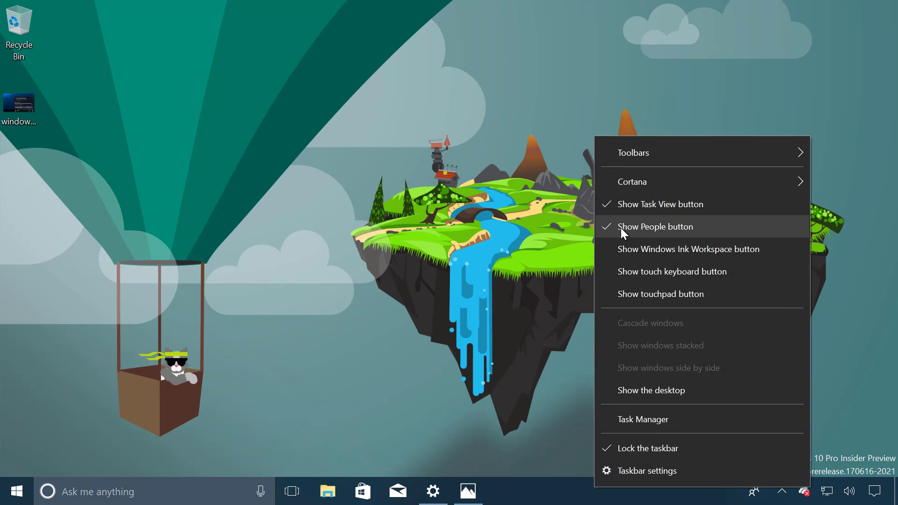
mouse_move(651, 235)
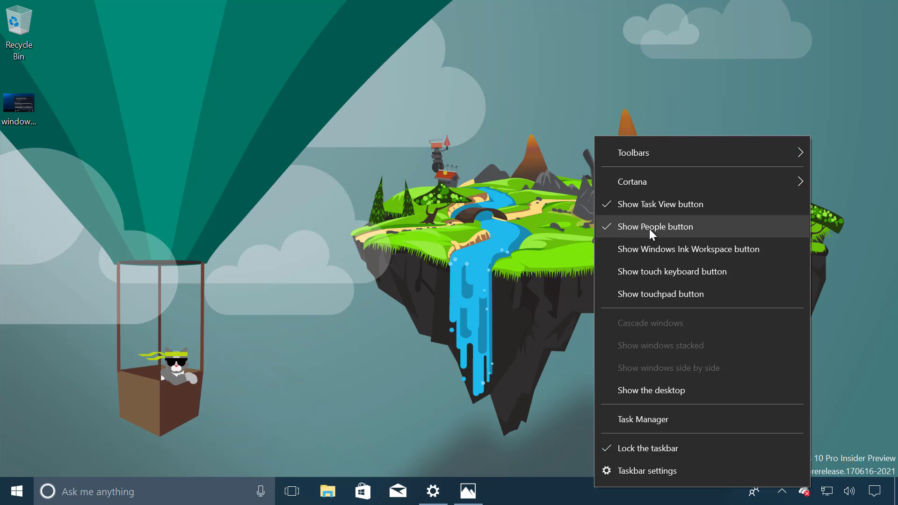
mouse_move(630, 235)
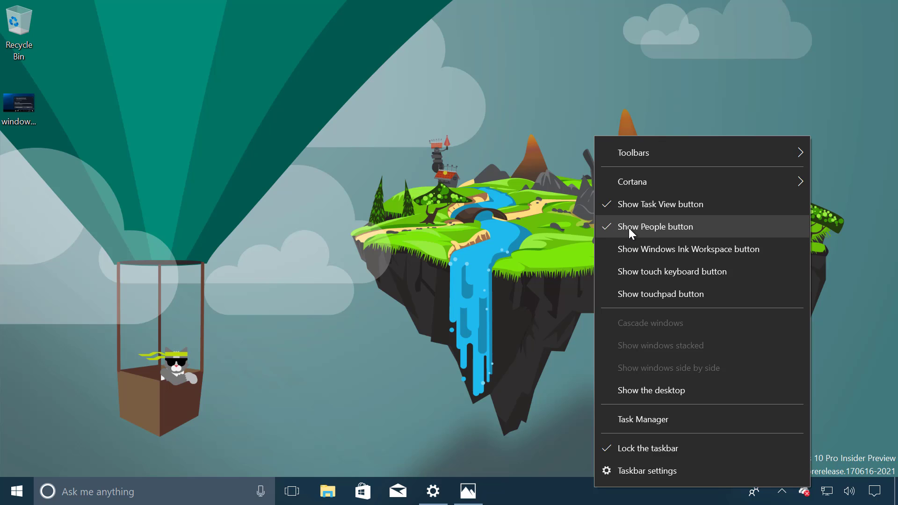
mouse_move(653, 233)
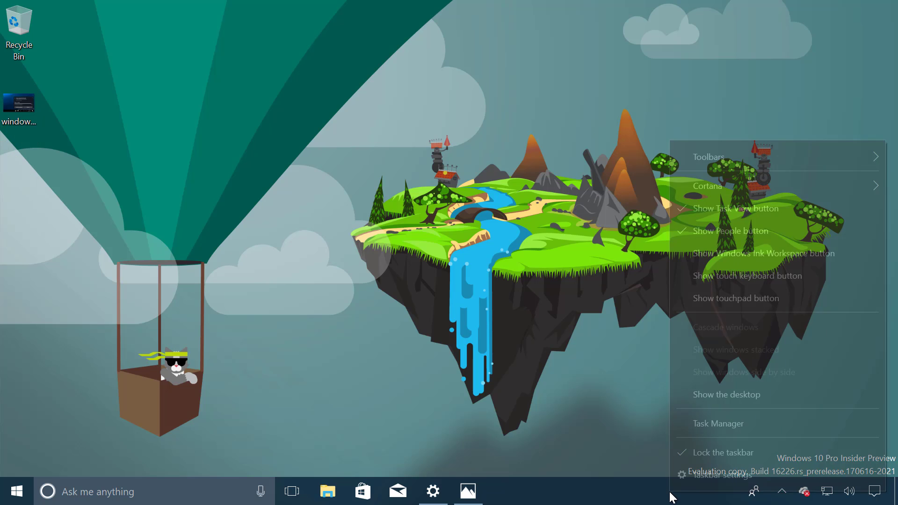
mouse_move(702, 237)
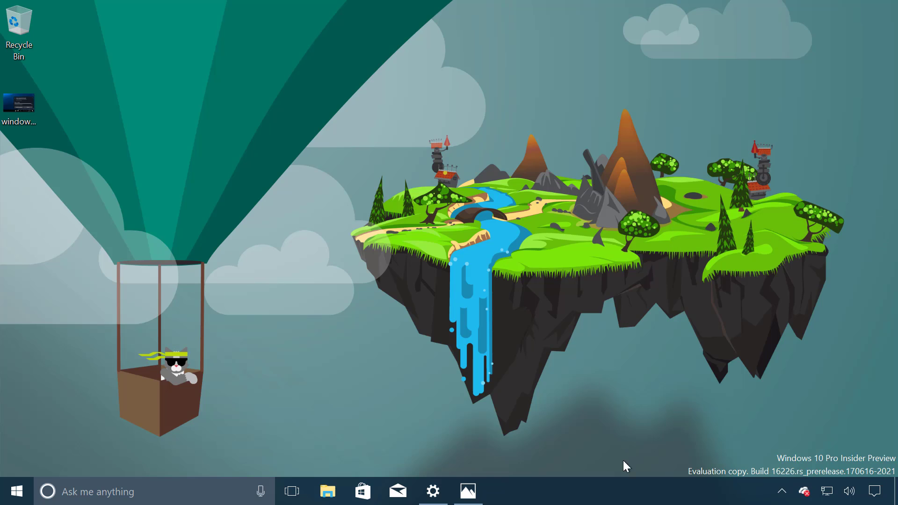
mouse_move(686, 495)
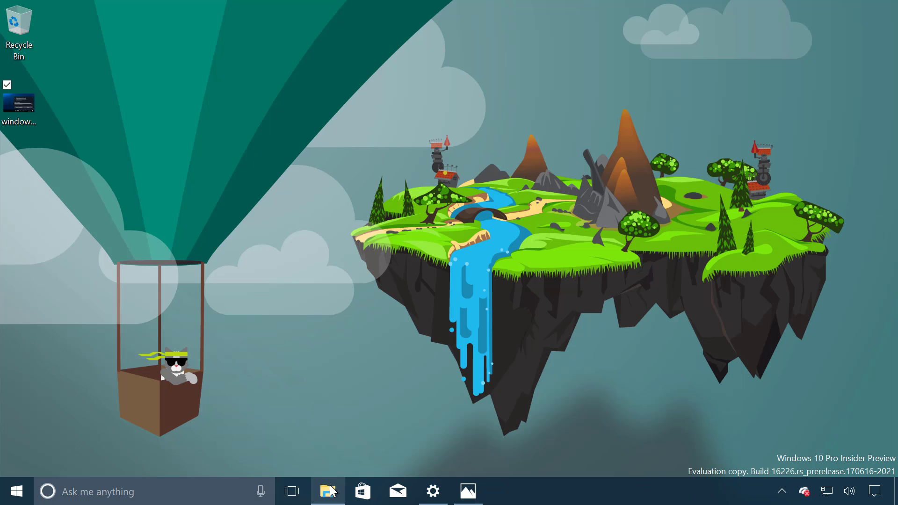
Step: Open File Explorer and browse, then dismiss, the Share panel for floatingislands_1920x1200.png
click(328, 491)
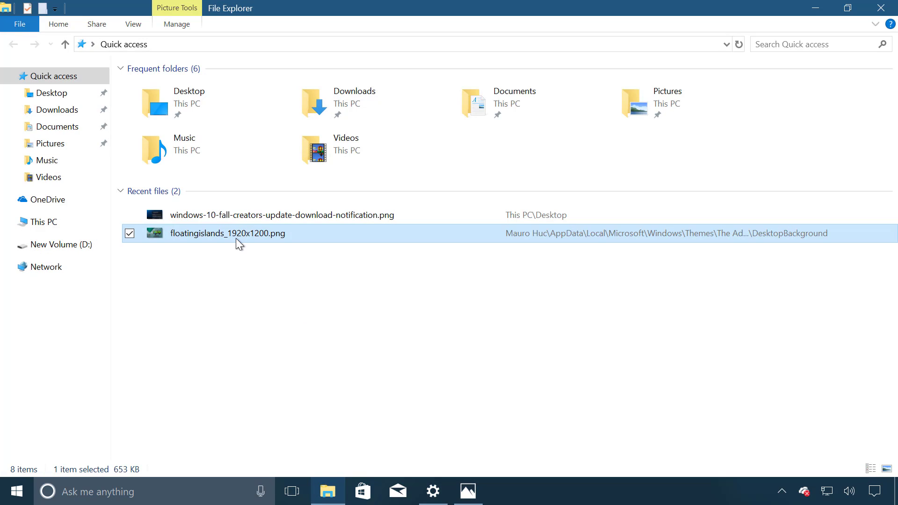
right_click(227, 233)
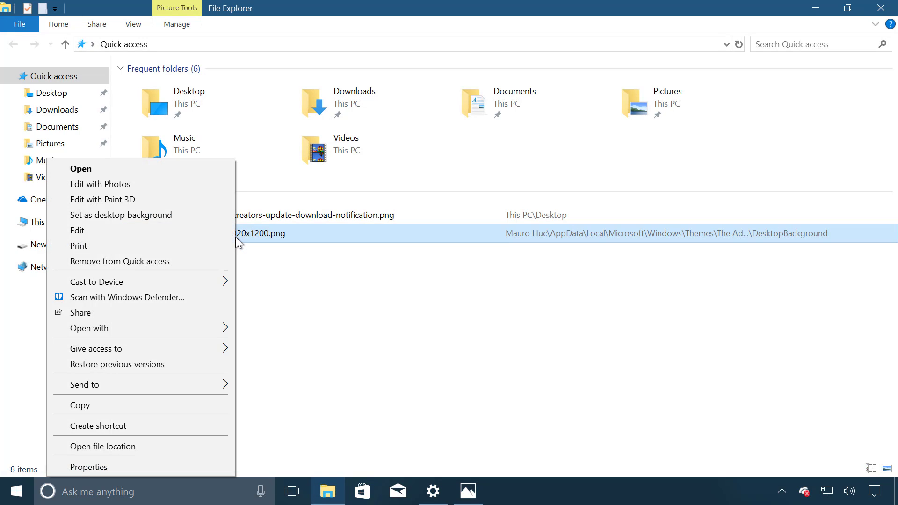
mouse_move(95, 317)
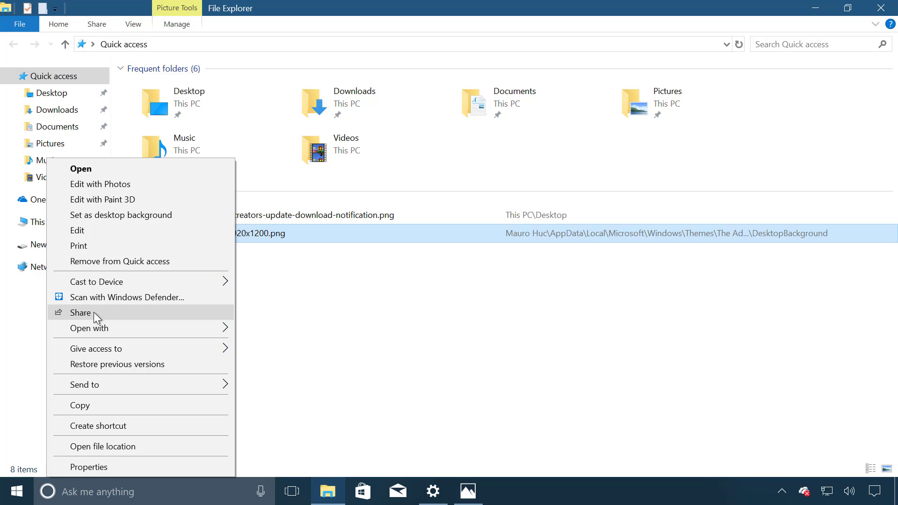
mouse_move(129, 320)
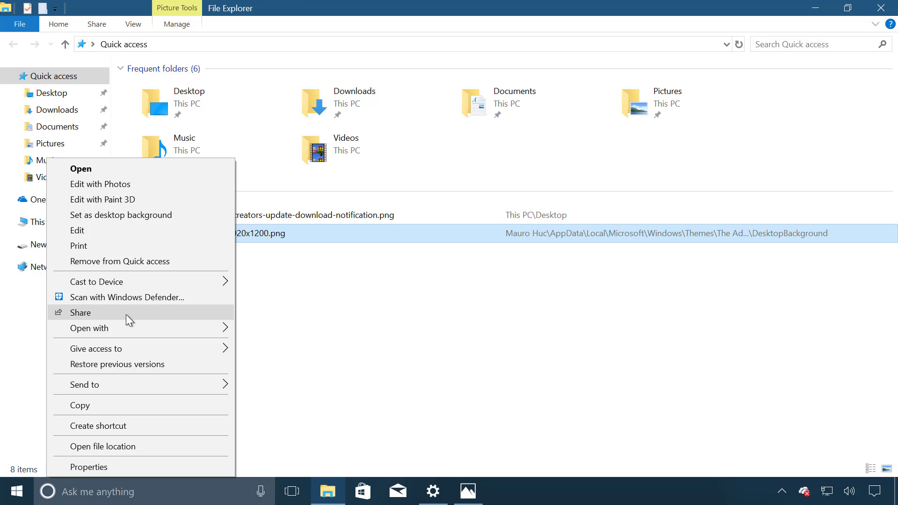
click(81, 312)
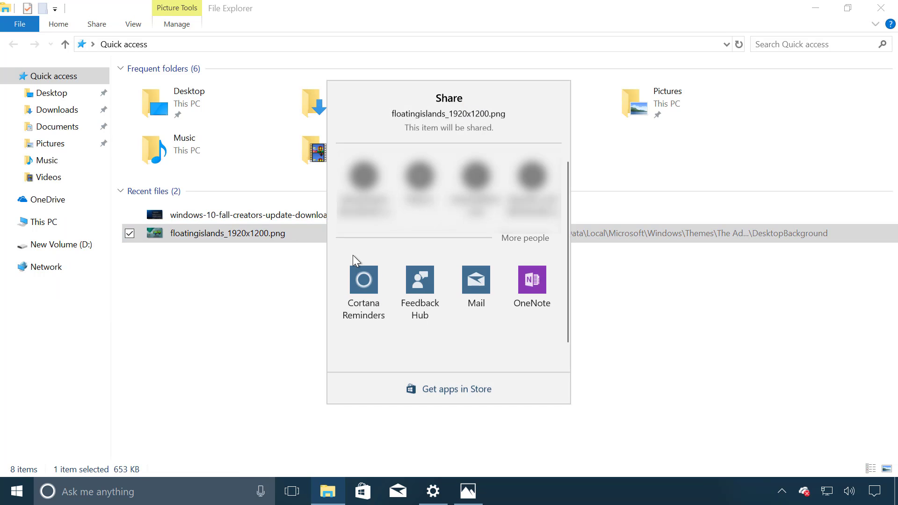
scroll(down, 3)
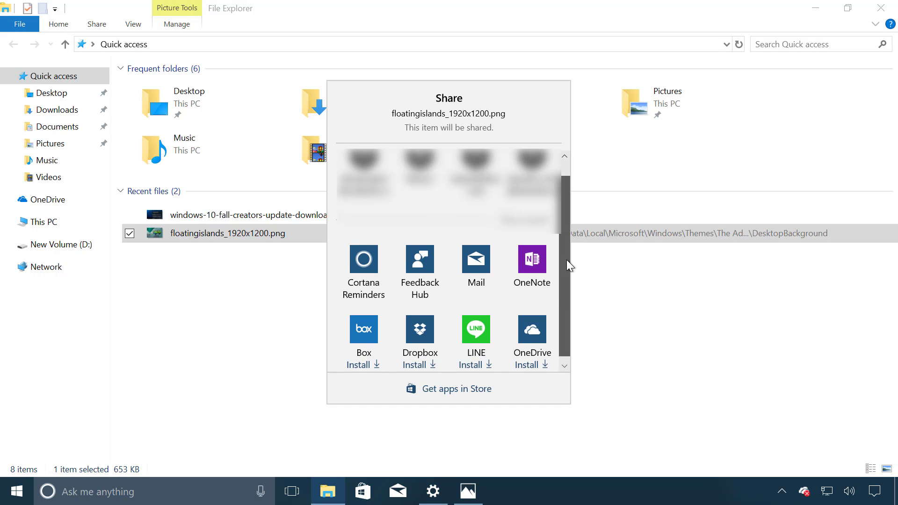
scroll(up, 3)
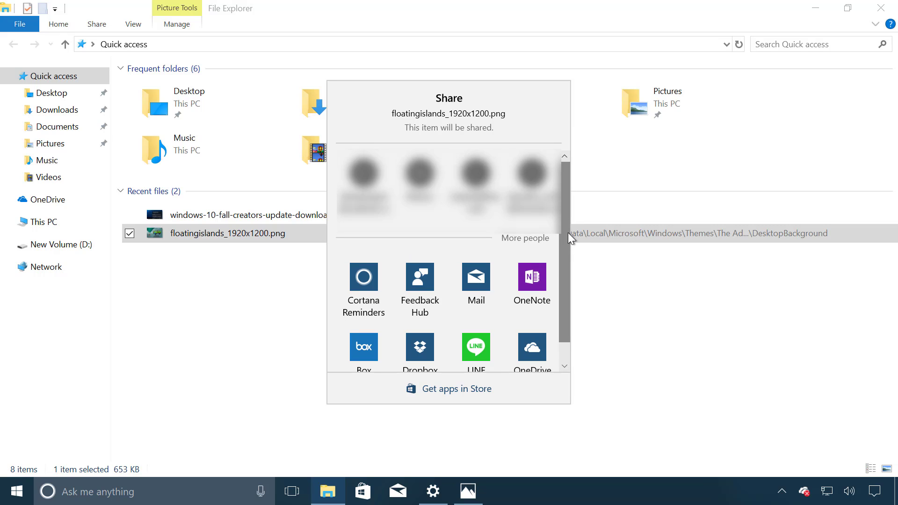
mouse_move(614, 288)
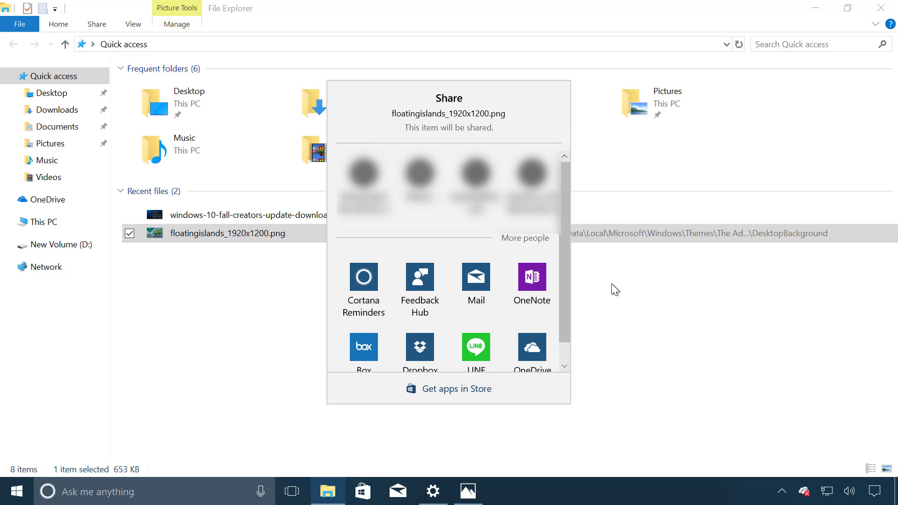
click(267, 265)
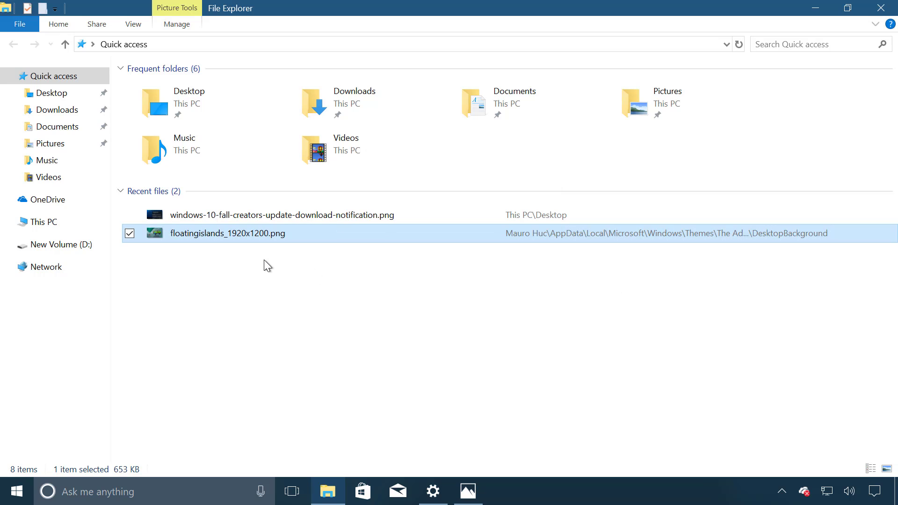
mouse_move(255, 252)
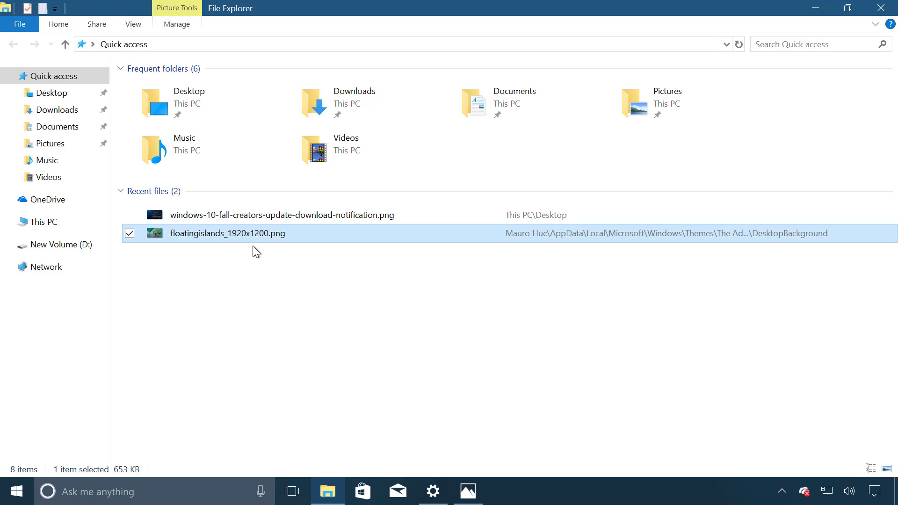
Step: Browse the Give access to options for floatingislands_1920x1200.png, then minimize File Explorer
right_click(255, 233)
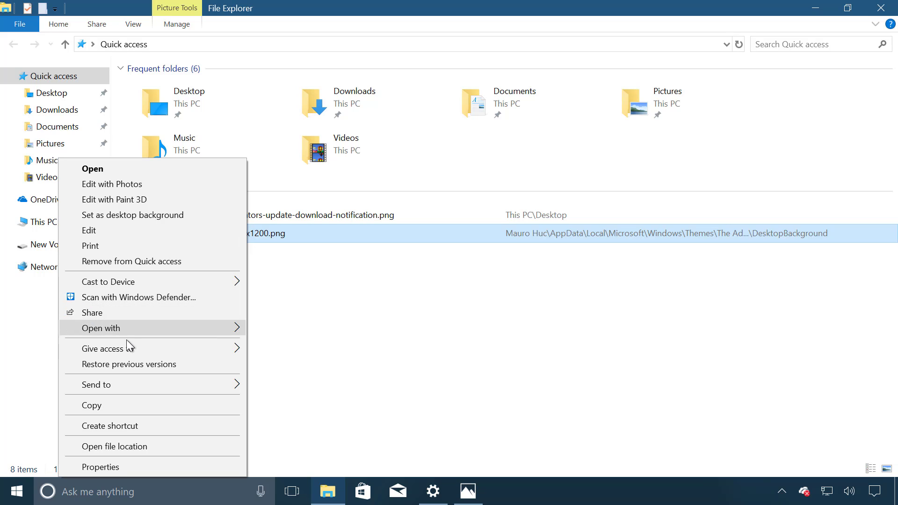
mouse_move(125, 348)
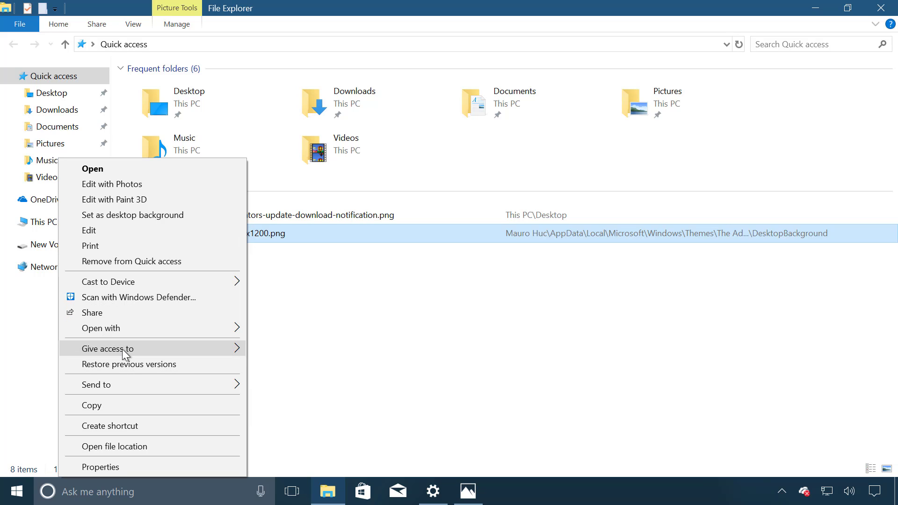
mouse_move(112, 316)
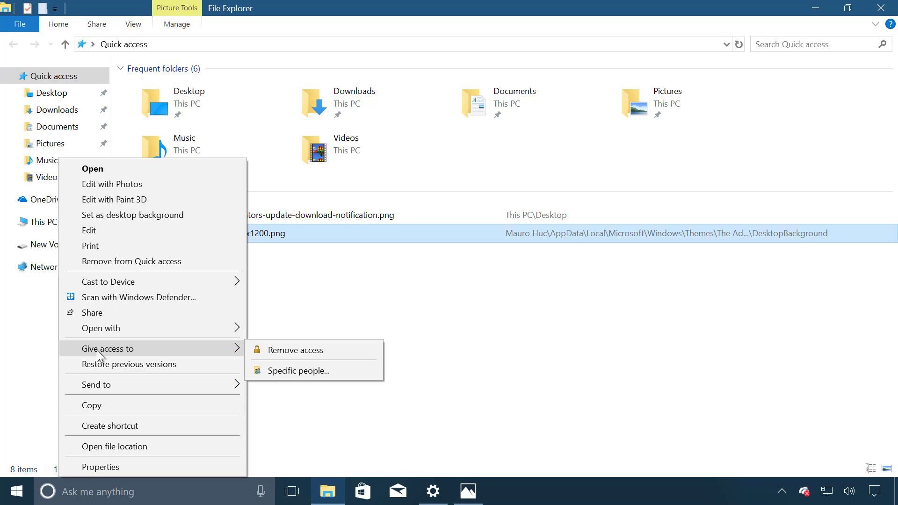
mouse_move(295, 349)
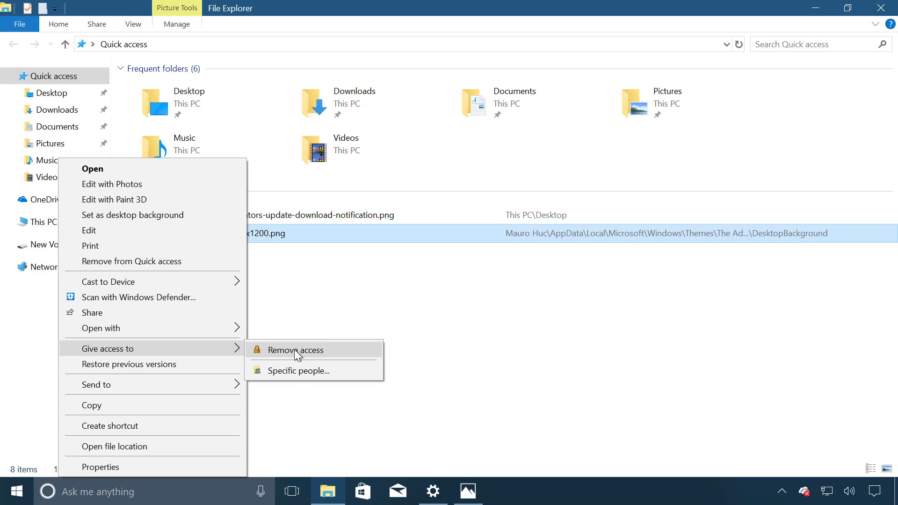
mouse_move(309, 302)
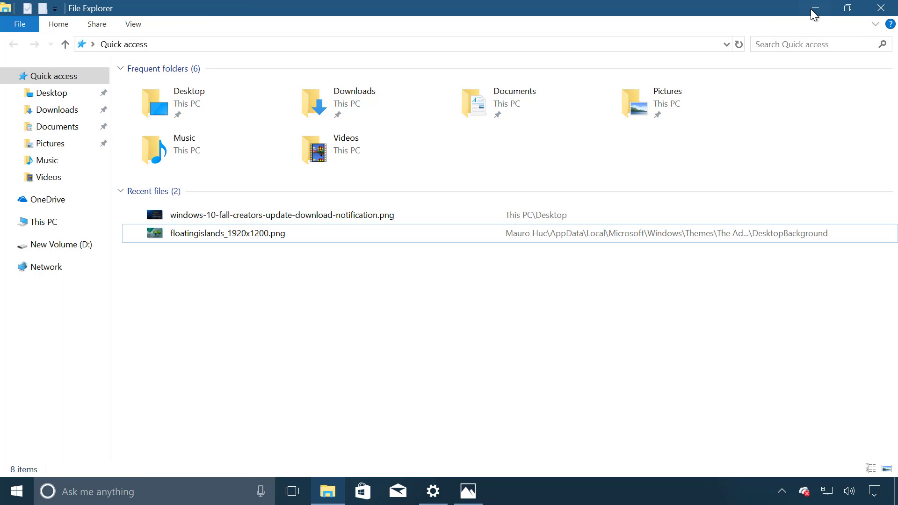
click(814, 8)
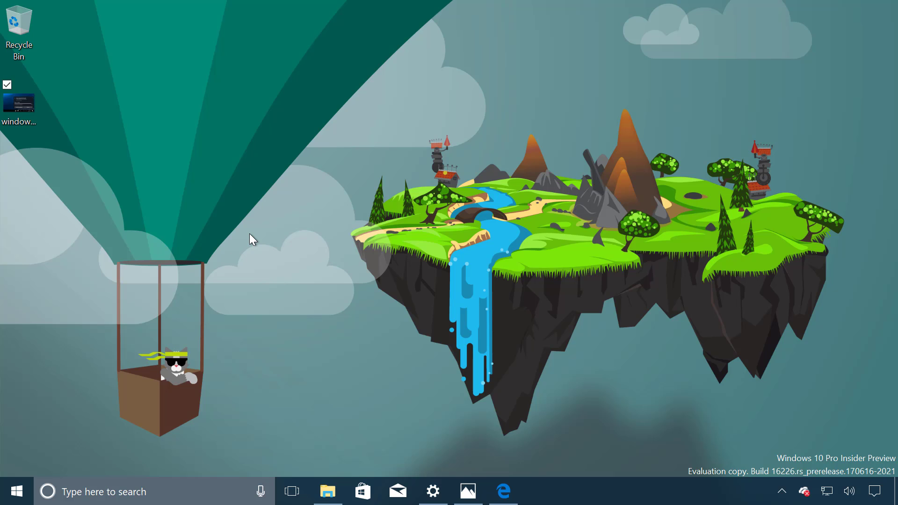
mouse_move(546, 497)
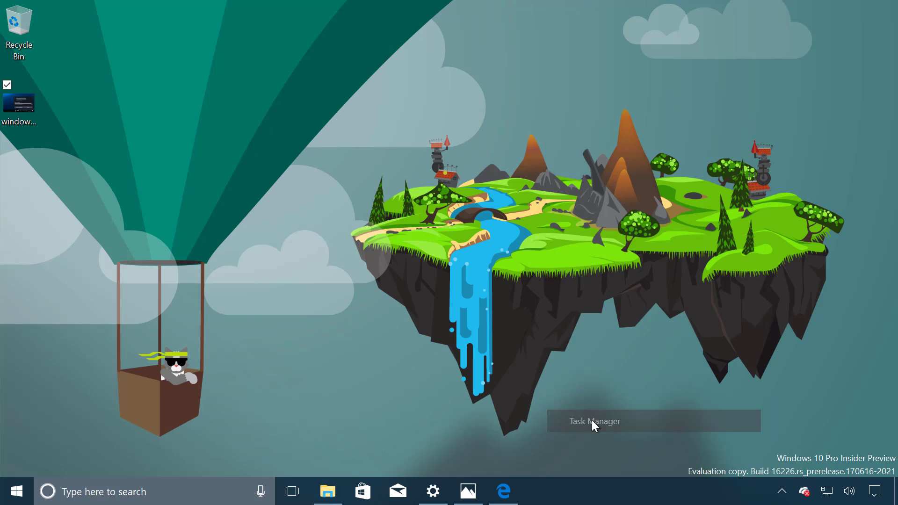
Step: Launch Task Manager, view the GPU 0 graph, and expand Microsoft Edge's processes
click(593, 421)
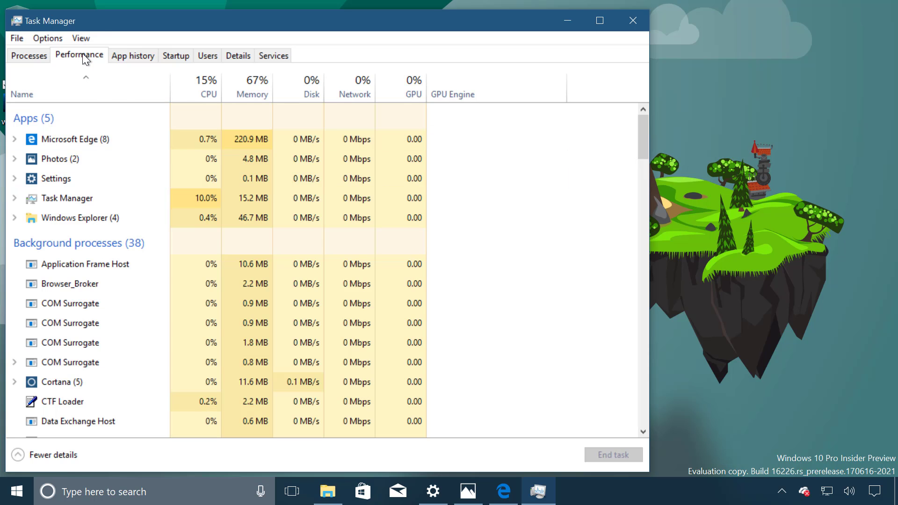
click(79, 54)
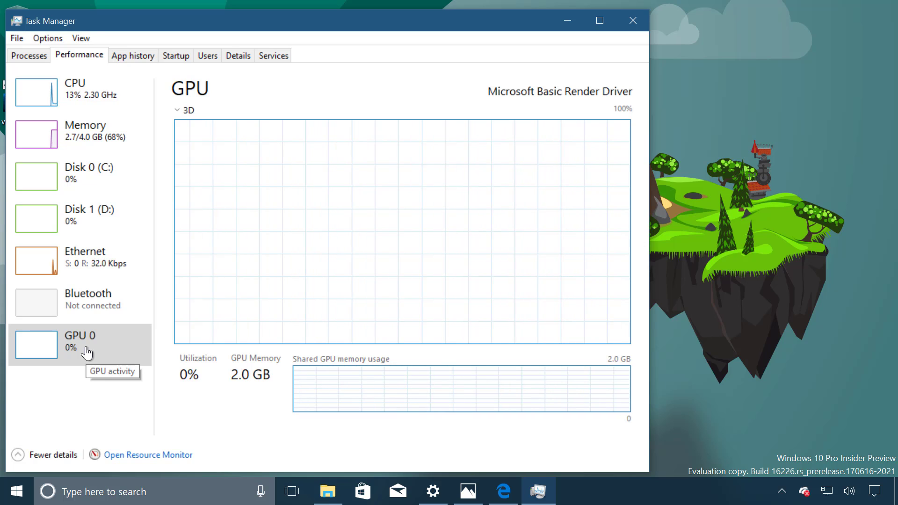
mouse_move(31, 63)
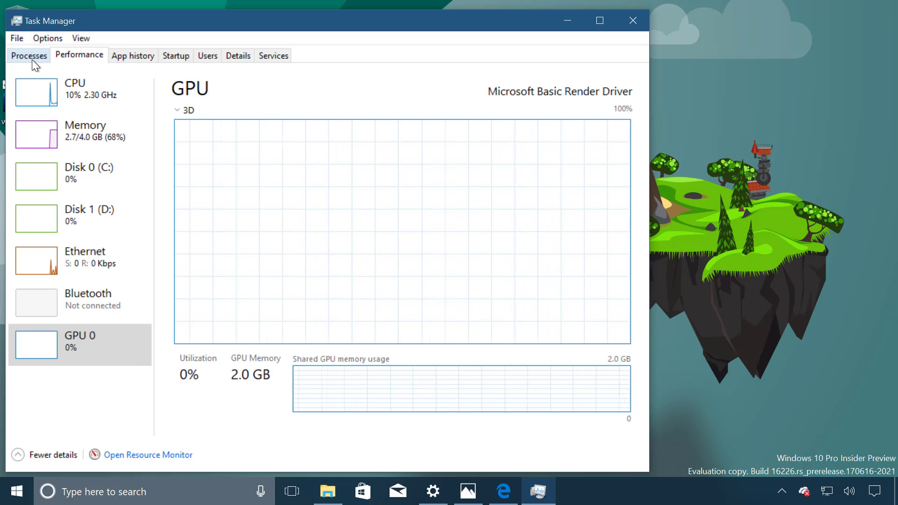
click(28, 55)
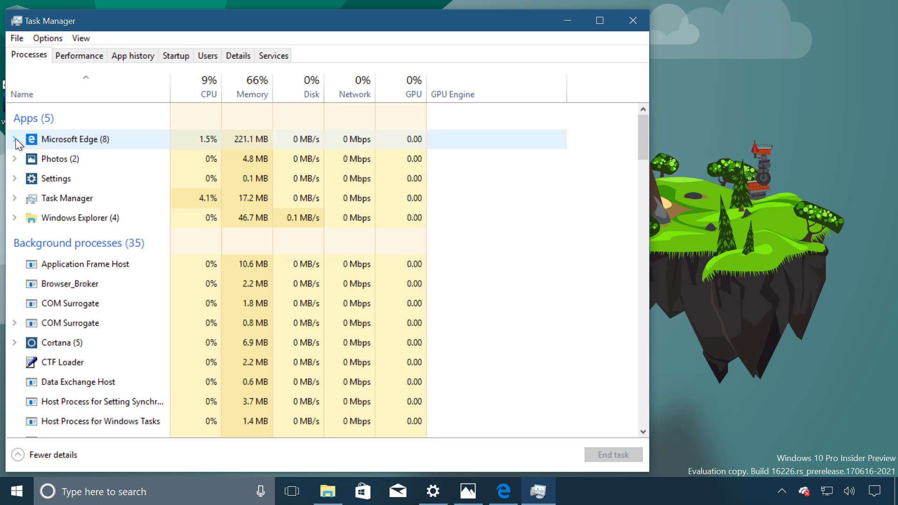
click(15, 139)
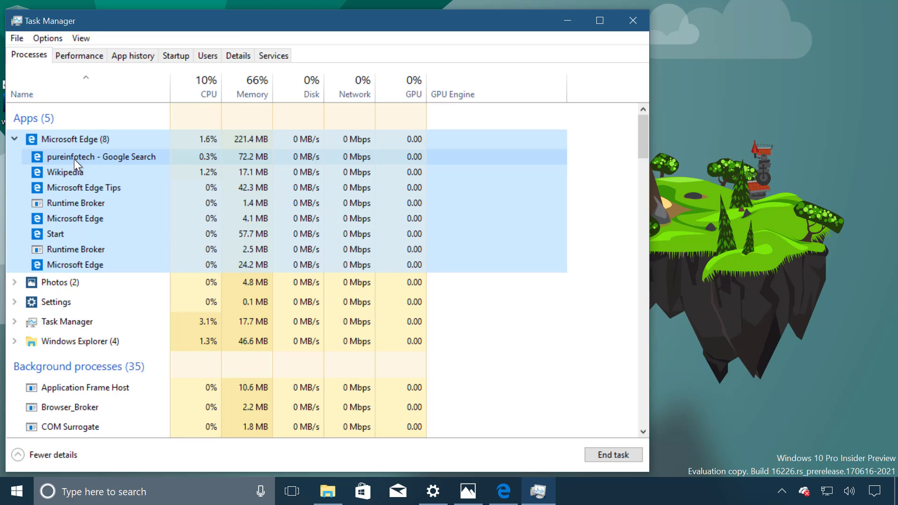
mouse_move(109, 163)
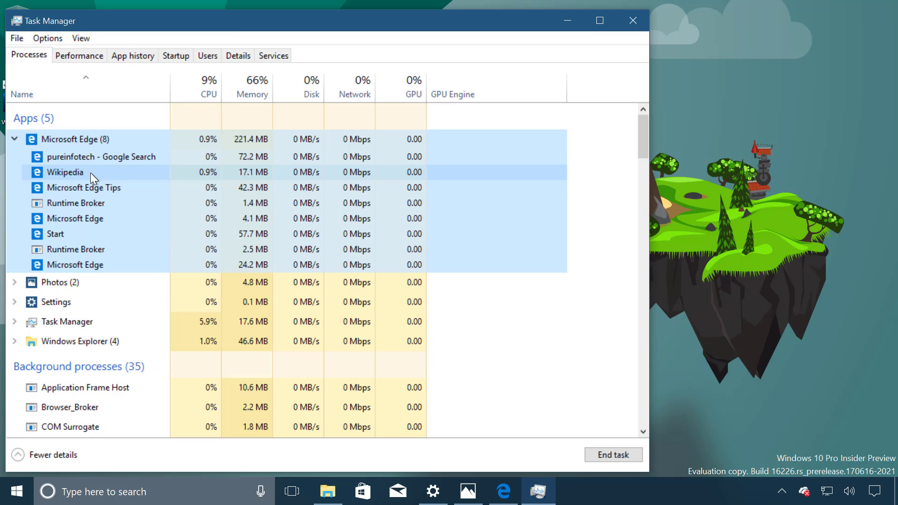
mouse_move(75, 187)
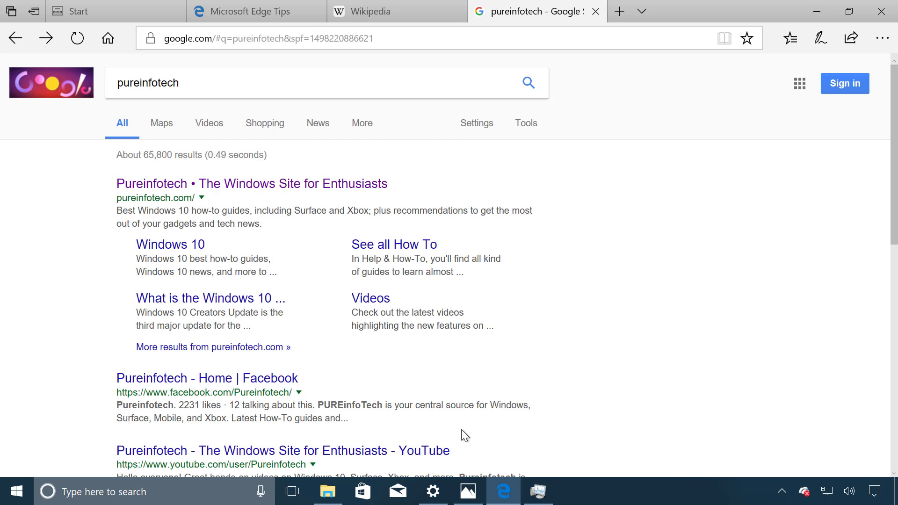
mouse_move(405, 11)
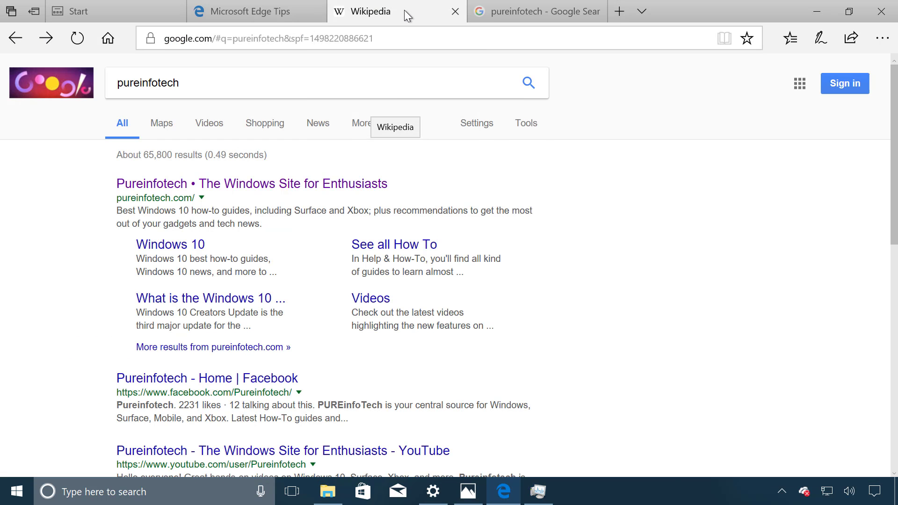
Step: Switch to Edge's pureinfotech Google Search tab, then back to Task Manager
click(255, 11)
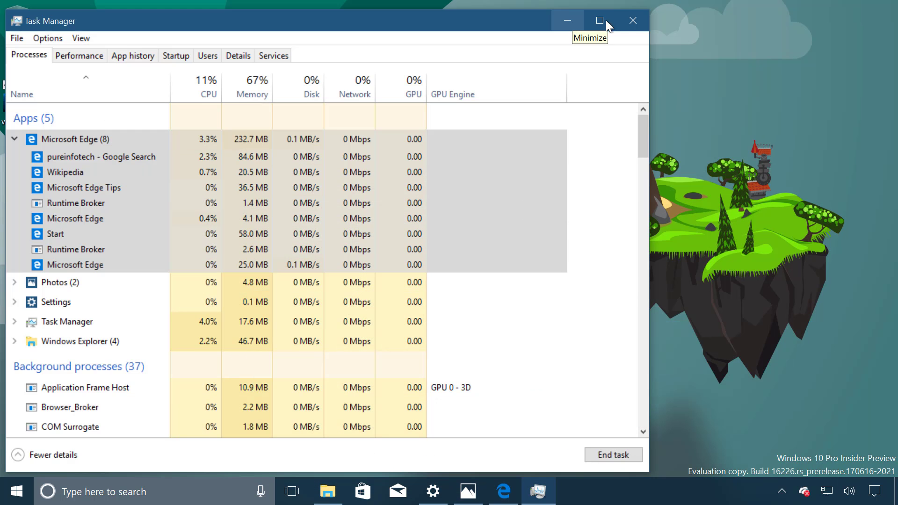
Step: Close Task Manager with its title bar close button
click(566, 20)
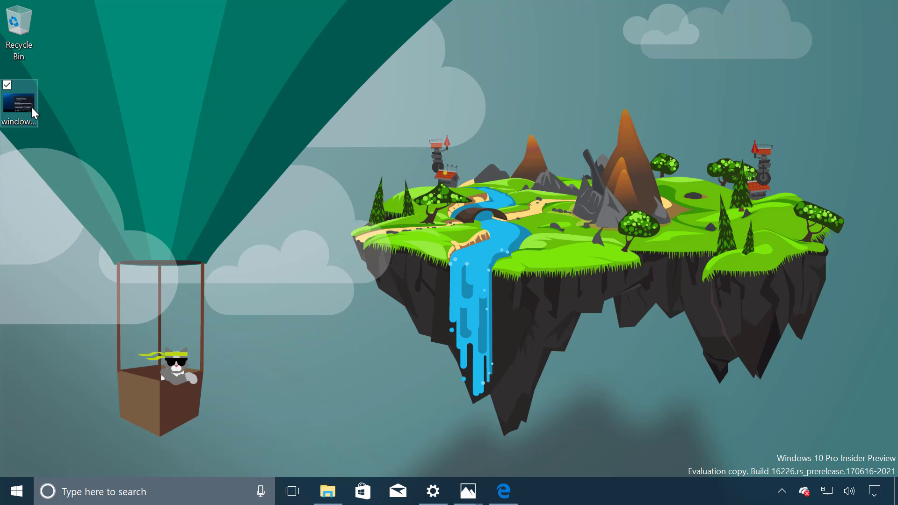
Step: Open the download-notification screenshot in Photos, maximize it, then close Photos
double_click(18, 102)
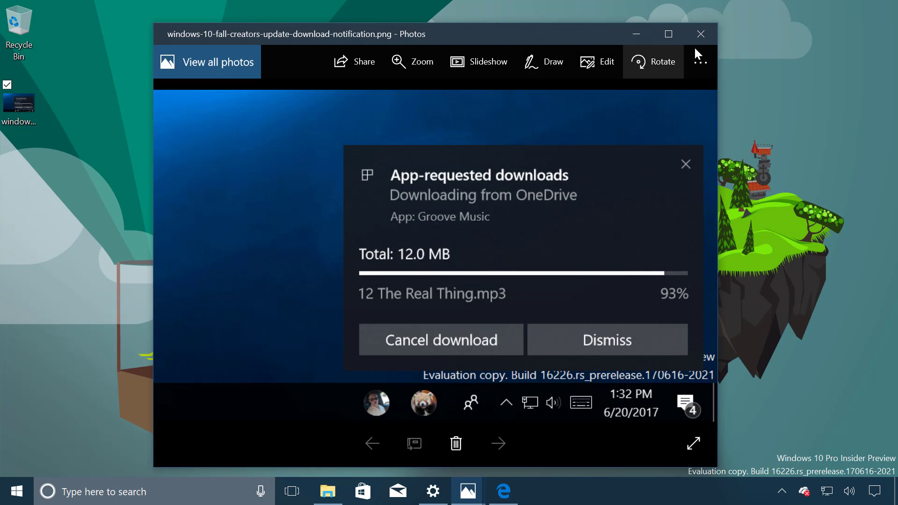
click(668, 34)
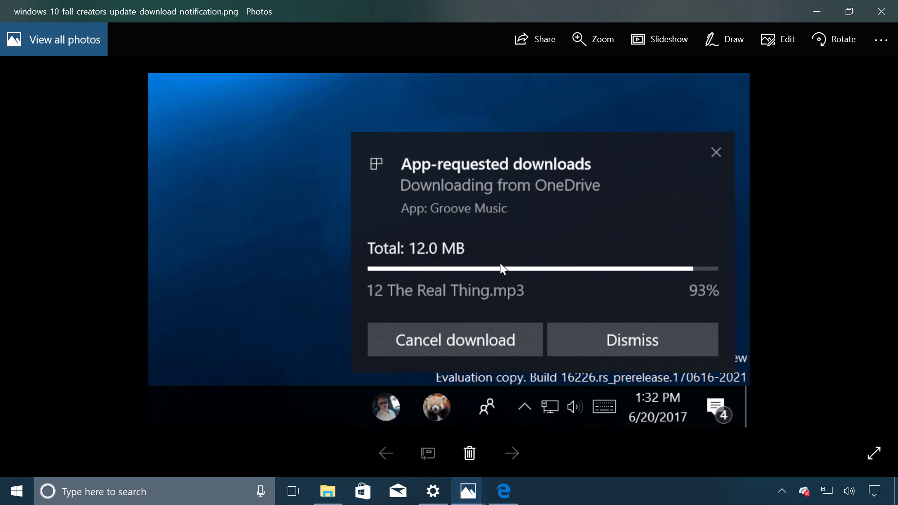
mouse_move(448, 201)
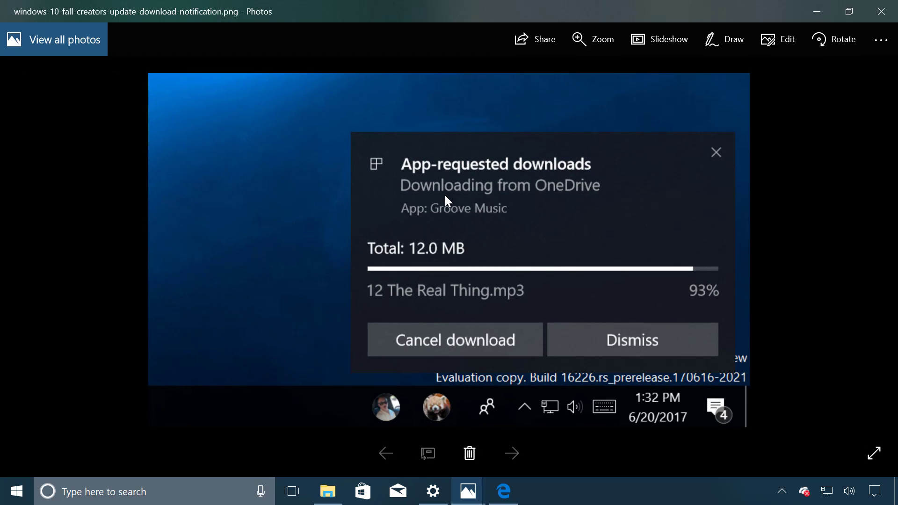
mouse_move(411, 181)
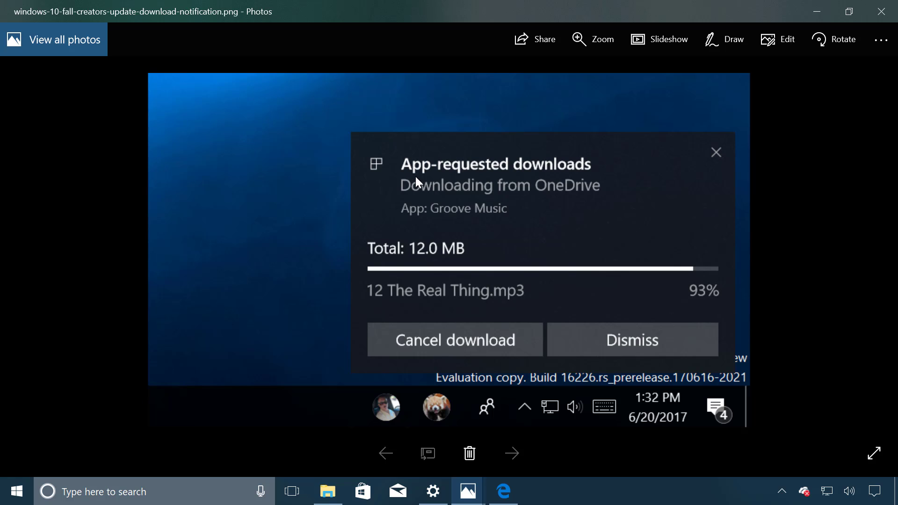
mouse_move(479, 182)
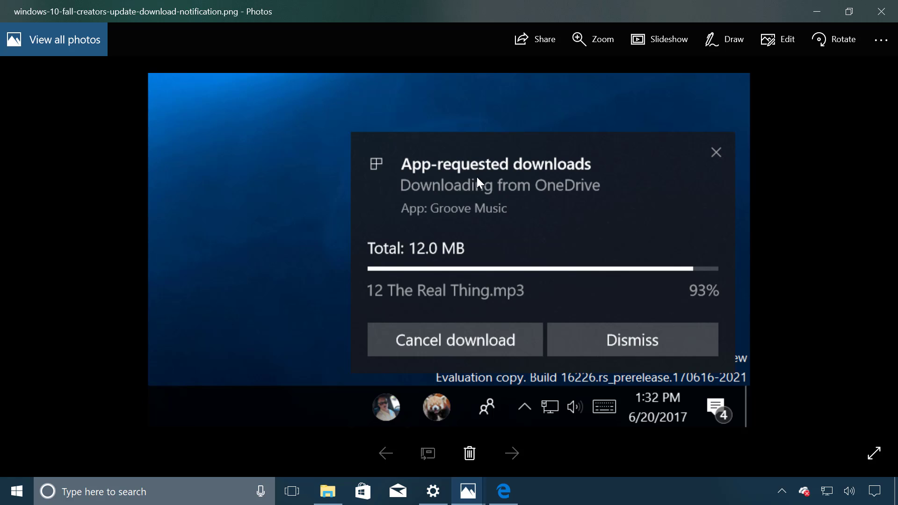
mouse_move(385, 280)
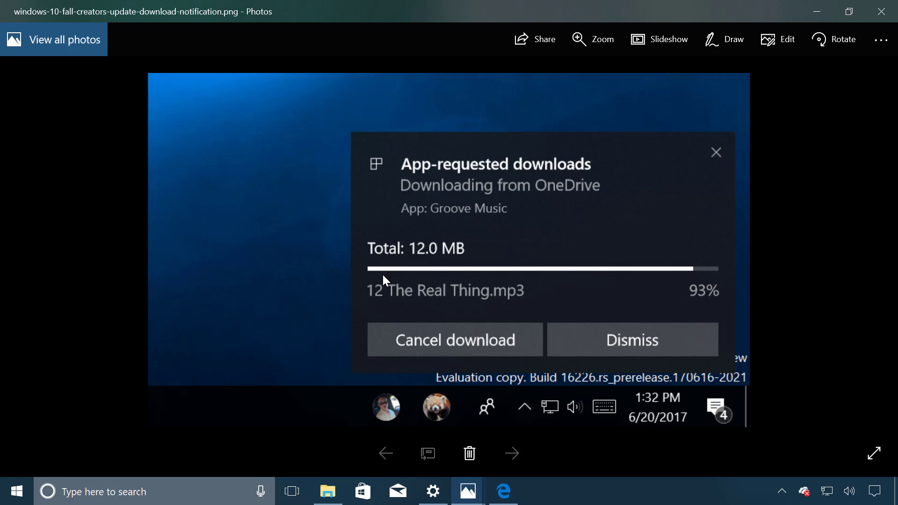
mouse_move(594, 246)
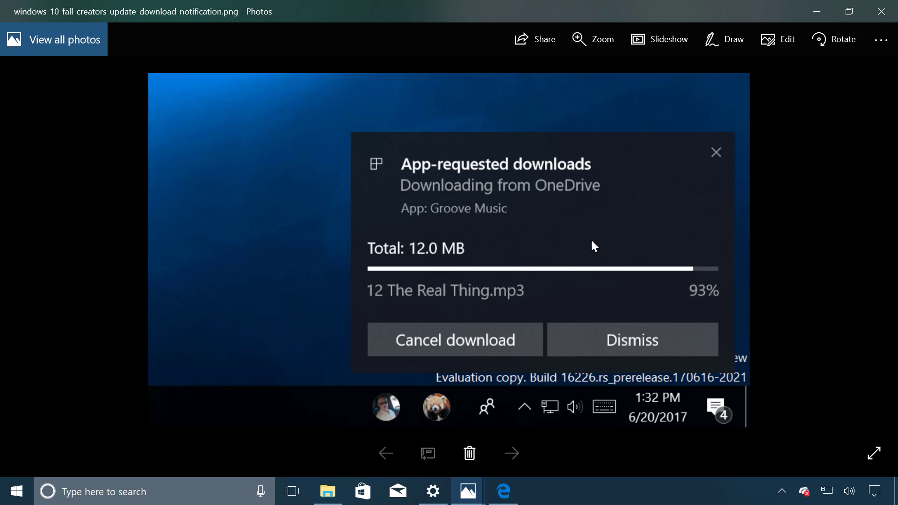
mouse_move(469, 266)
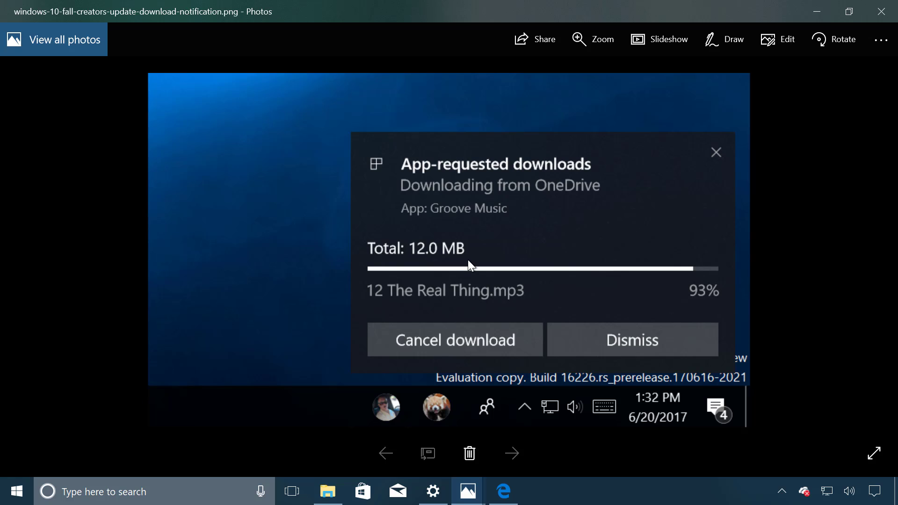
mouse_move(443, 348)
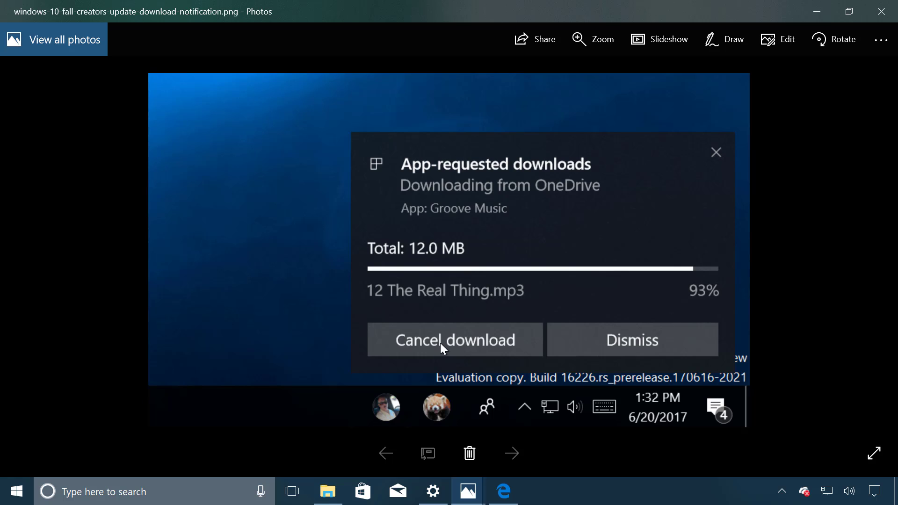
mouse_move(632, 351)
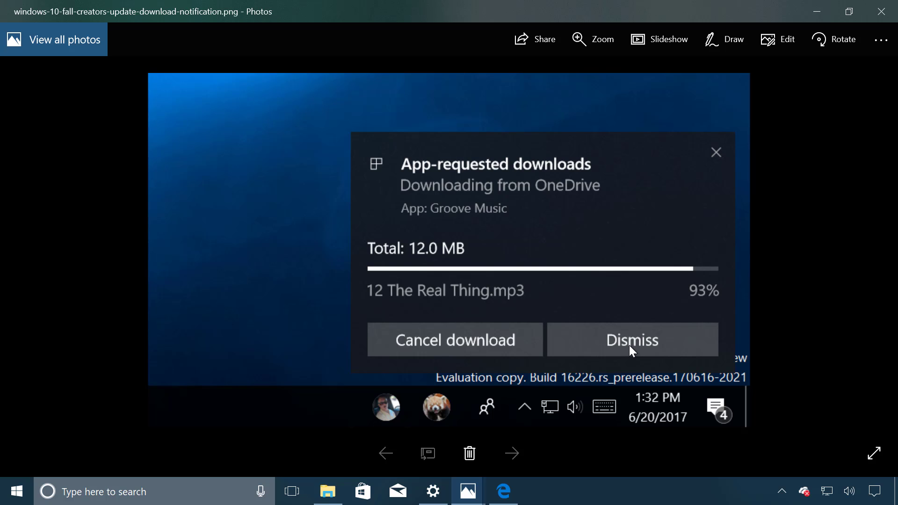
click(849, 11)
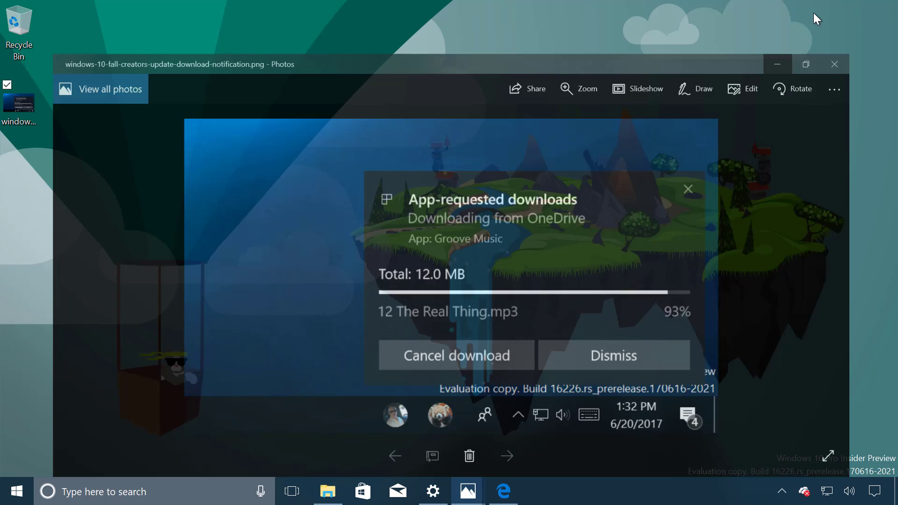
Step: Close the remaining app window to reveal the floating-island wallpaper
click(834, 63)
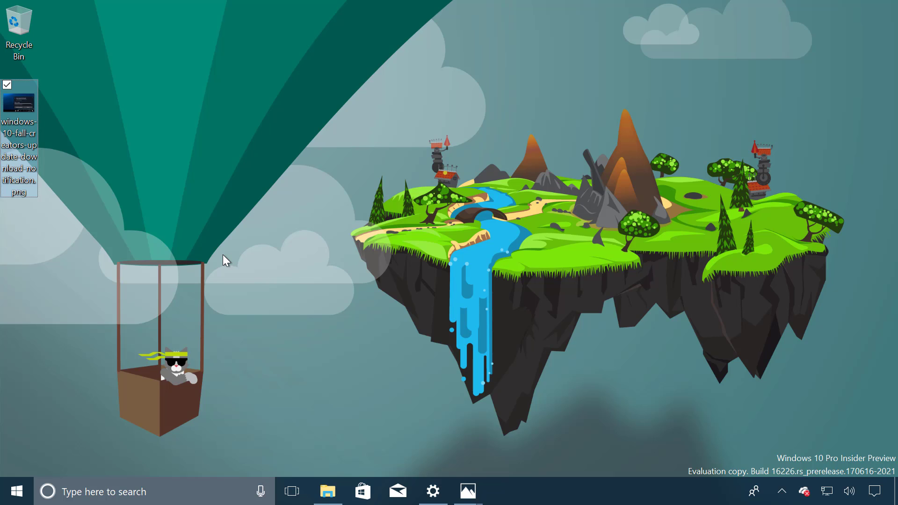
mouse_move(240, 290)
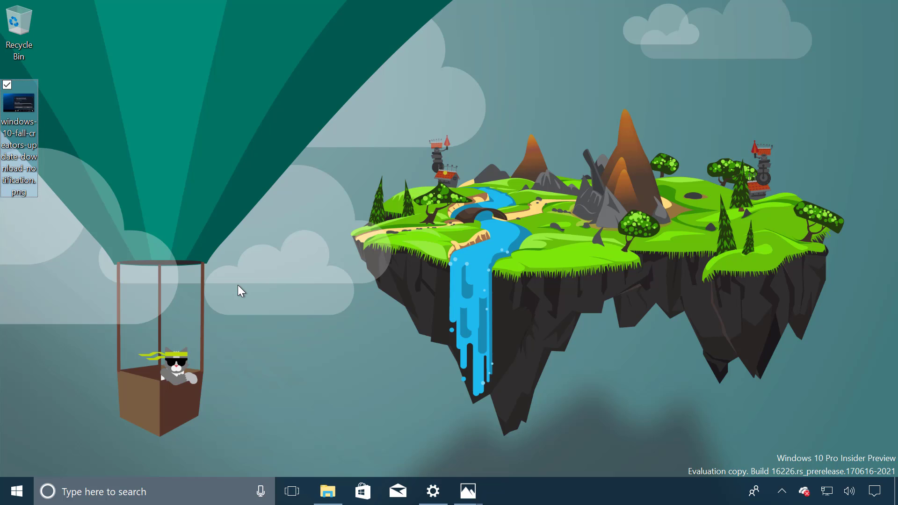
mouse_move(479, 394)
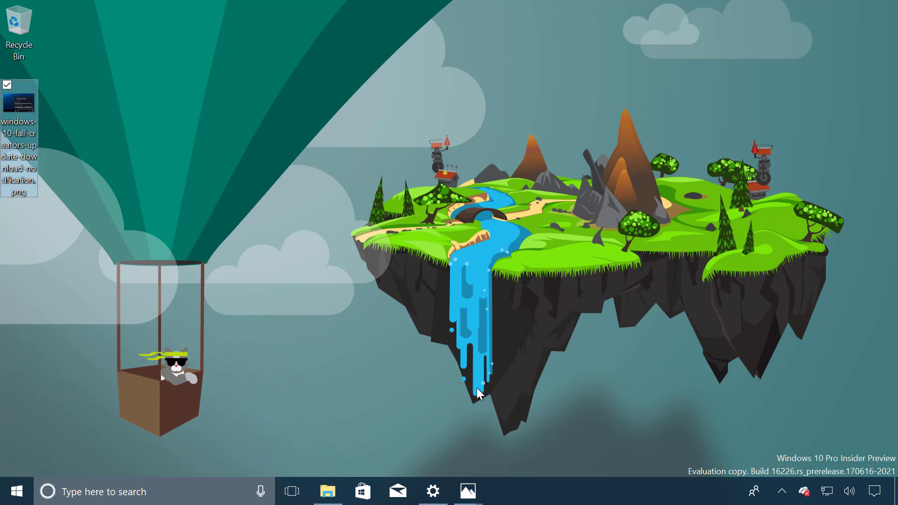
mouse_move(753, 491)
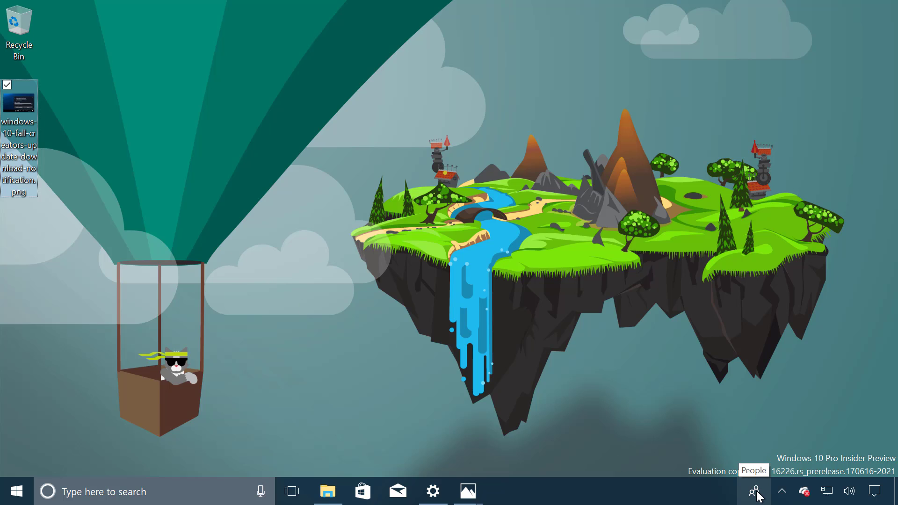
click(755, 491)
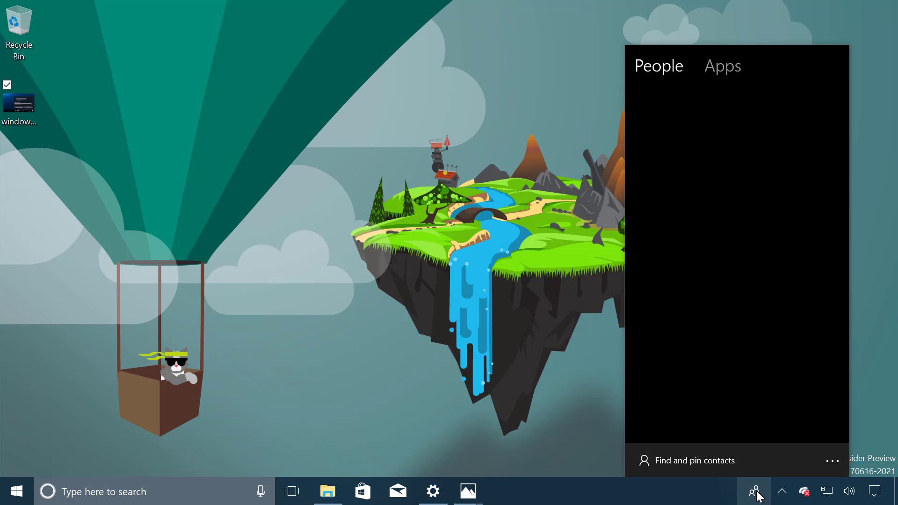
click(722, 66)
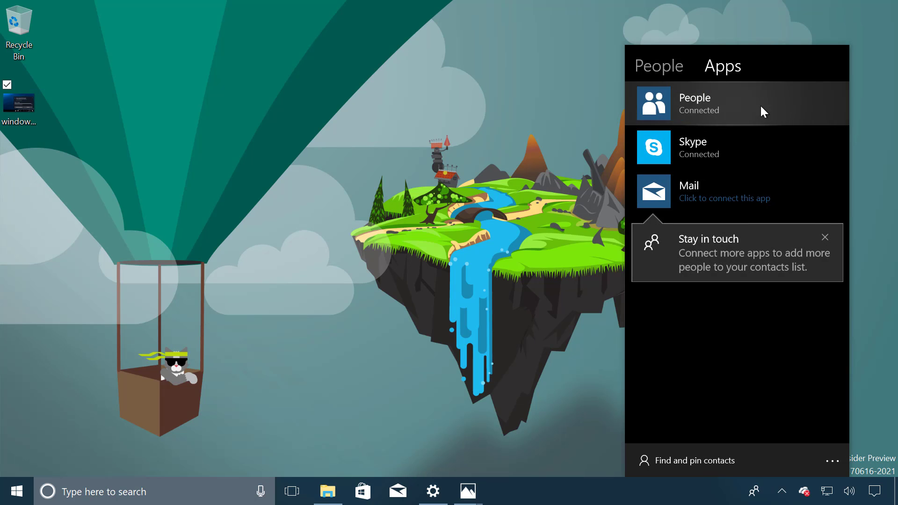
mouse_move(710, 112)
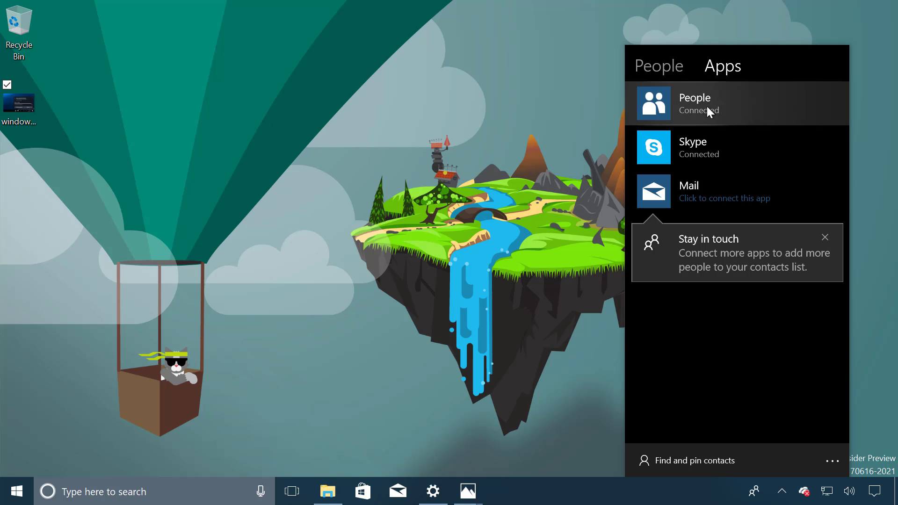
mouse_move(759, 108)
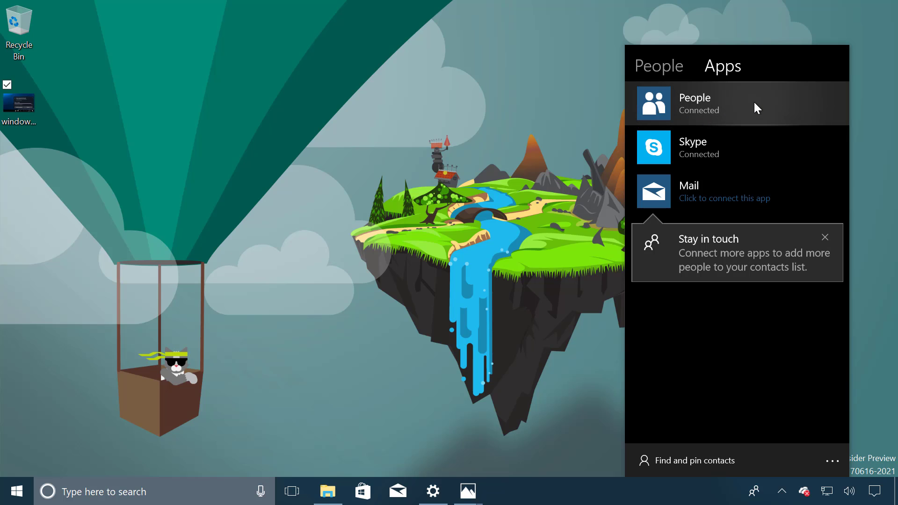
mouse_move(756, 112)
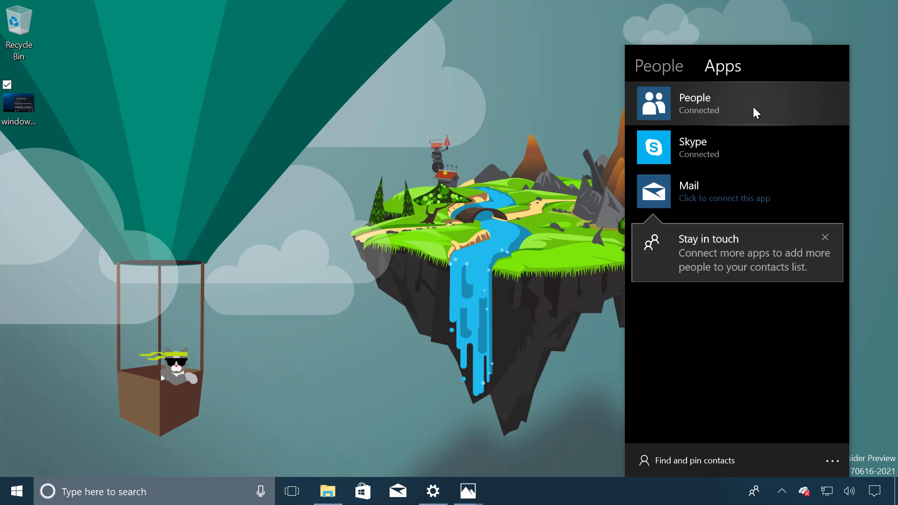
mouse_move(670, 154)
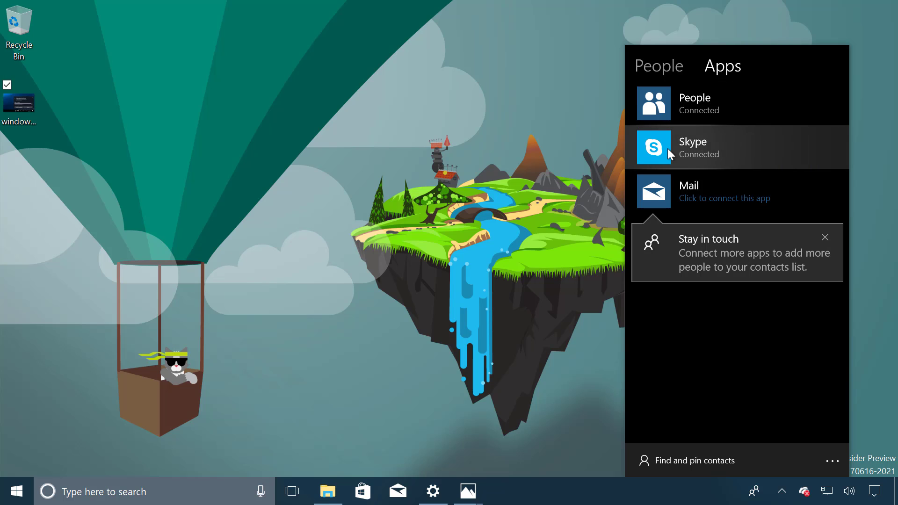
mouse_move(584, 120)
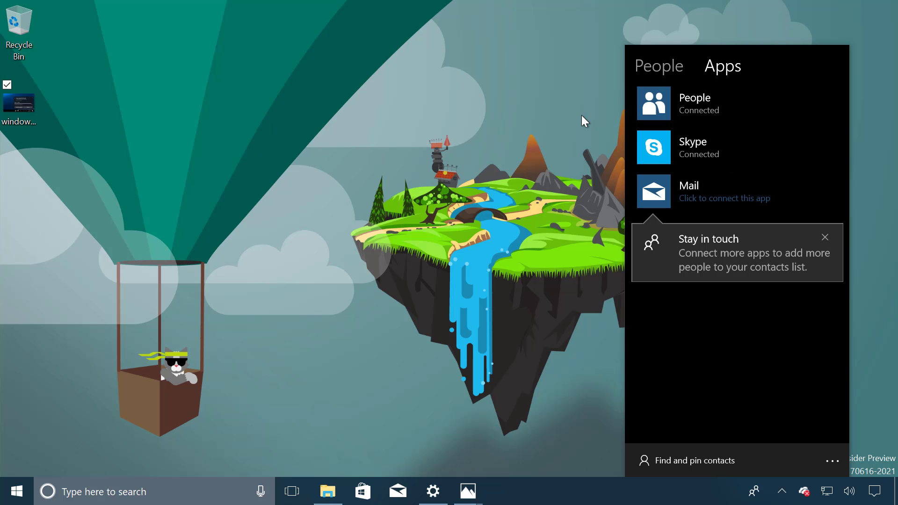
click(433, 491)
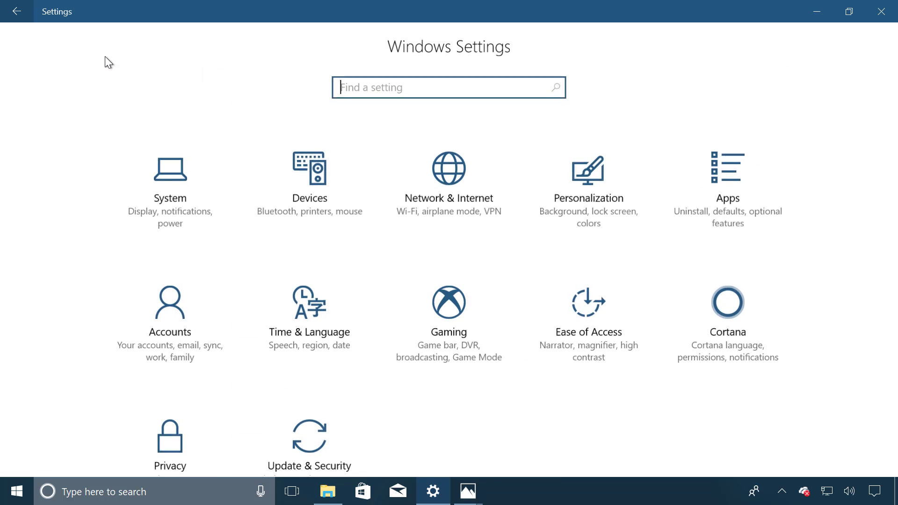
Step: Open Personalization's Colors page showing the default app mode options
click(588, 182)
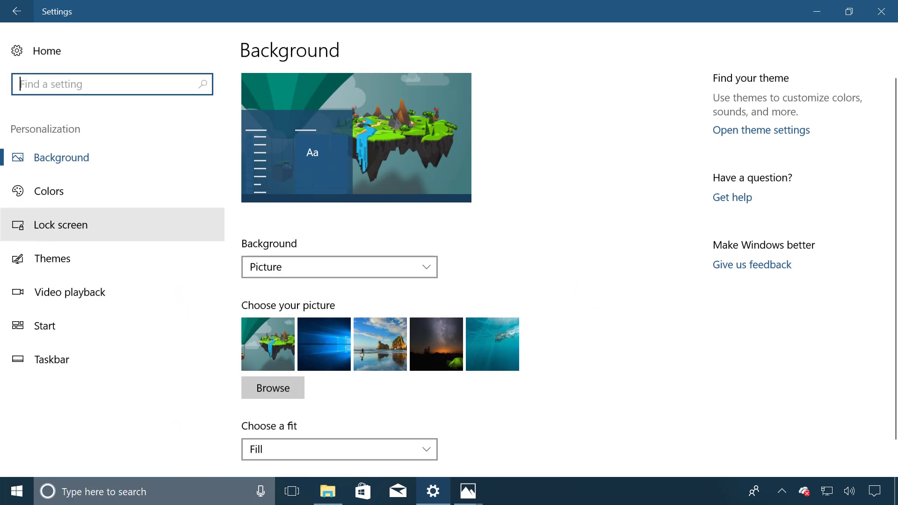
mouse_move(75, 265)
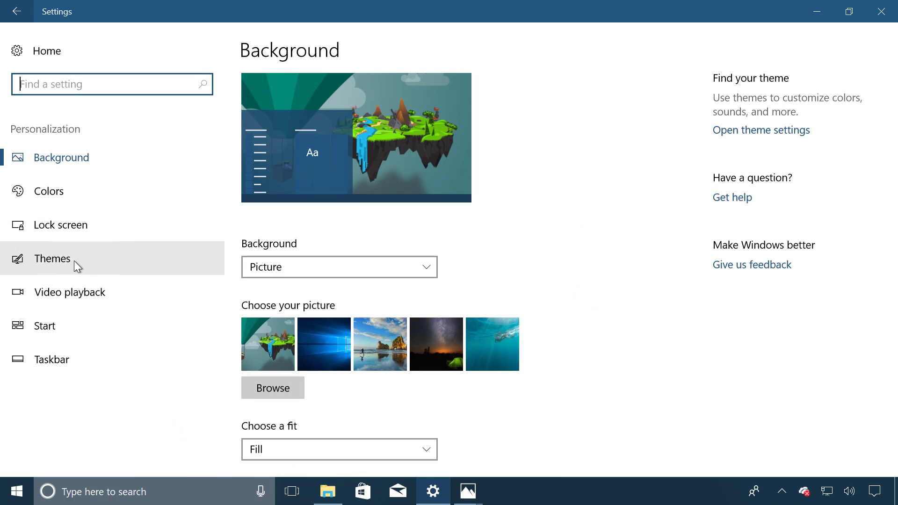
mouse_move(487, 269)
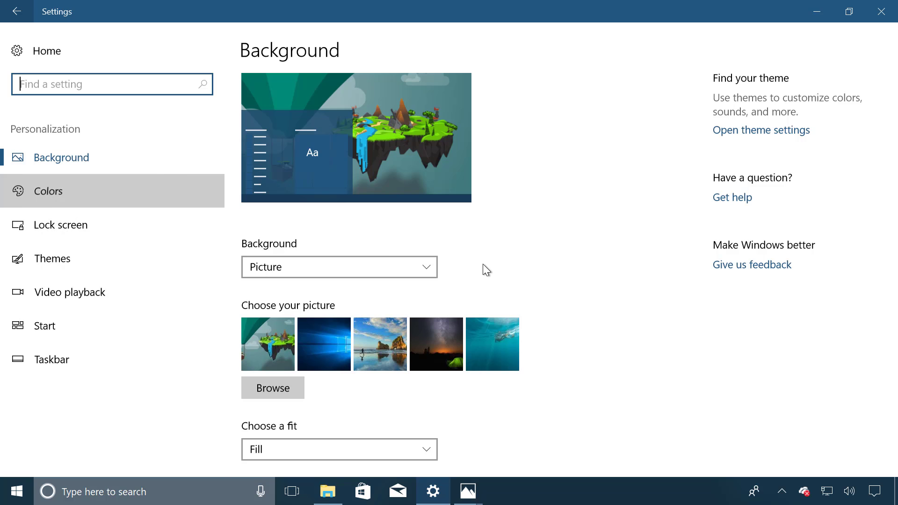
click(49, 191)
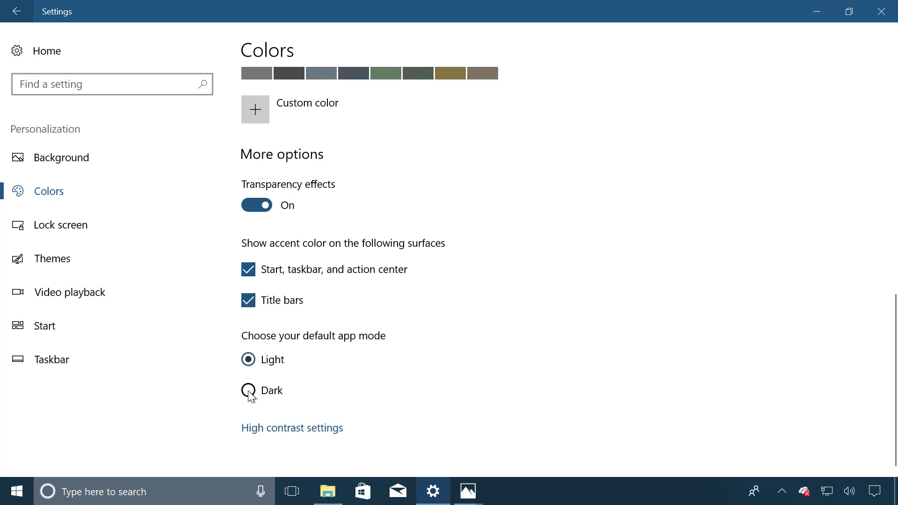
Step: Select Dark under 'Choose your default app mode'
click(248, 390)
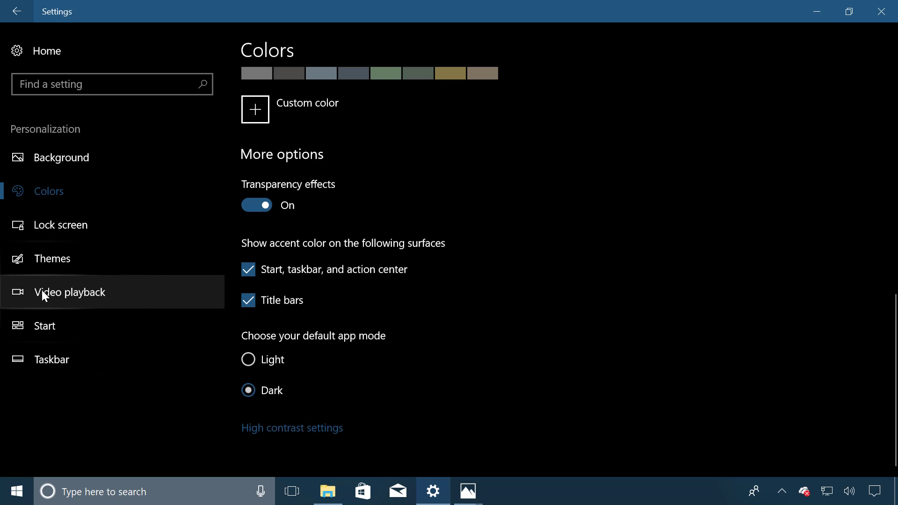
mouse_move(57, 295)
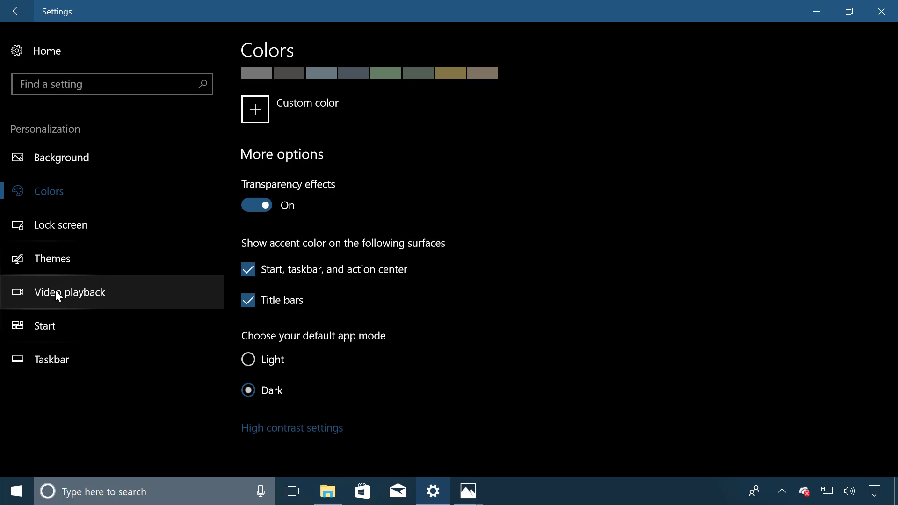
mouse_move(197, 300)
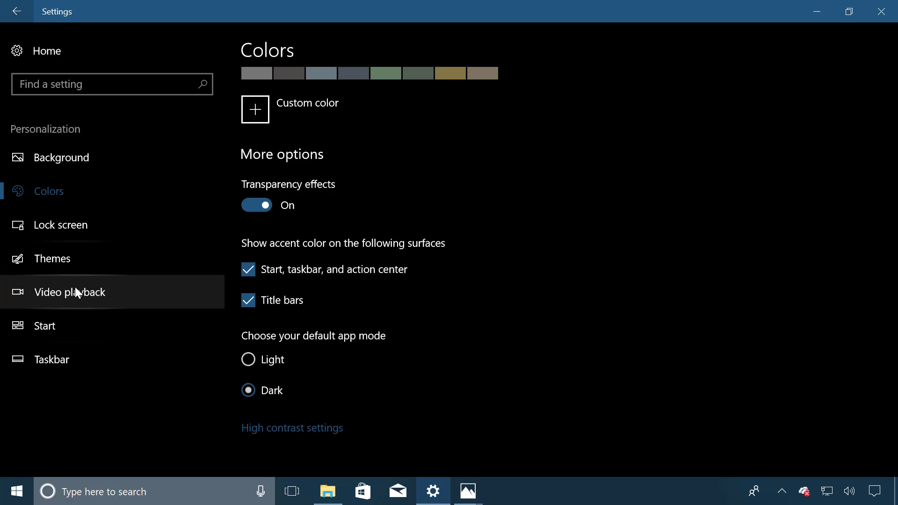
mouse_move(80, 224)
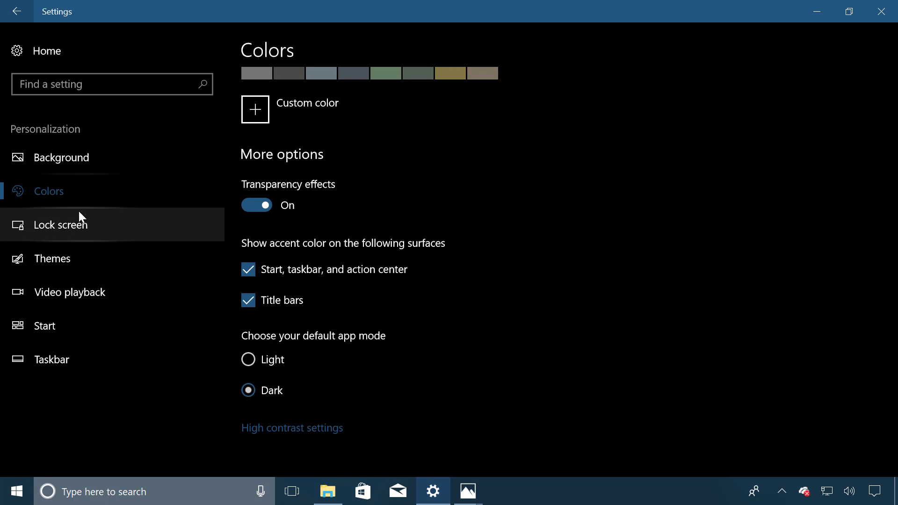
mouse_move(107, 226)
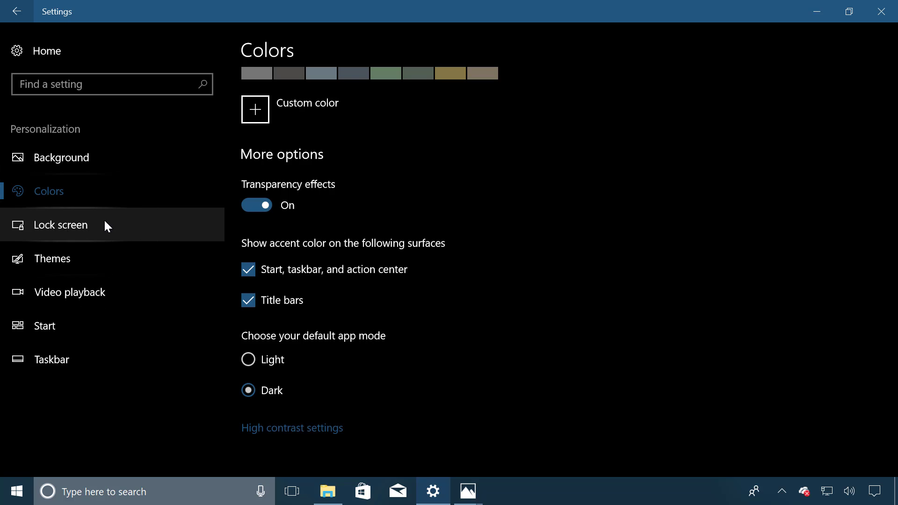
mouse_move(288, 323)
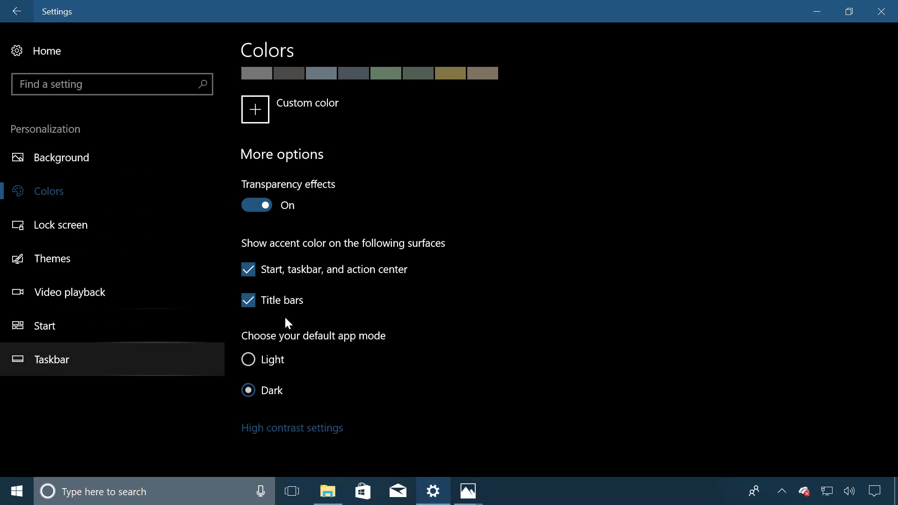
mouse_move(280, 364)
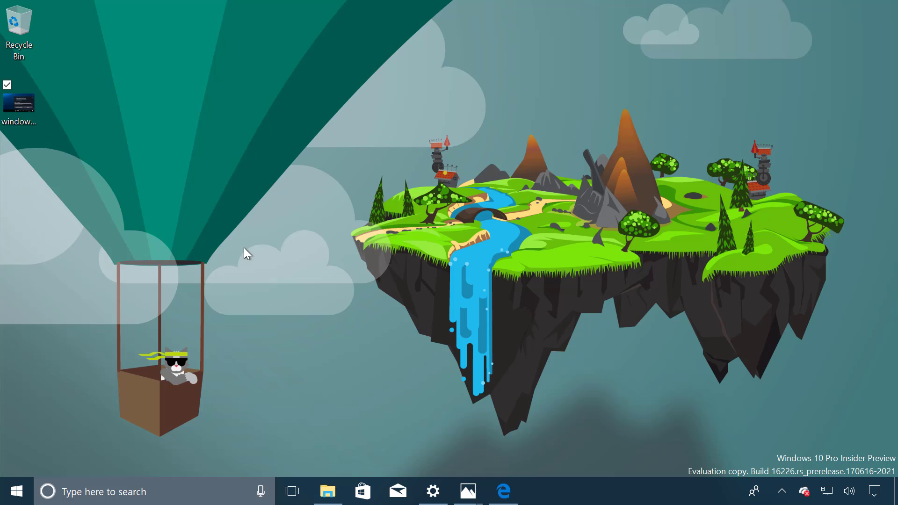
Step: Launch Microsoft Edge from the taskbar icon
click(503, 491)
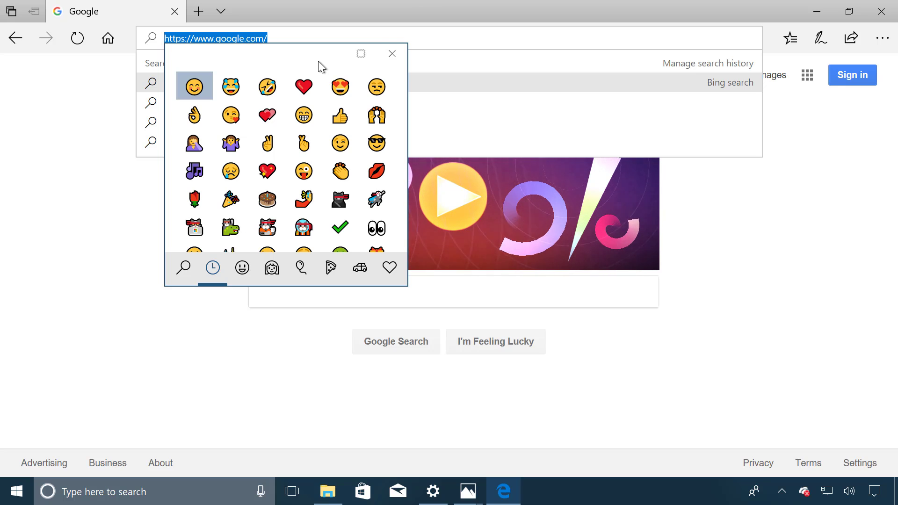
Step: Filter the emoji panel with 'ha' for happy faces, then clear the address bar
text(happy)
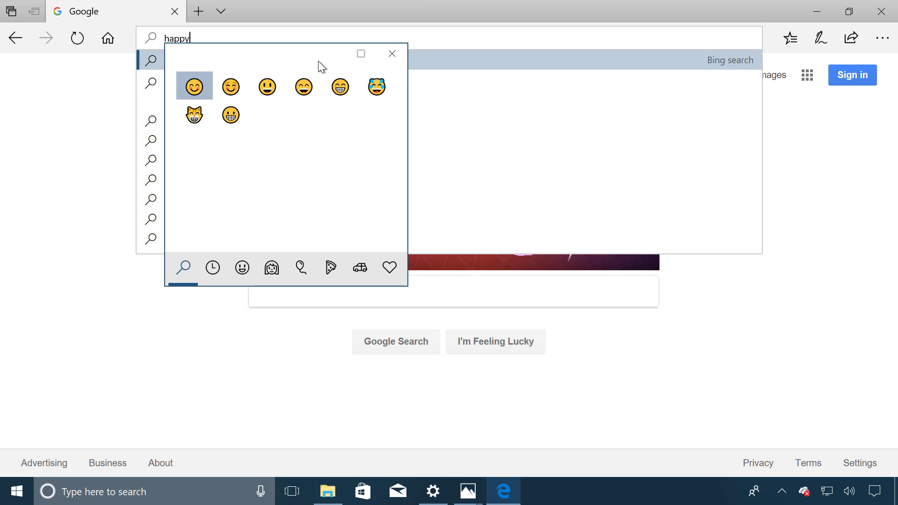
mouse_move(230, 86)
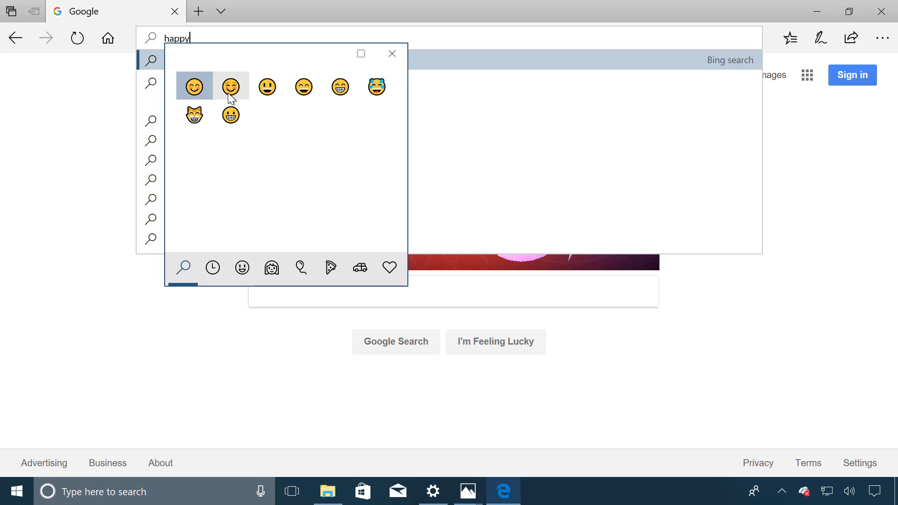
mouse_move(189, 36)
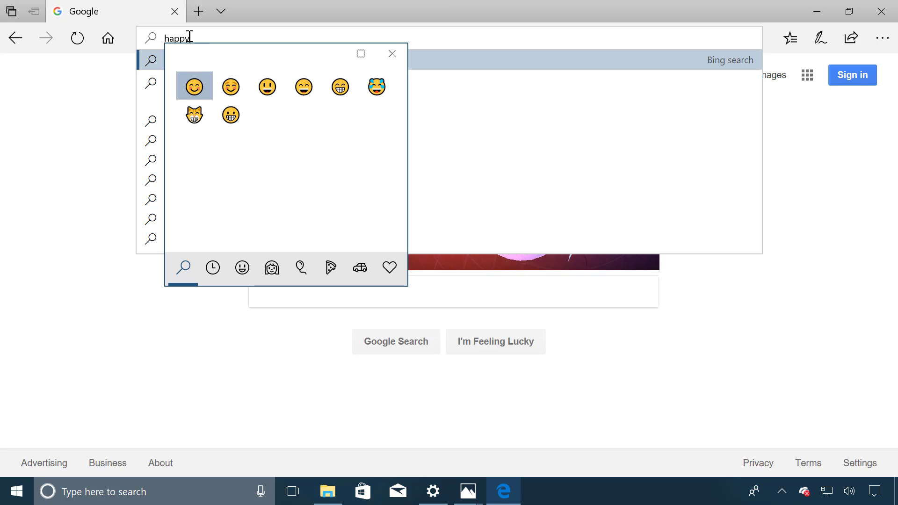
mouse_move(197, 49)
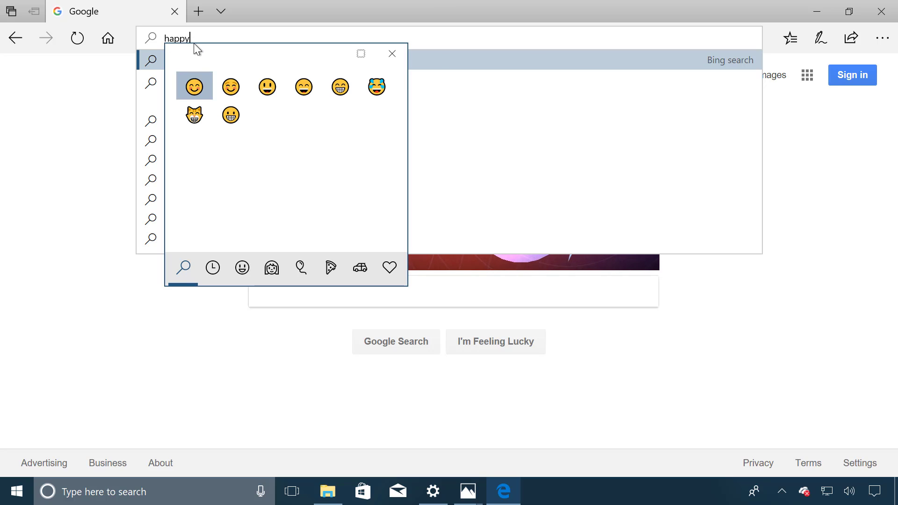
mouse_move(211, 64)
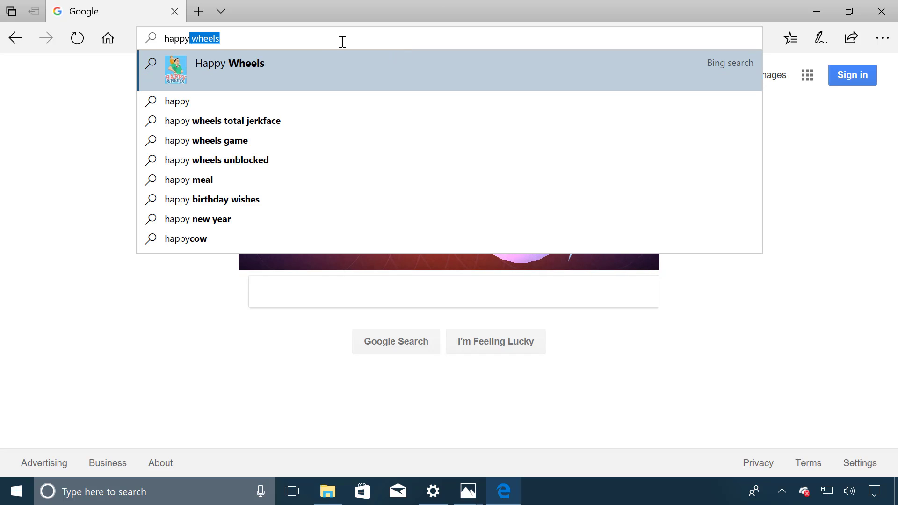
key(Backspace)
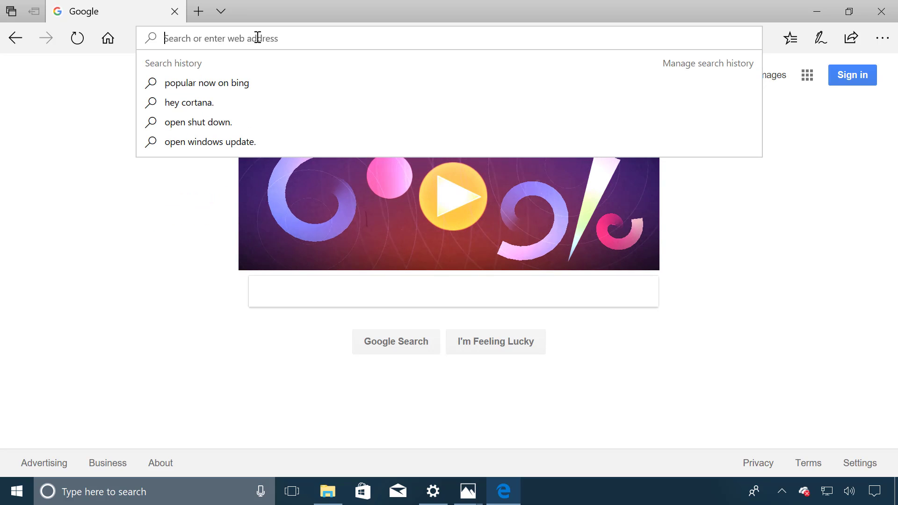
Step: Filter emoji by 'ha' and insert the smiling face into Edge's address bar
text(ha)
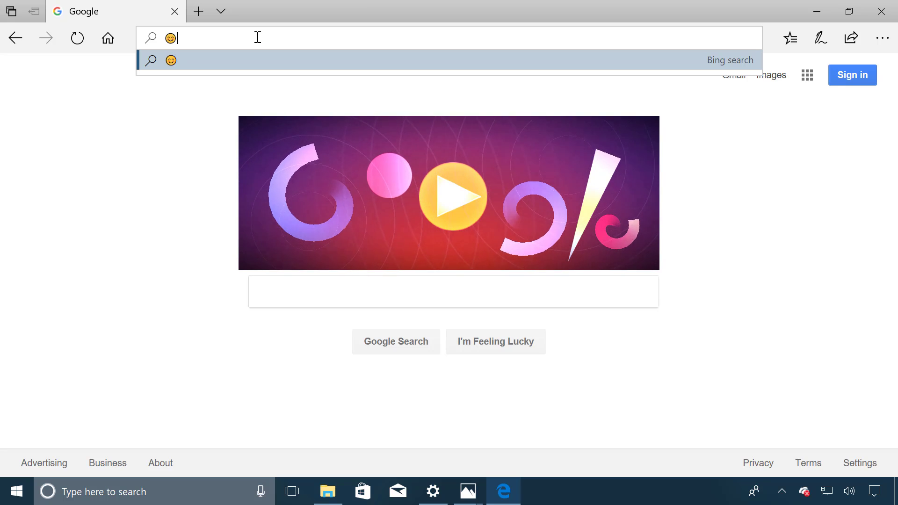
click(432, 491)
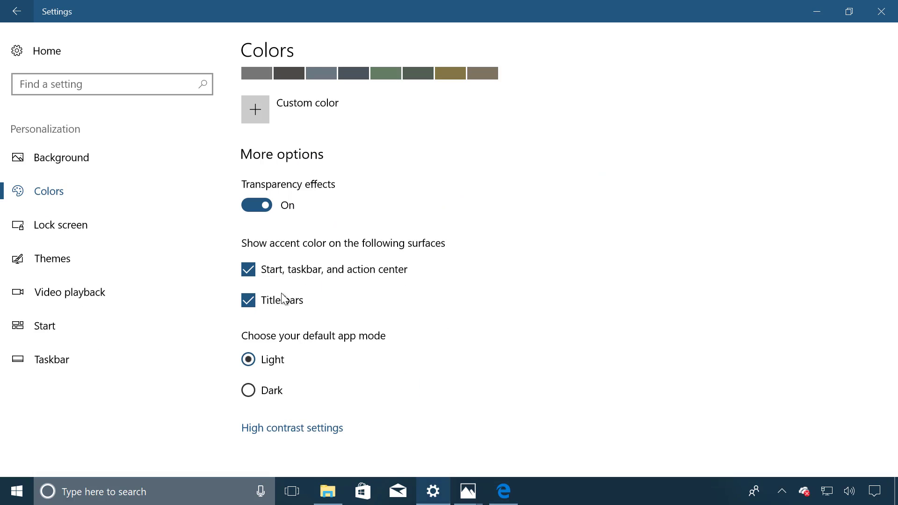
mouse_move(248, 390)
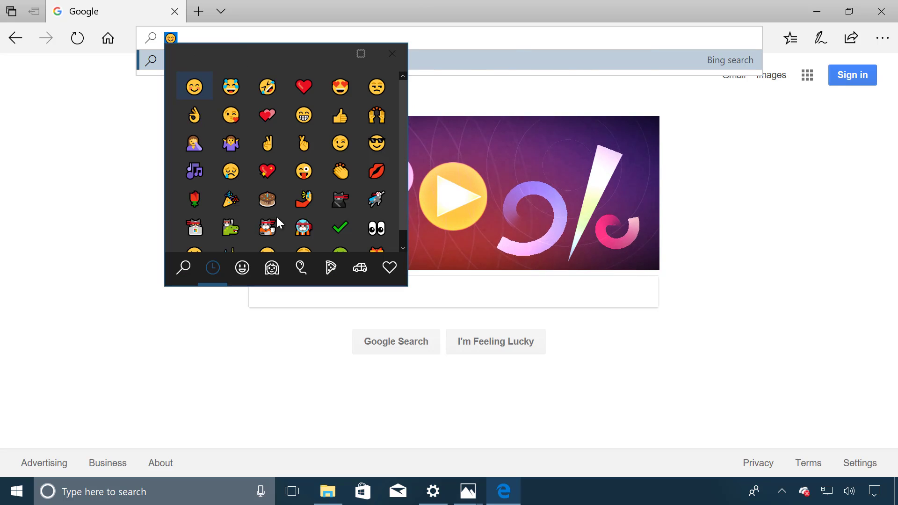
mouse_move(365, 53)
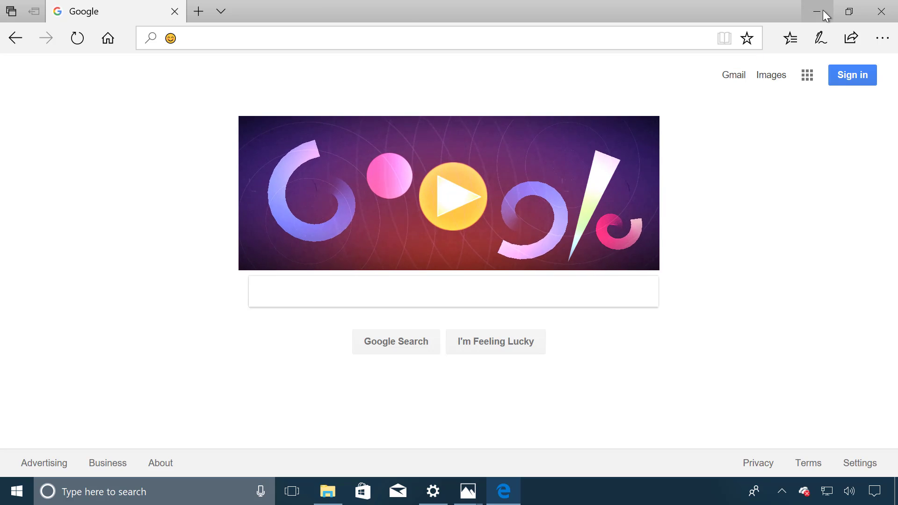
Step: Minimize Edge to reveal the floating-island desktop
click(816, 11)
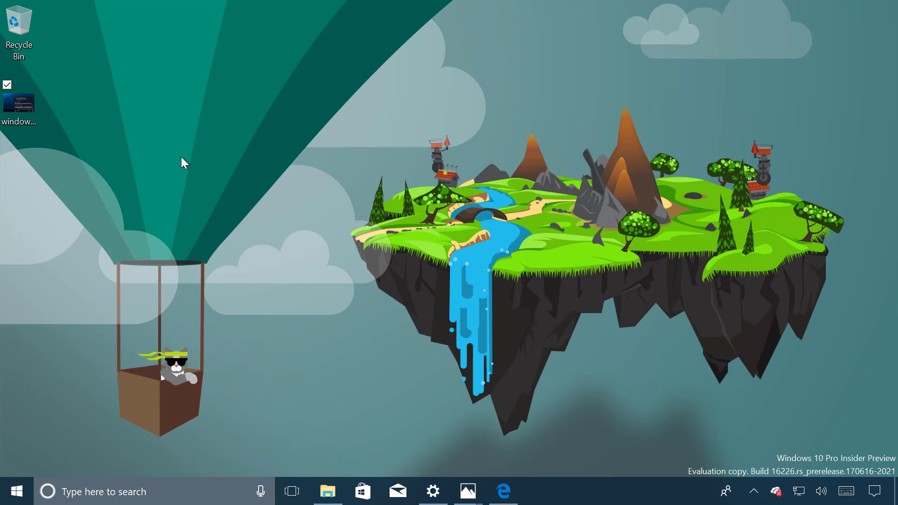
mouse_move(555, 269)
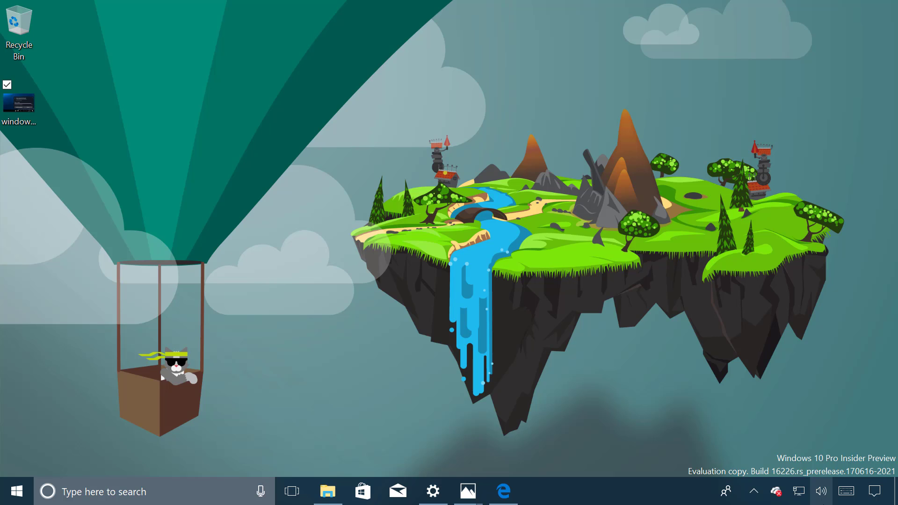
Step: Show the touch keyboard and review its layout options and Typing settings
click(854, 491)
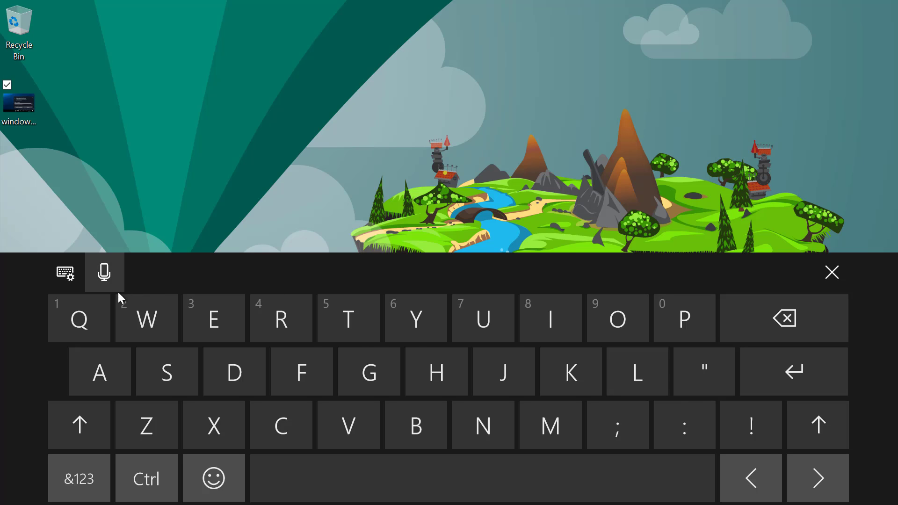
mouse_move(64, 280)
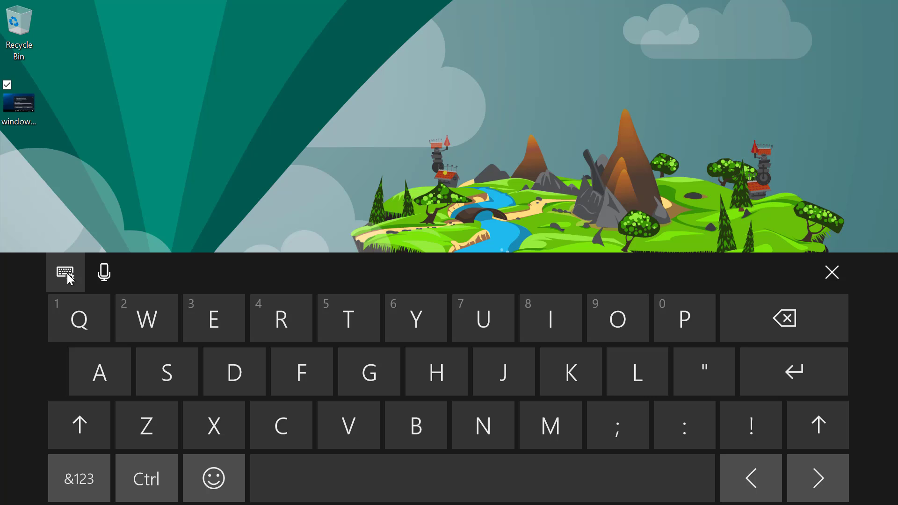
click(64, 273)
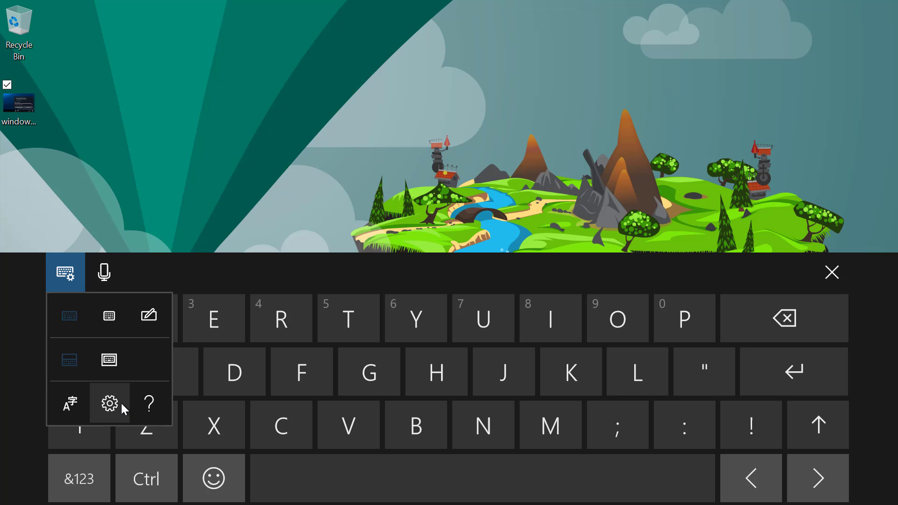
mouse_move(115, 411)
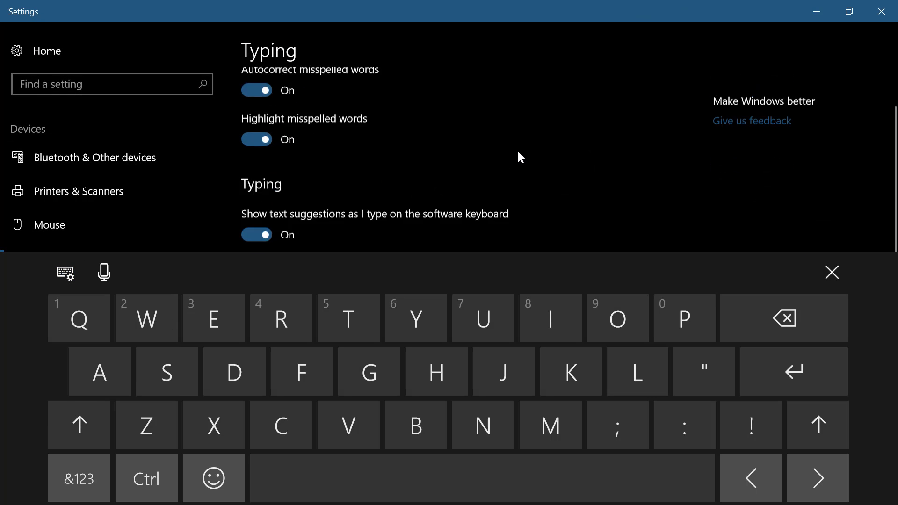
scroll(up, 3)
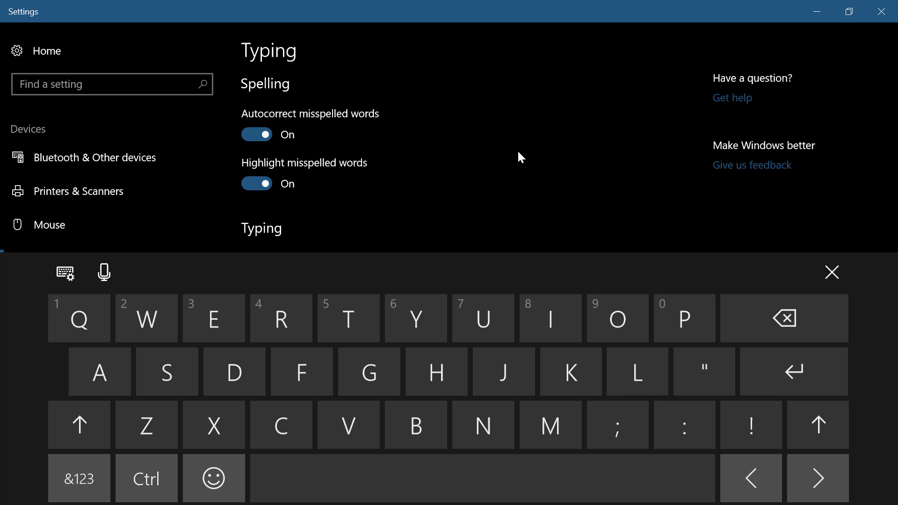
mouse_move(104, 272)
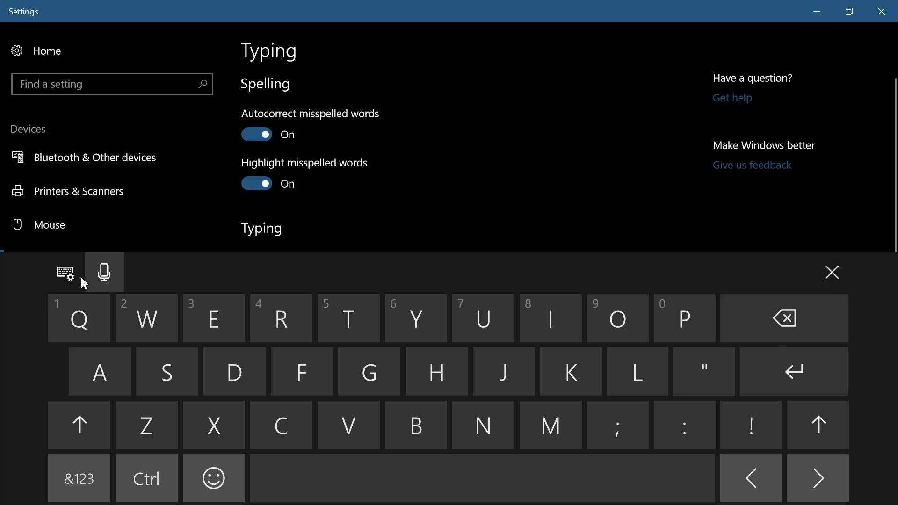
mouse_move(825, 34)
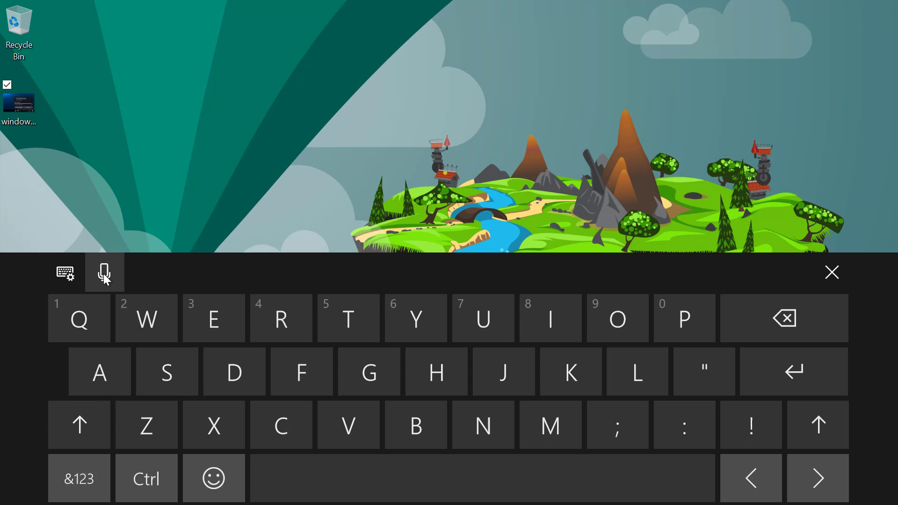
Step: Undock the touch keyboard into a floating panel, then close it
click(64, 272)
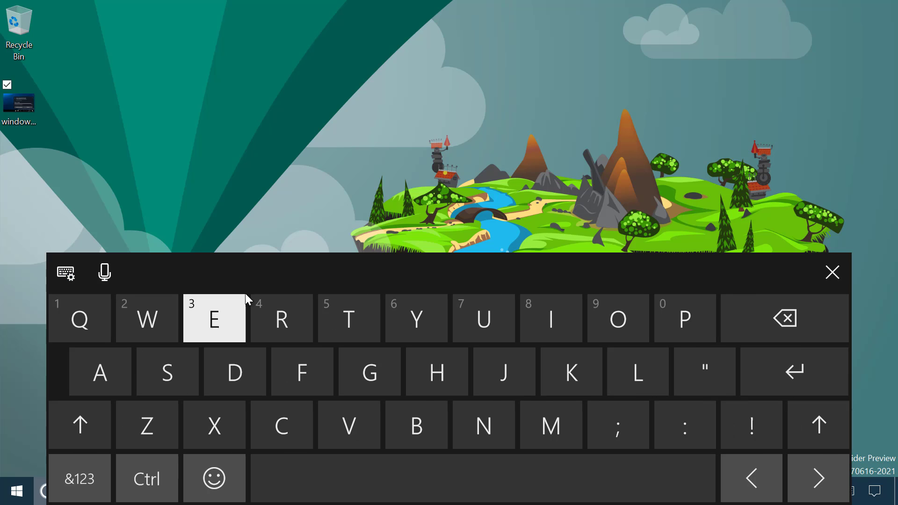
mouse_move(398, 274)
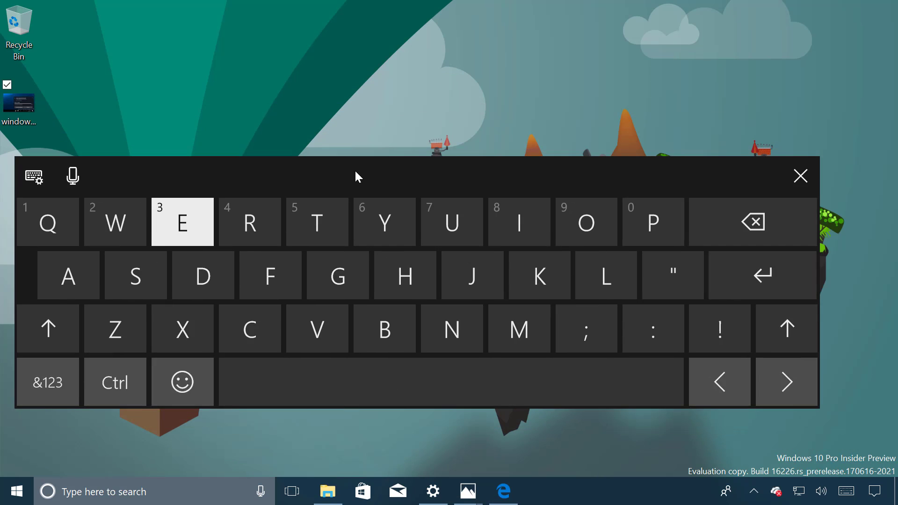
mouse_move(555, 177)
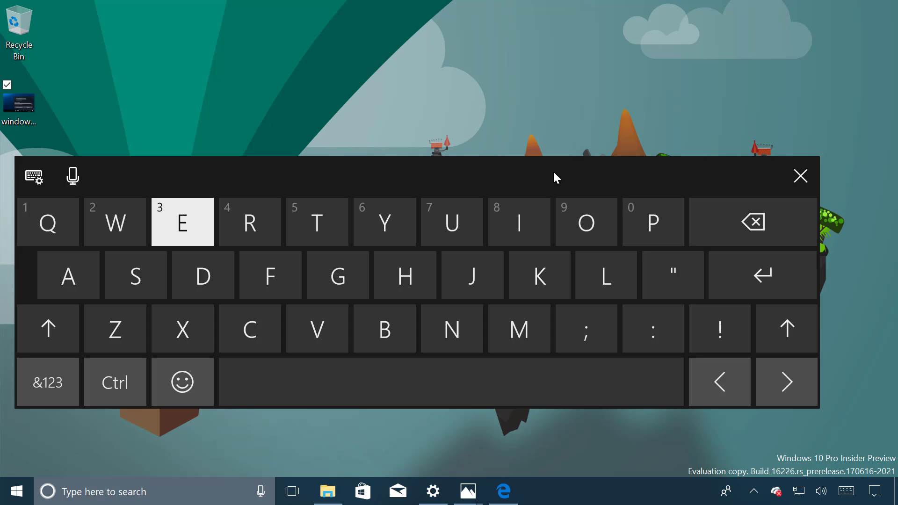
mouse_move(639, 180)
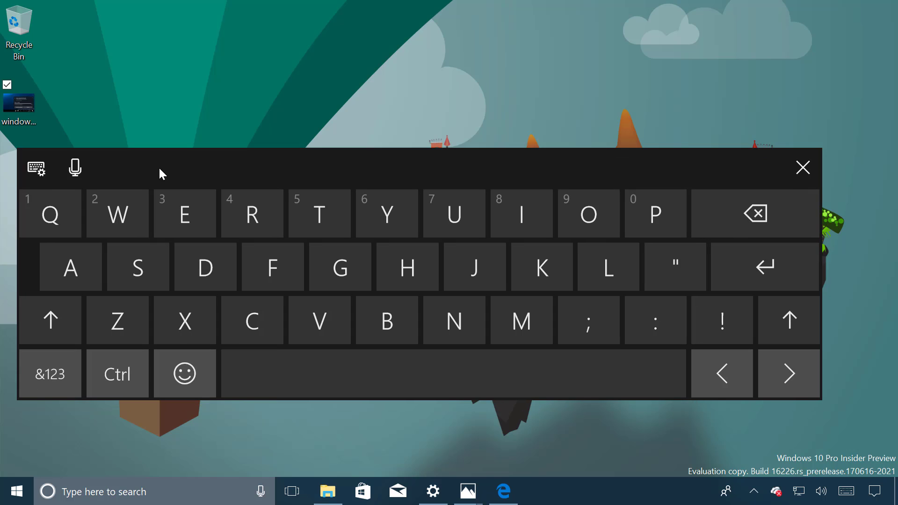
mouse_move(176, 164)
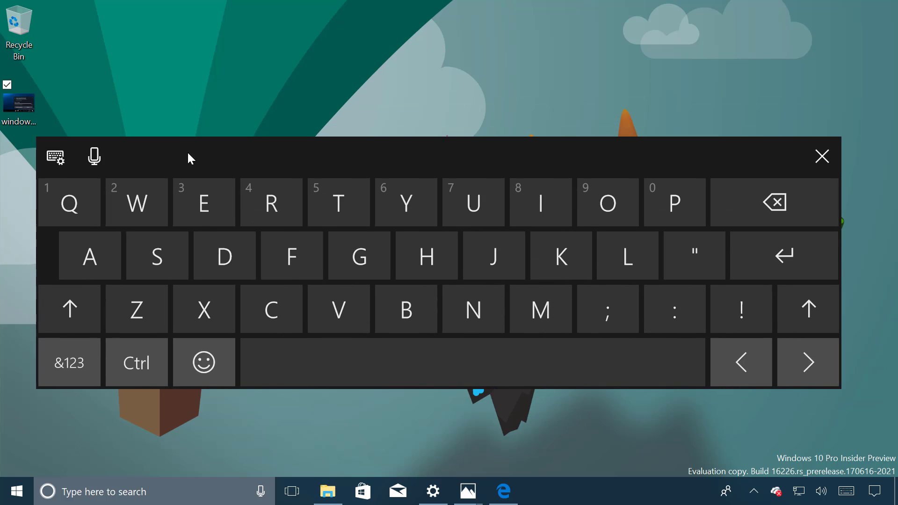
click(821, 156)
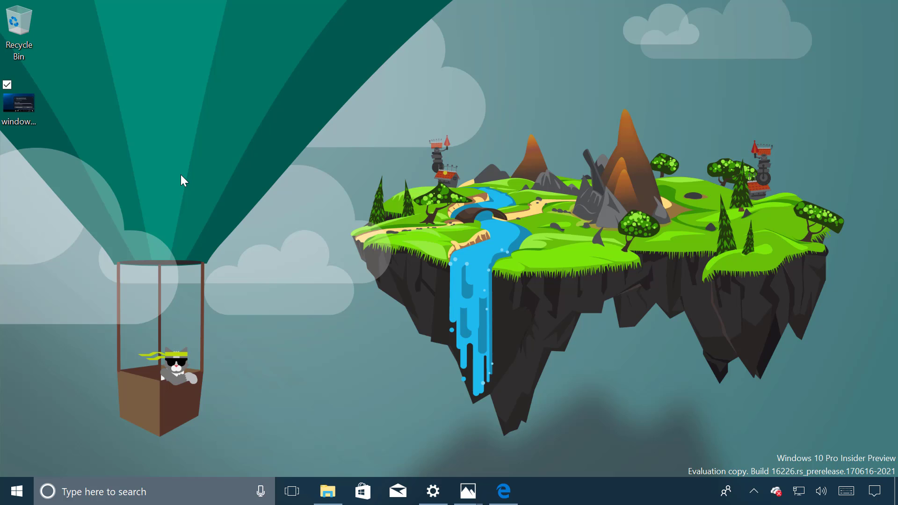
mouse_move(359, 153)
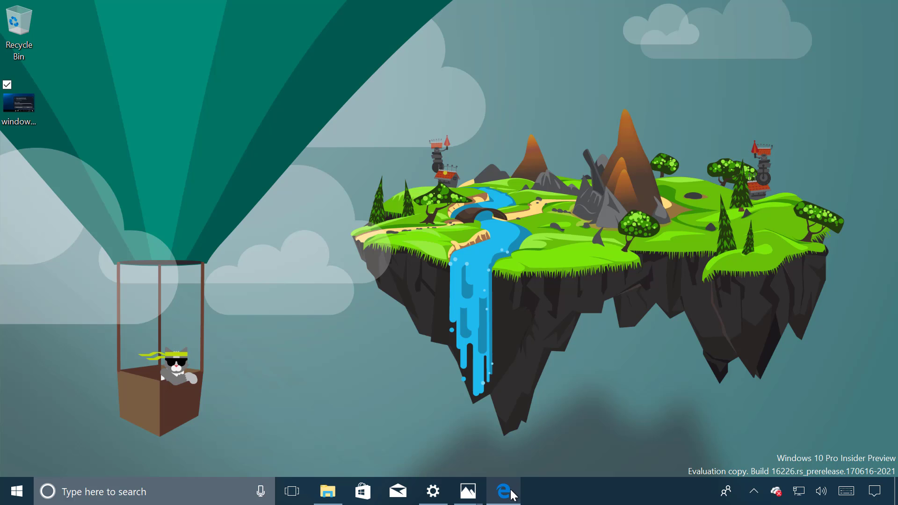
Step: Reopen Edge, toggle the tab previews, and switch to the Wikipedia tab
click(502, 491)
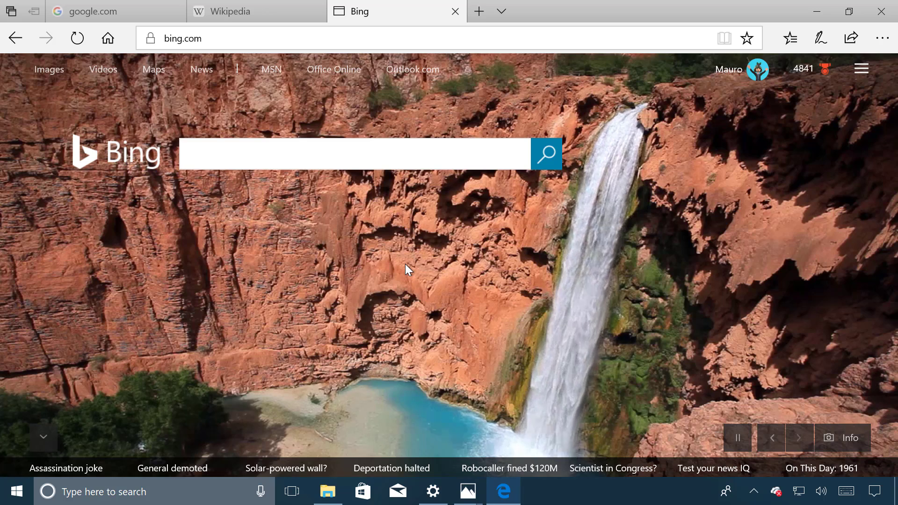
mouse_move(416, 254)
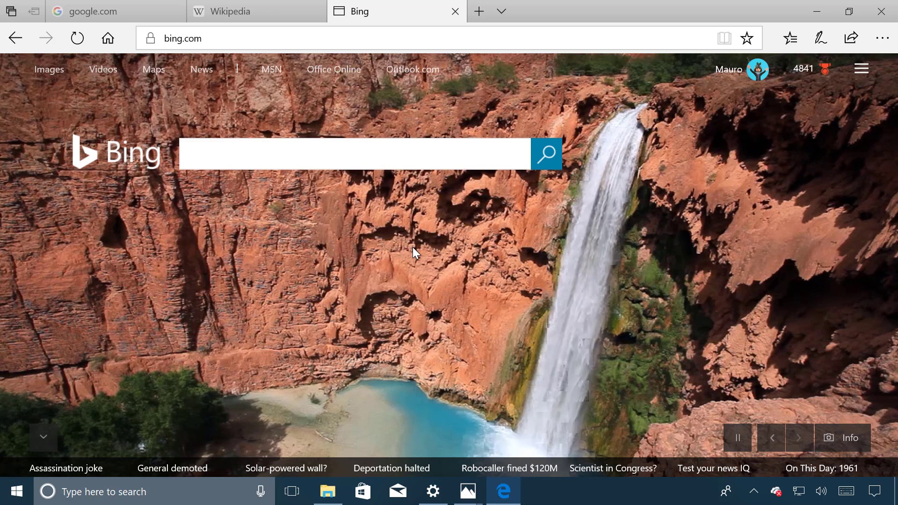
mouse_move(165, 83)
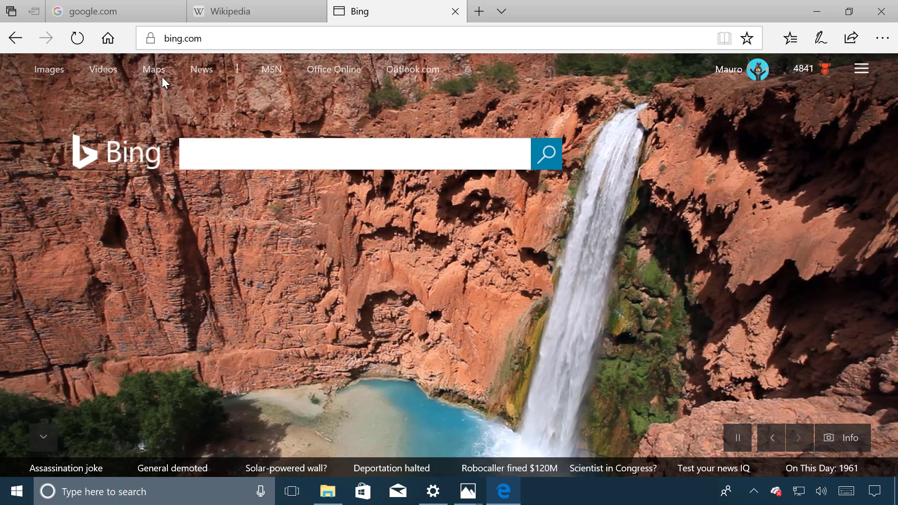
mouse_move(97, 11)
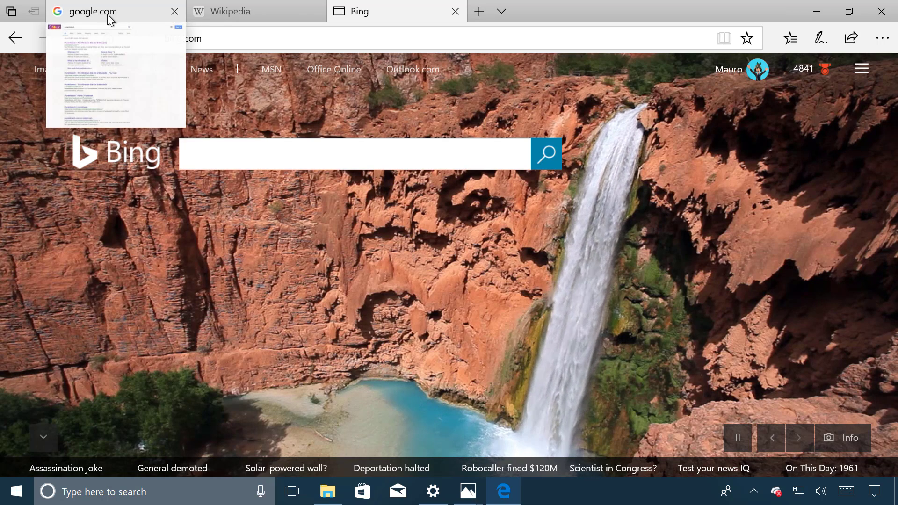
mouse_move(258, 10)
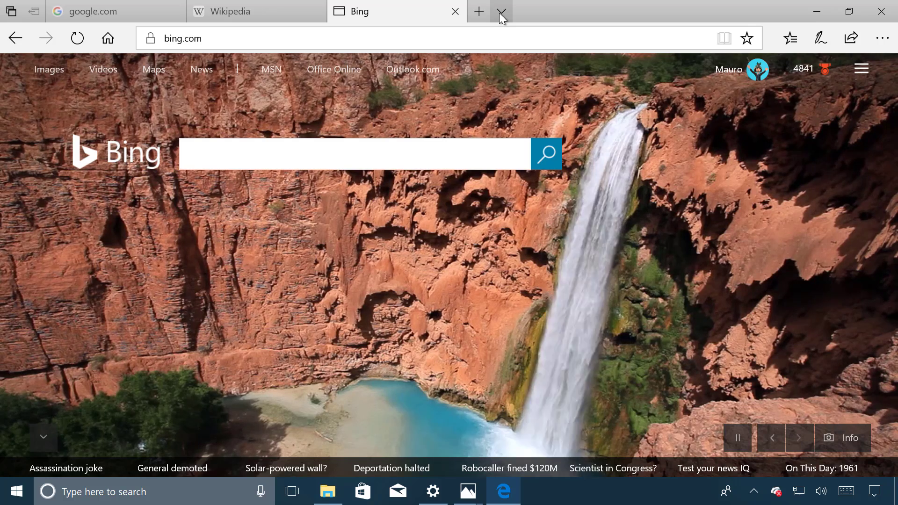
click(503, 11)
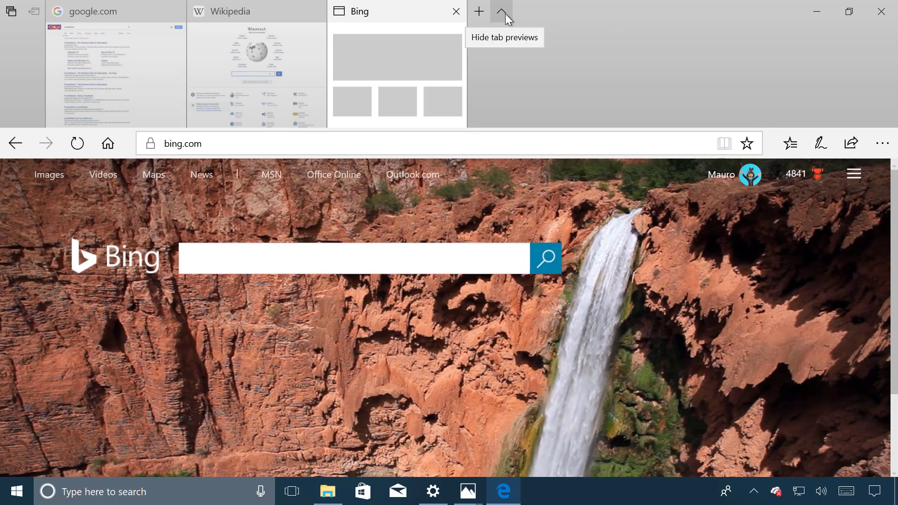
click(502, 11)
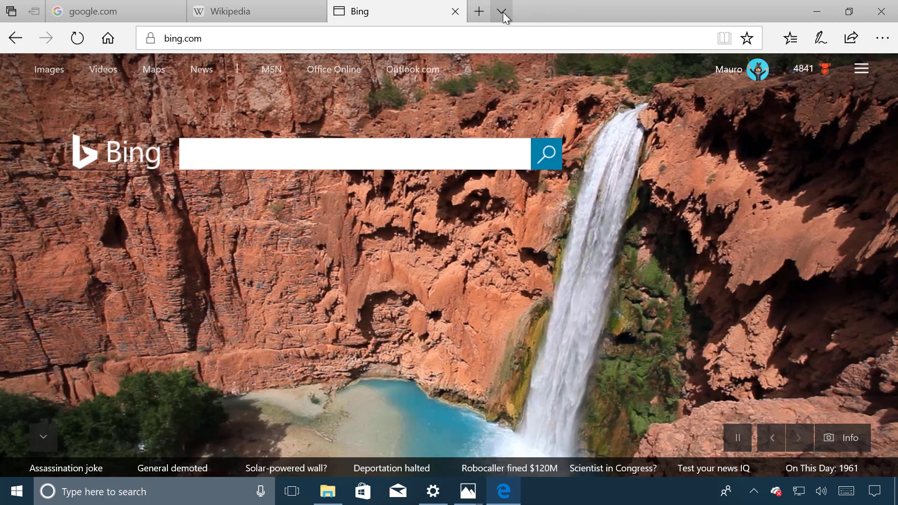
click(502, 11)
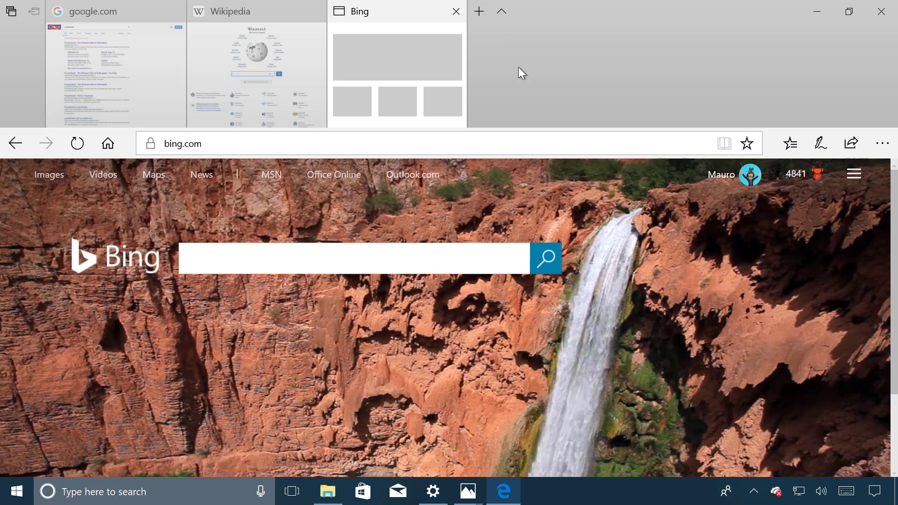
mouse_move(477, 76)
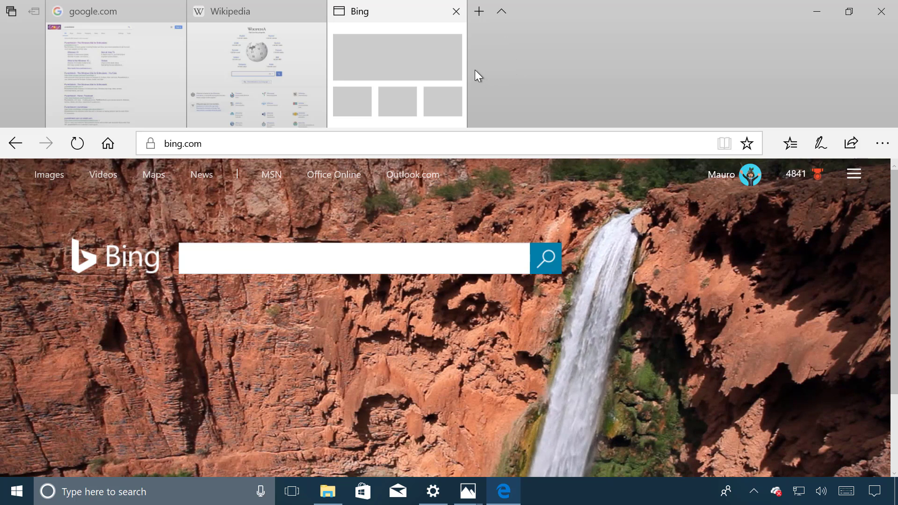
mouse_move(424, 71)
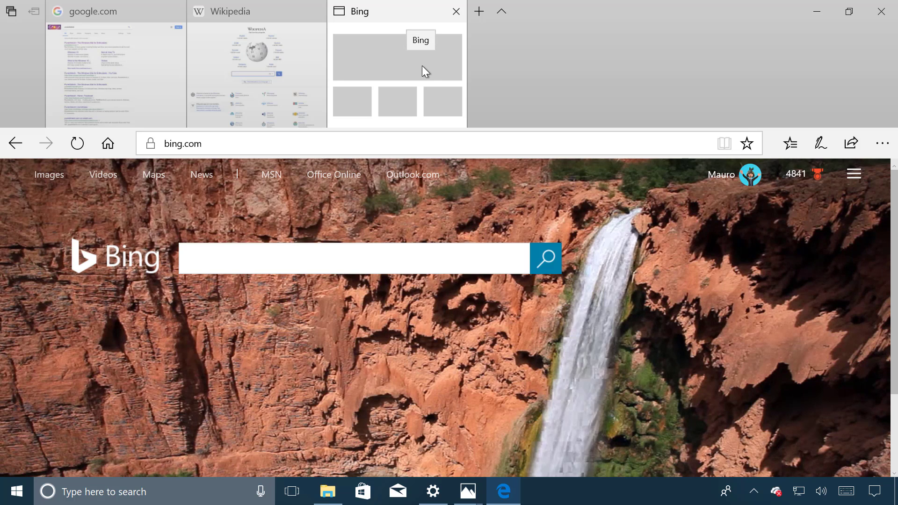
mouse_move(371, 76)
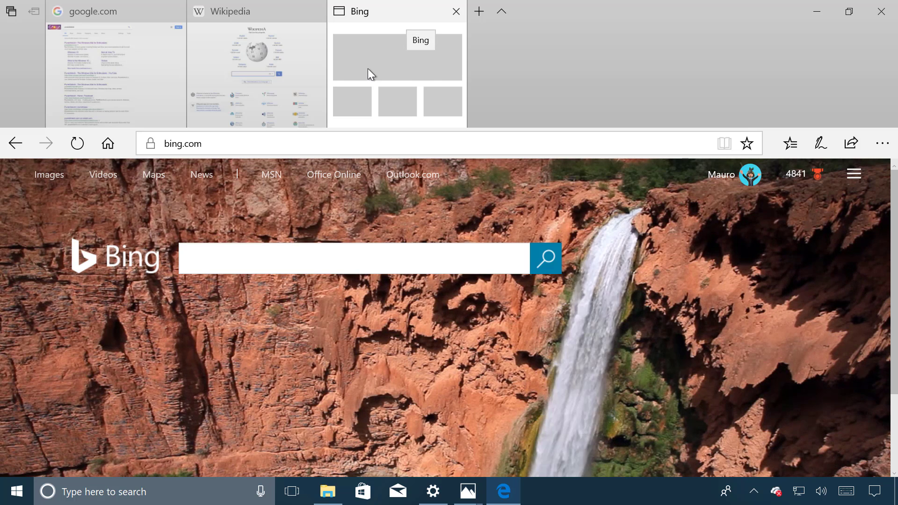
mouse_move(77, 80)
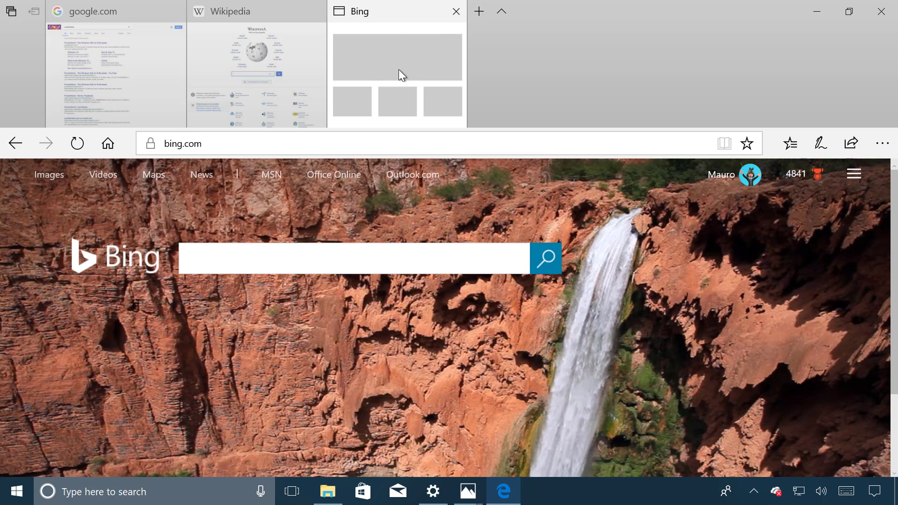
mouse_move(117, 80)
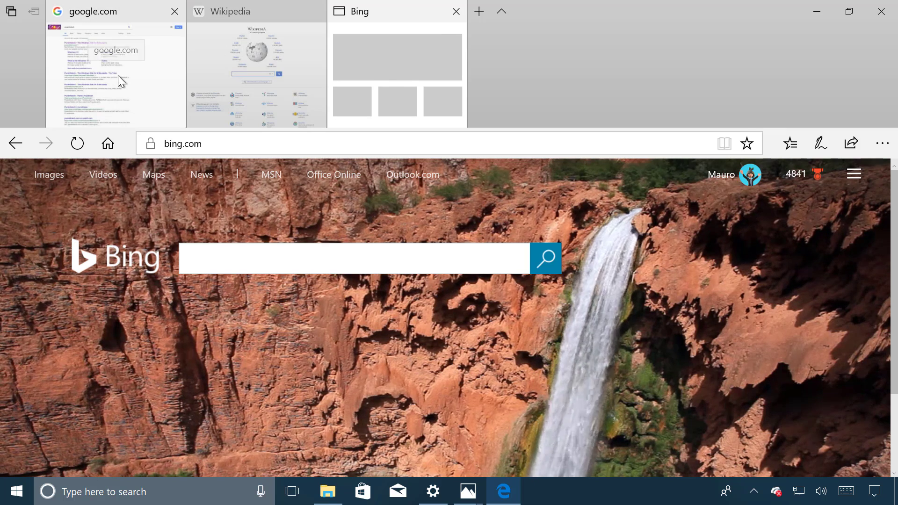
mouse_move(625, 82)
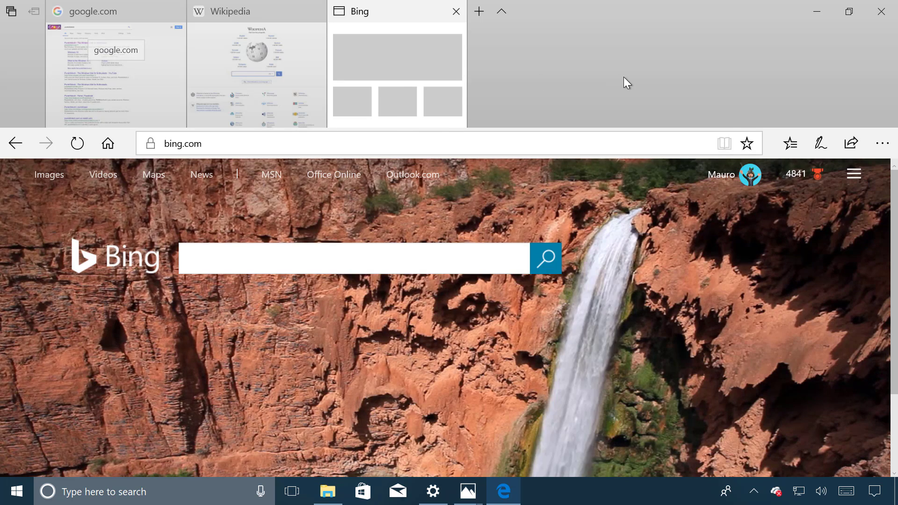
click(255, 11)
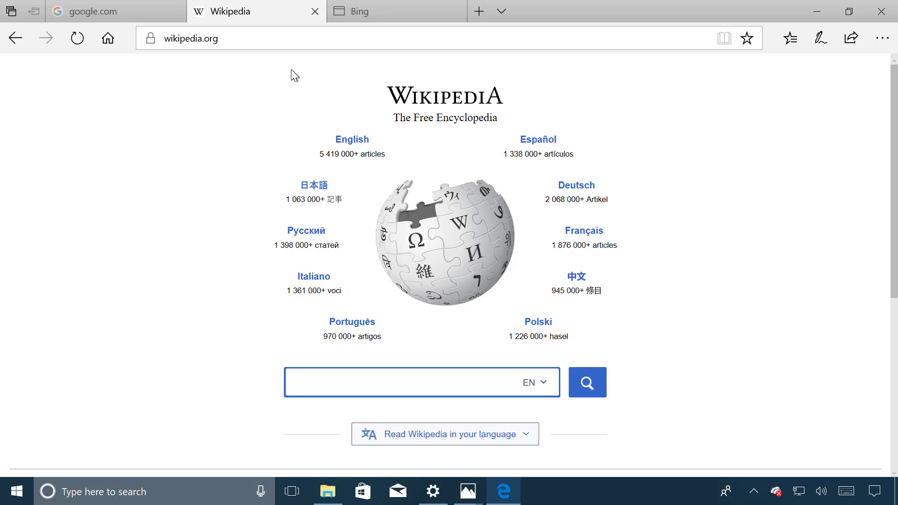
mouse_move(712, 122)
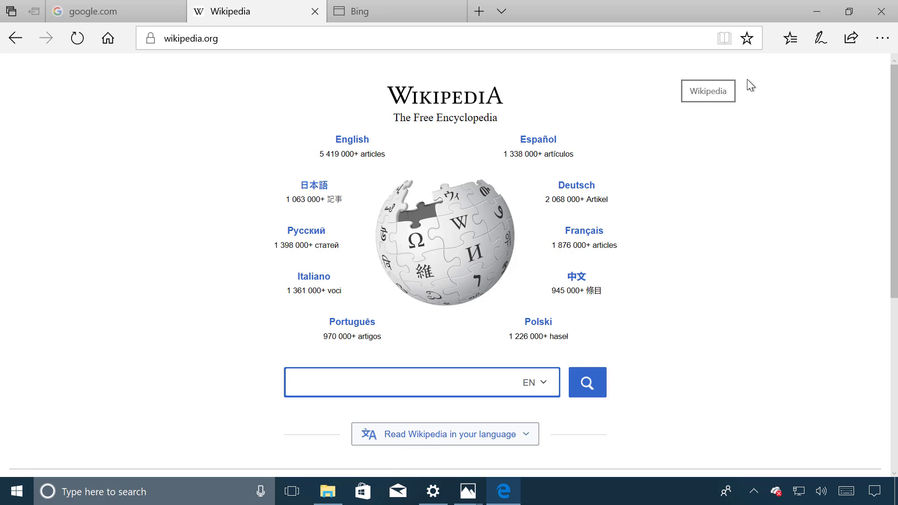
mouse_move(747, 39)
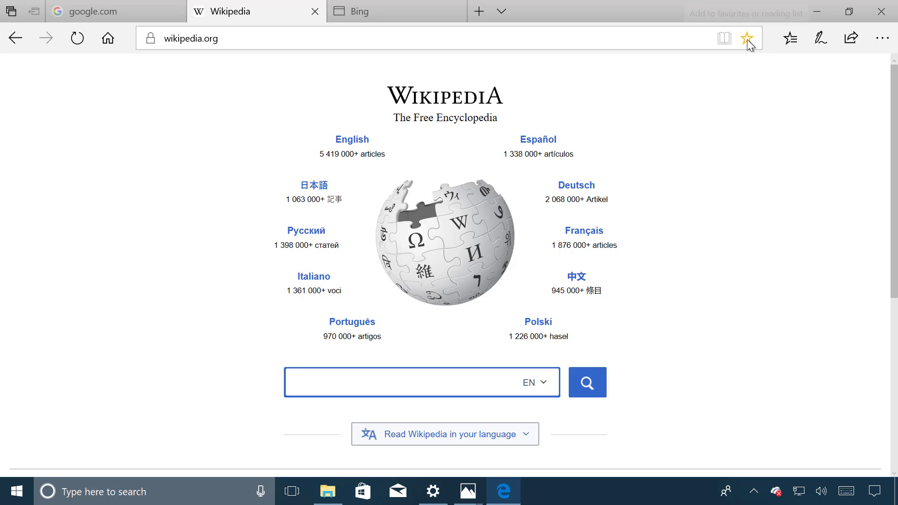
mouse_move(749, 38)
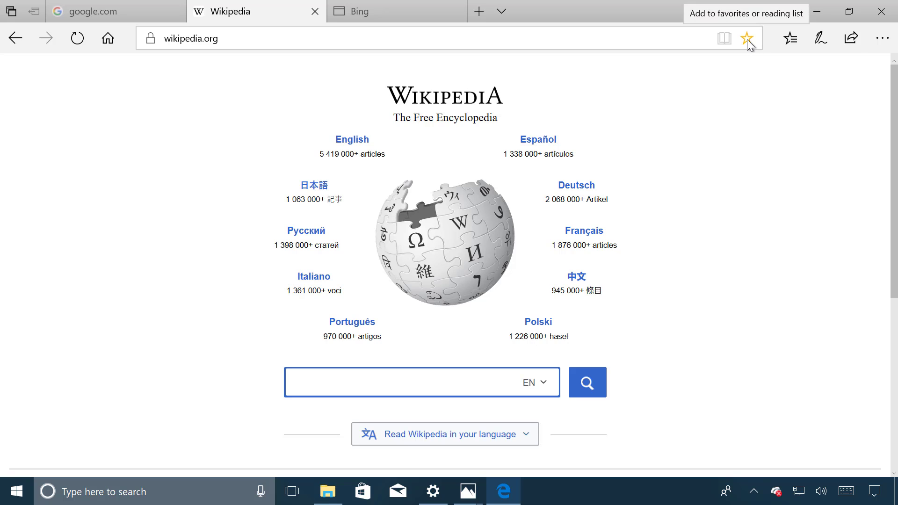
Step: Start adding Wikipedia to favourites, expanding the Favorites folder to show Favorites Bar
click(747, 39)
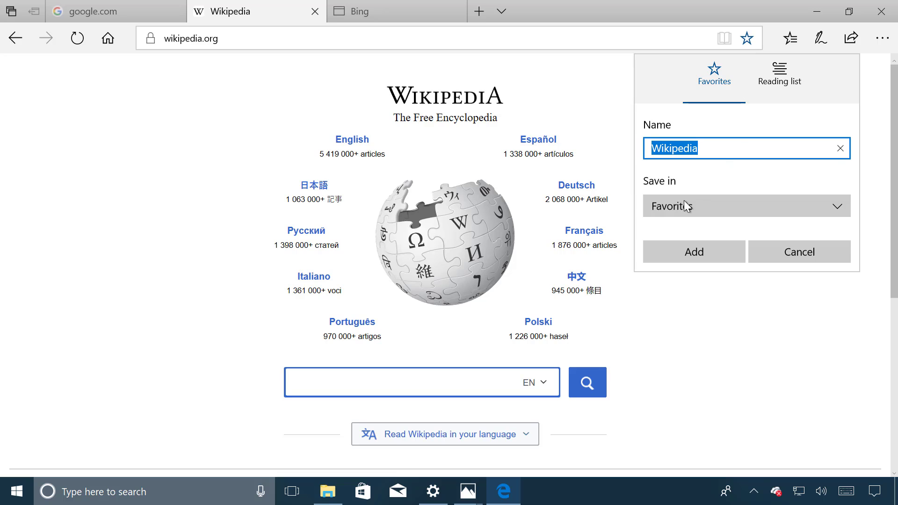
mouse_move(757, 211)
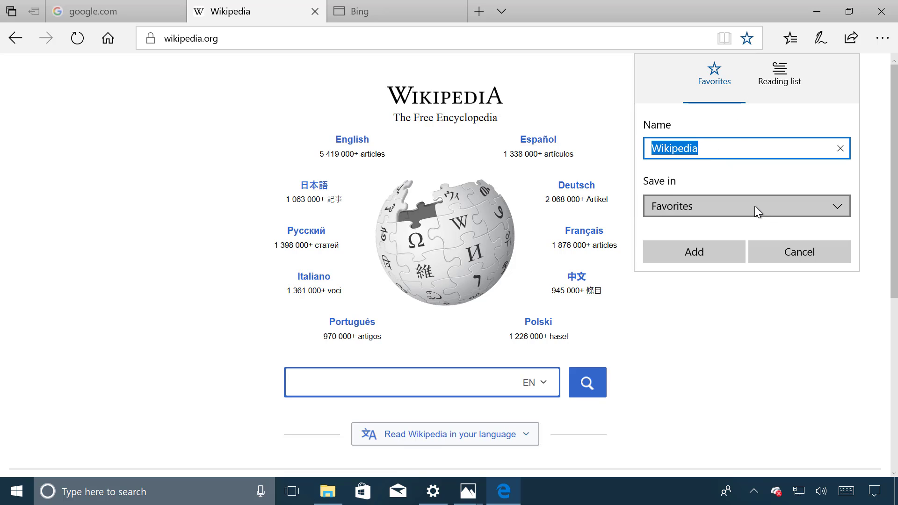
click(744, 206)
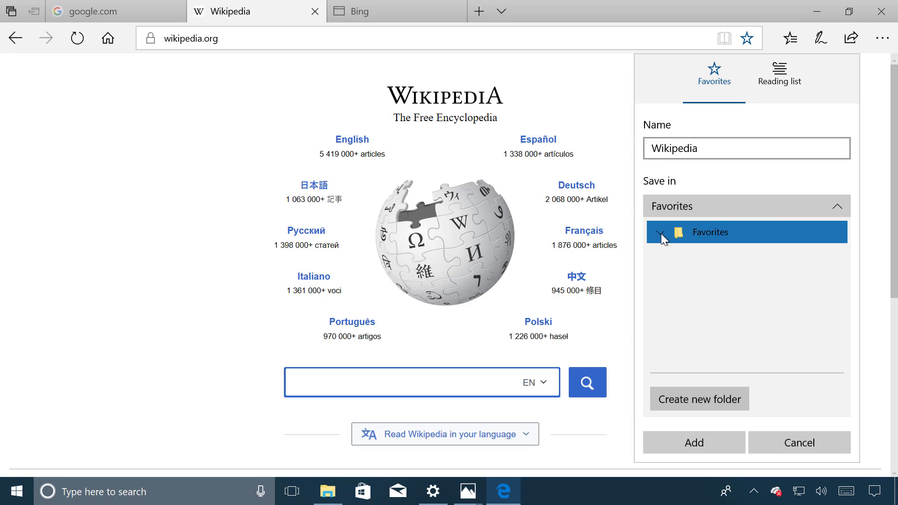
click(660, 231)
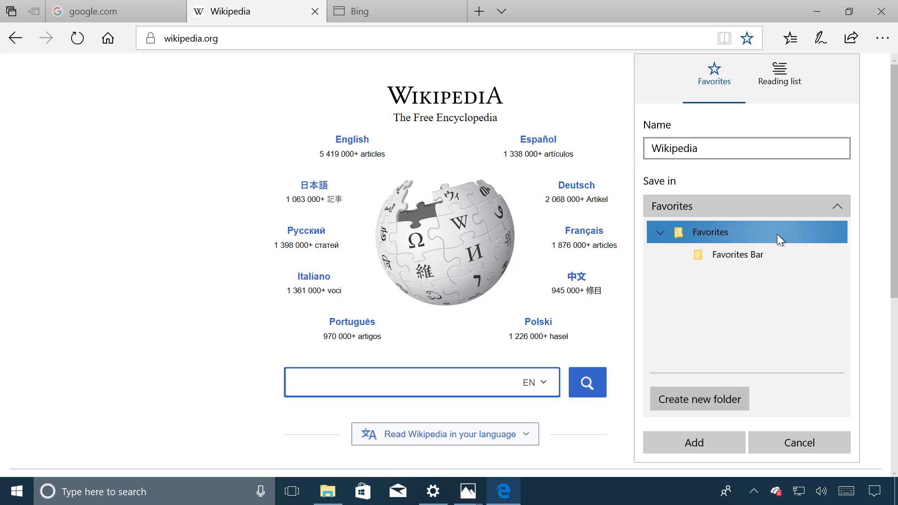
mouse_move(744, 240)
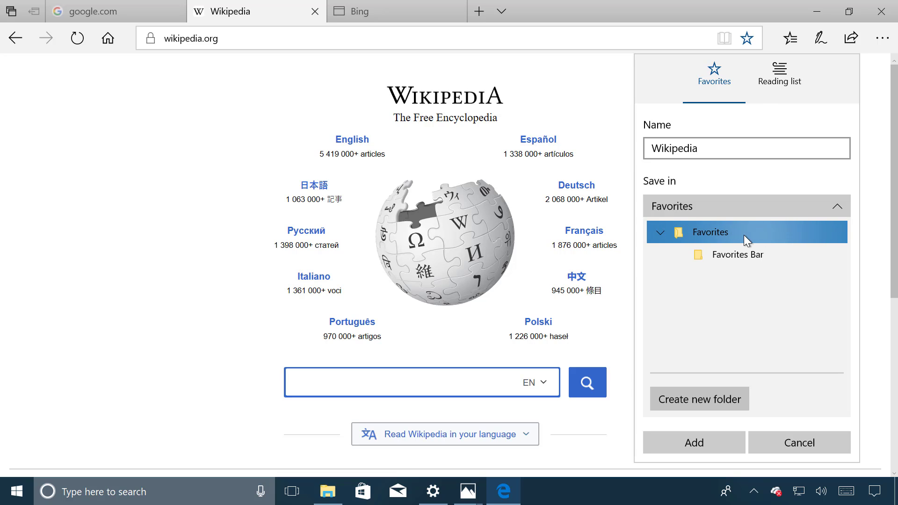
mouse_move(716, 234)
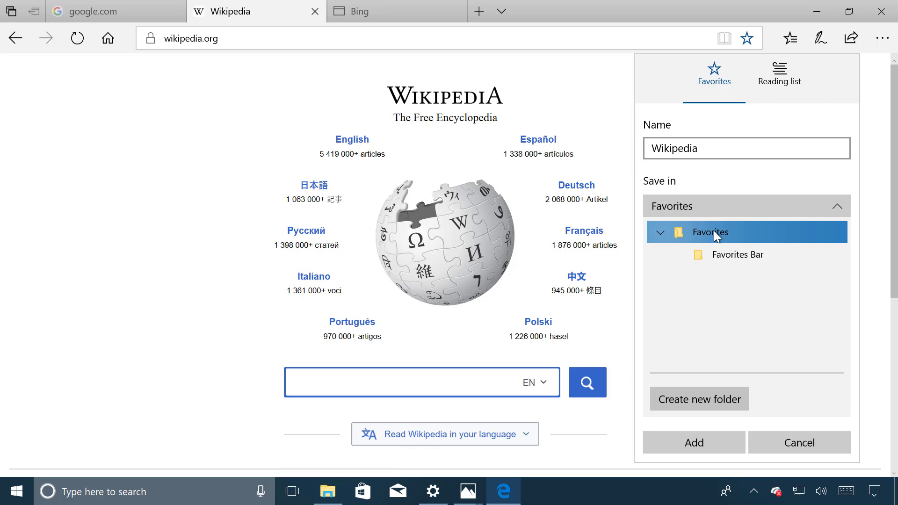
mouse_move(741, 235)
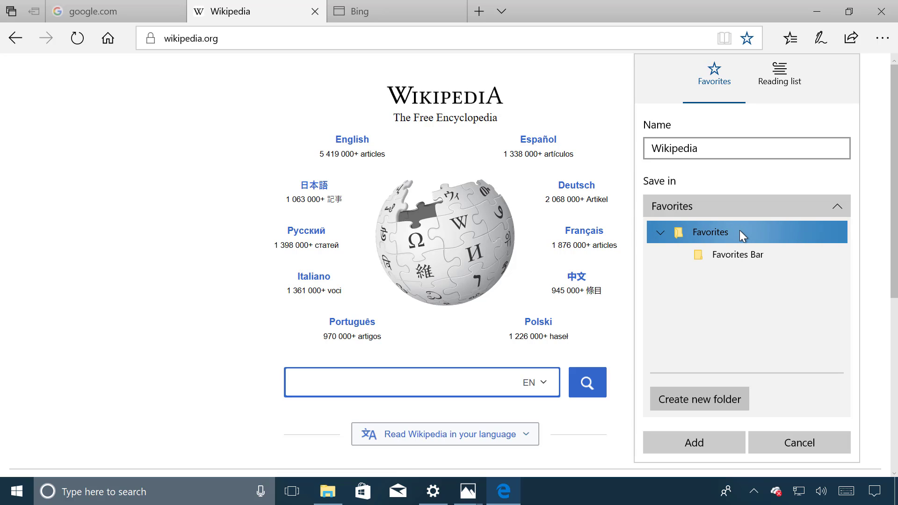
mouse_move(705, 238)
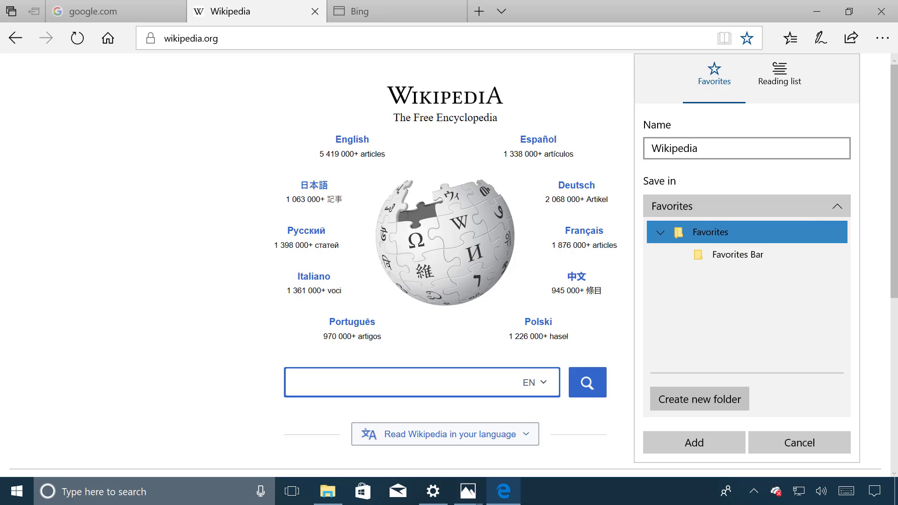
Step: Set Edge's theme to Dark in its Settings pane
click(880, 38)
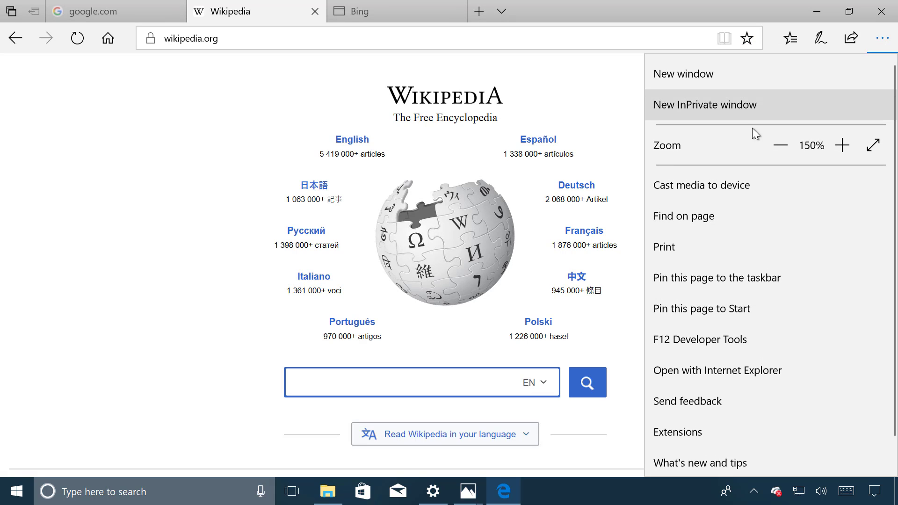
scroll(down, 3)
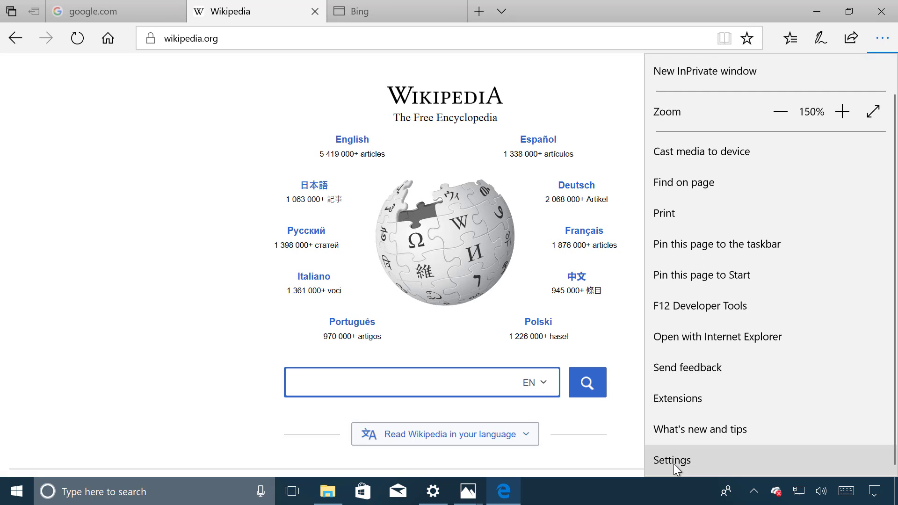
click(671, 460)
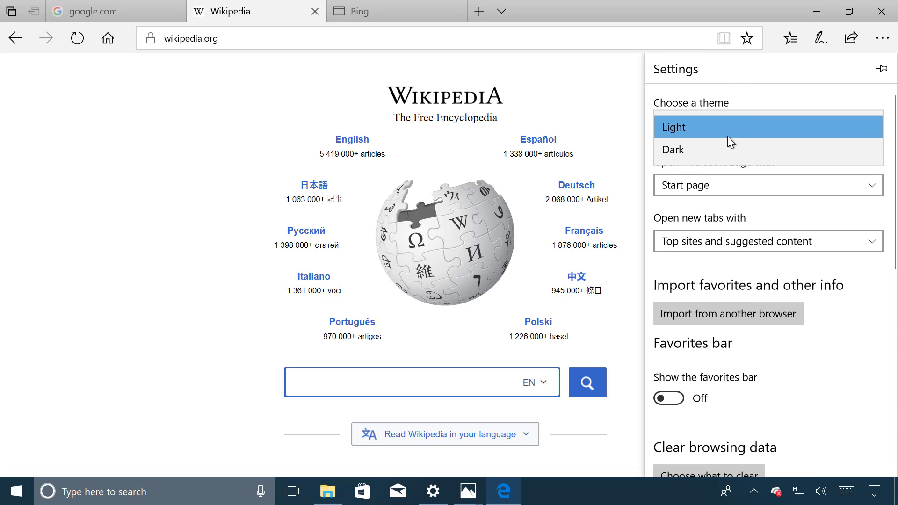
click(671, 150)
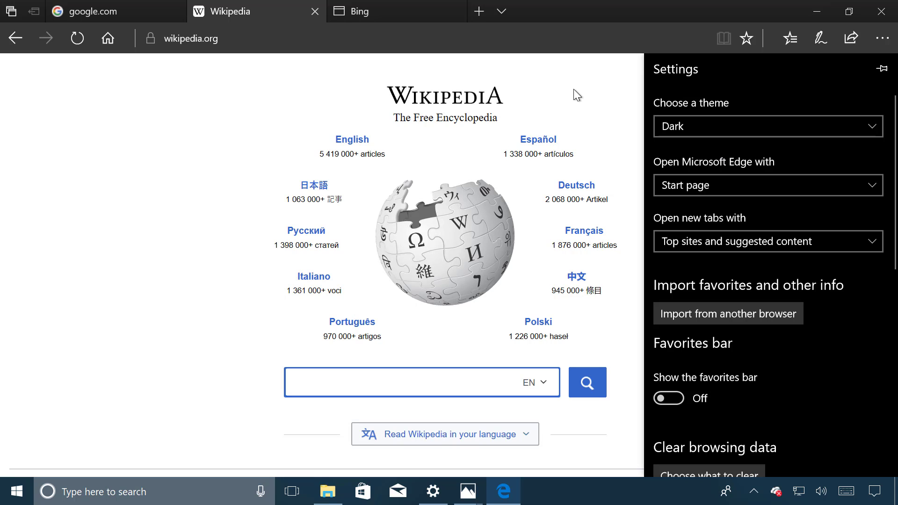
Step: Pick Favorites Bar as Wikipedia's favourite location, then dismiss without saving
click(746, 38)
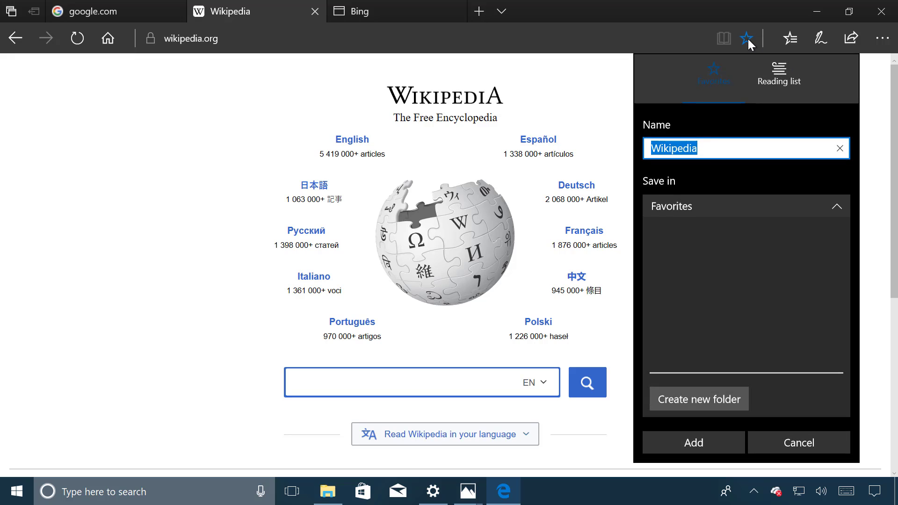
click(745, 206)
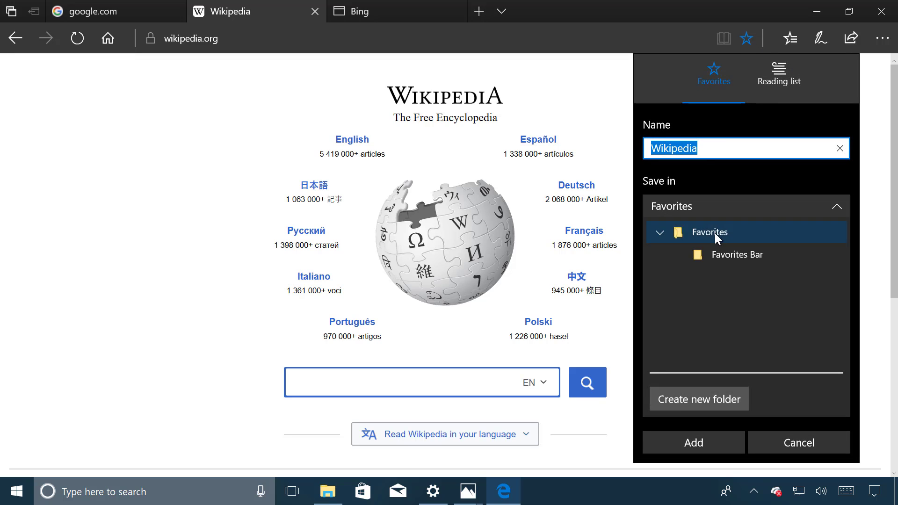
mouse_move(742, 237)
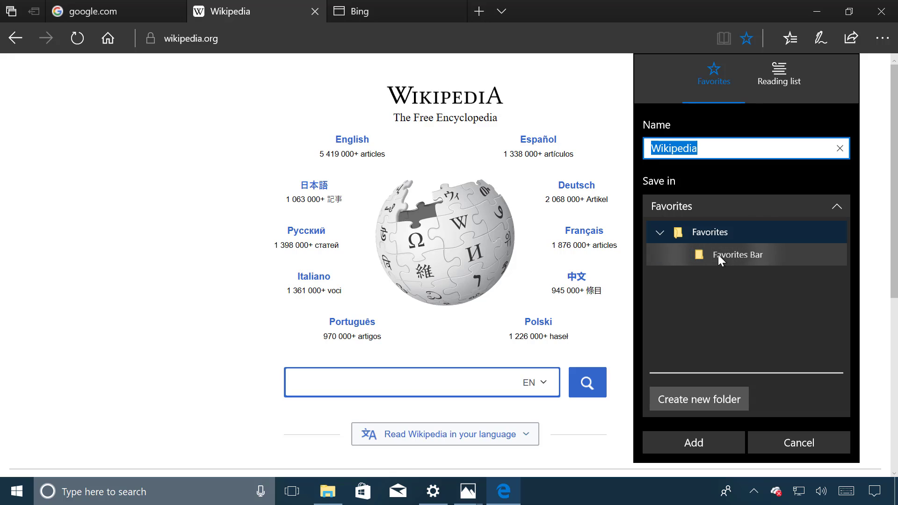
click(737, 254)
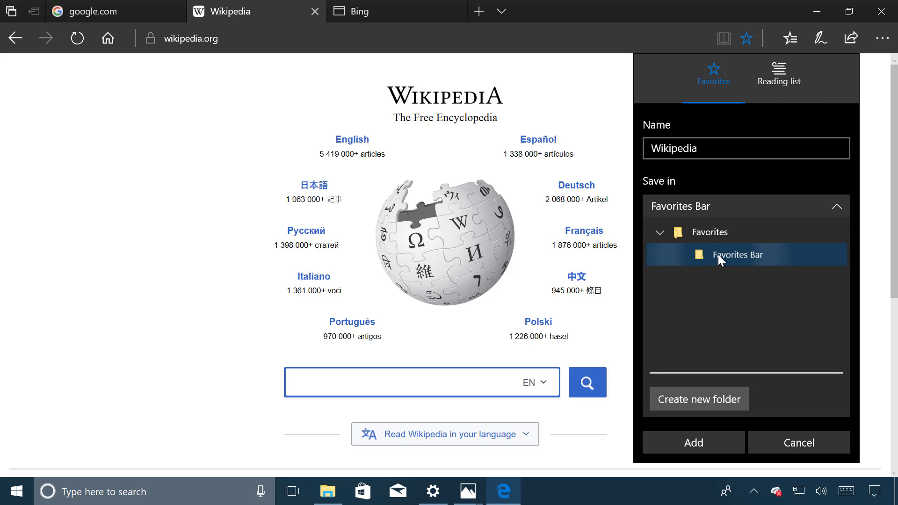
click(798, 442)
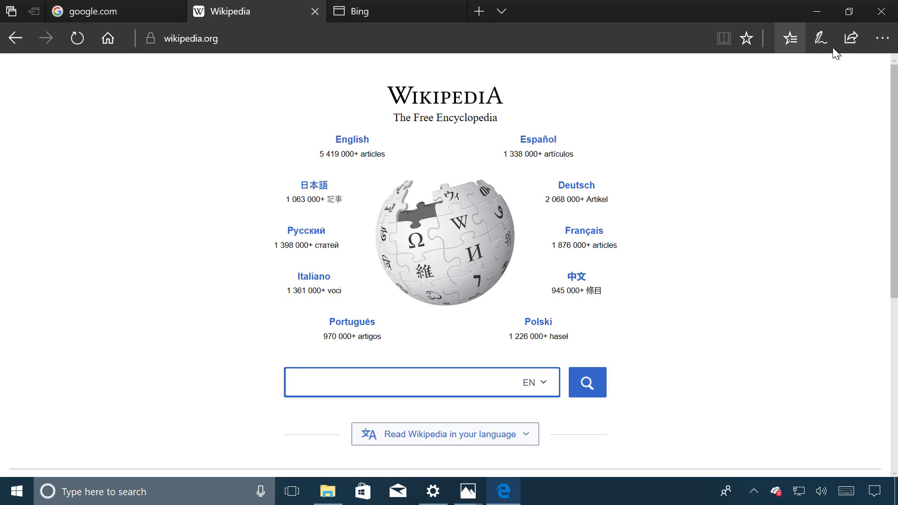
mouse_move(881, 41)
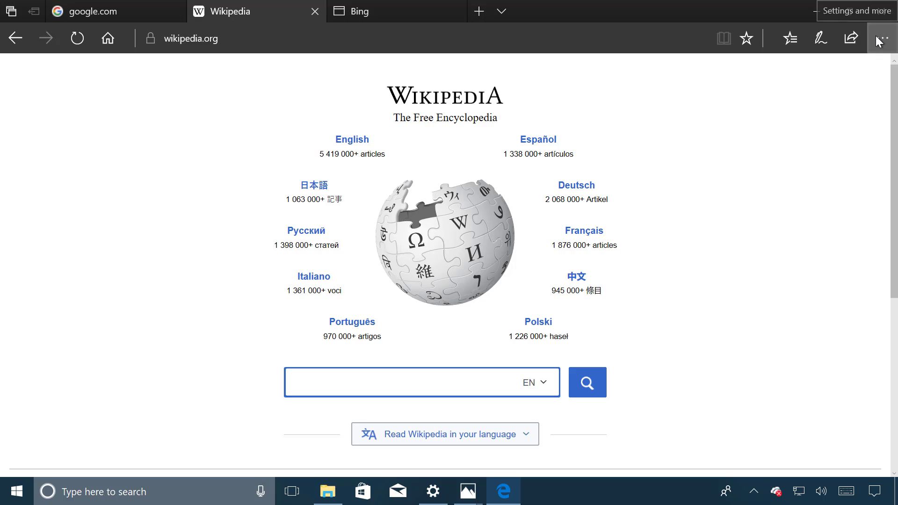
Step: Turn on the Edge favourites bar and add the Wikipedia page to it
click(881, 38)
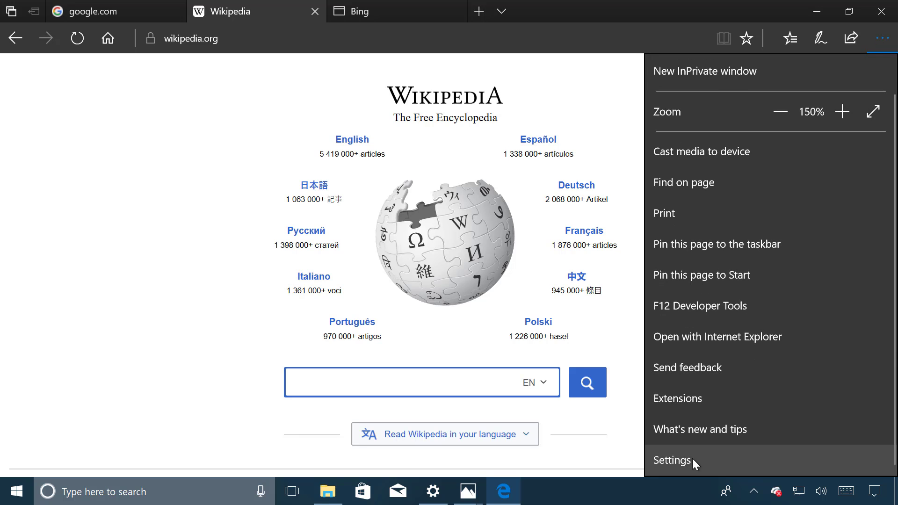
click(671, 459)
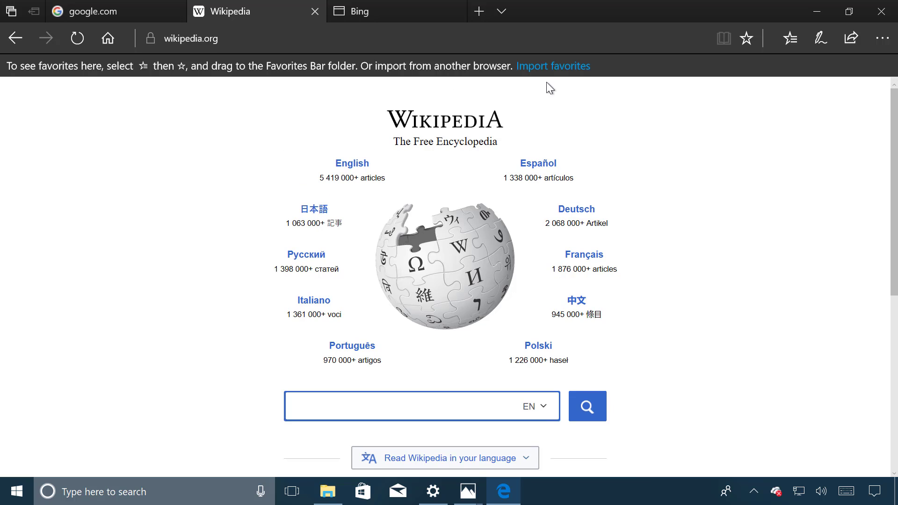
click(745, 37)
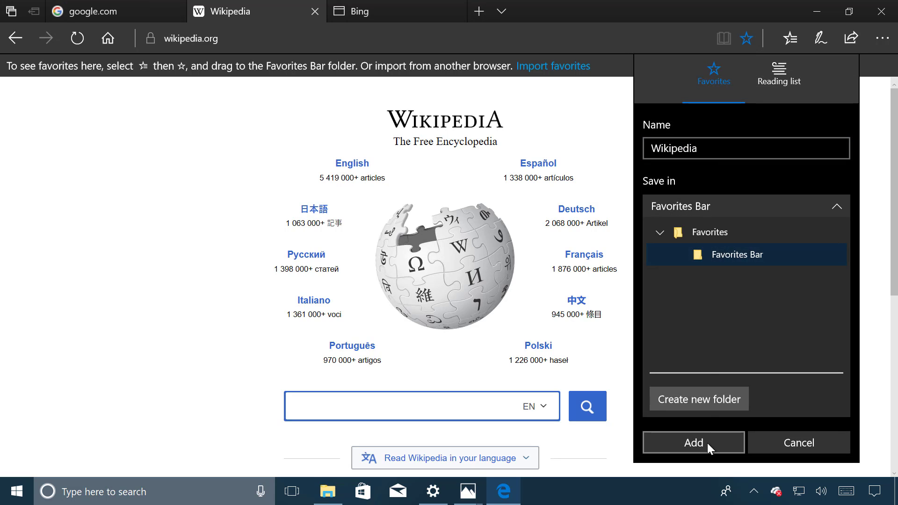
click(692, 441)
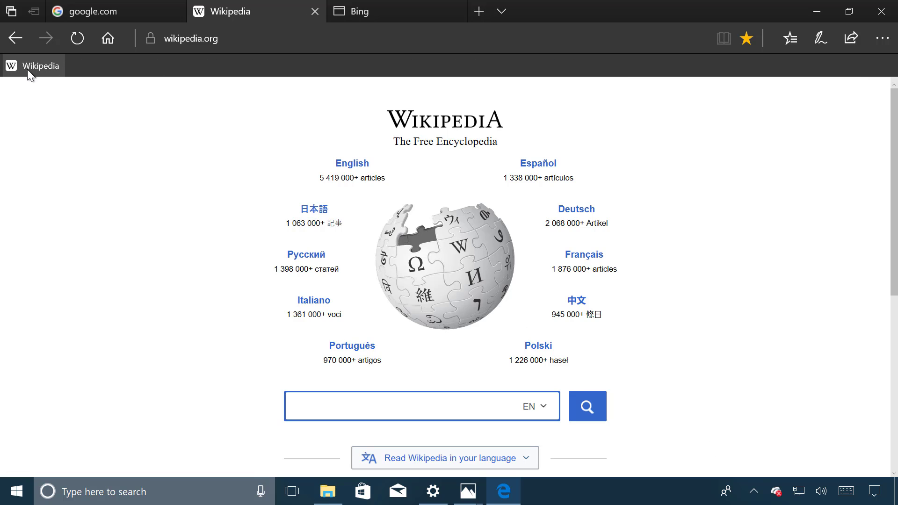
right_click(37, 65)
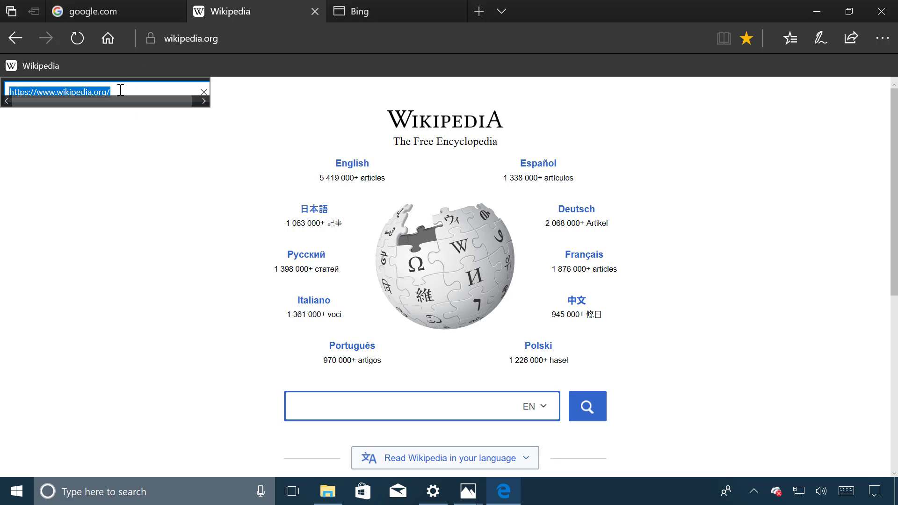
mouse_move(197, 108)
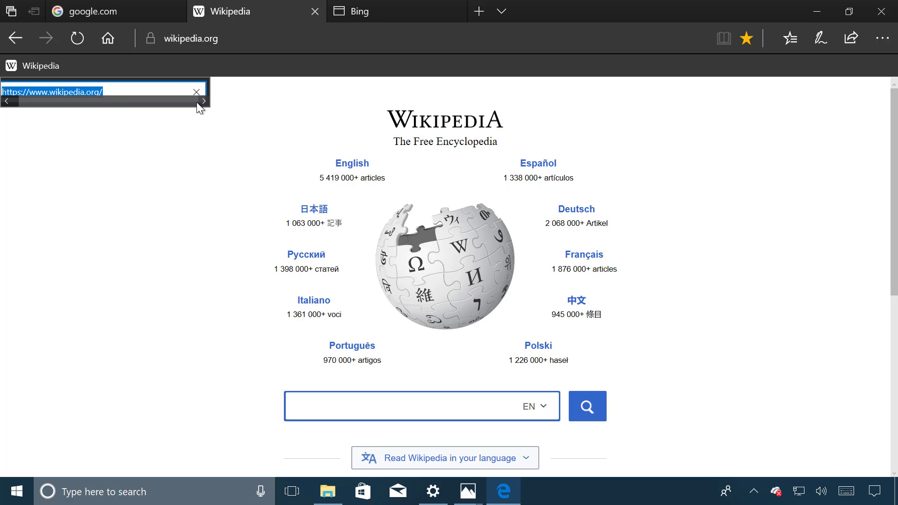
click(138, 90)
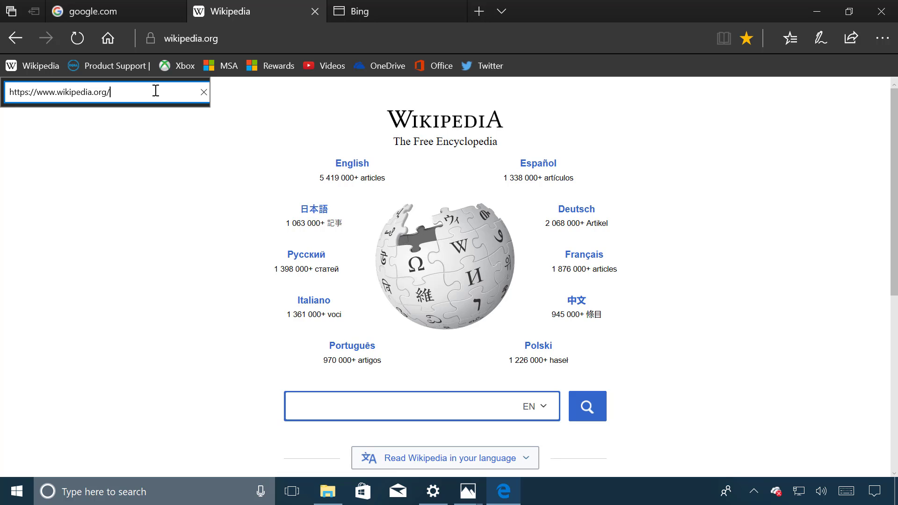
key(Backspace)
text(com)
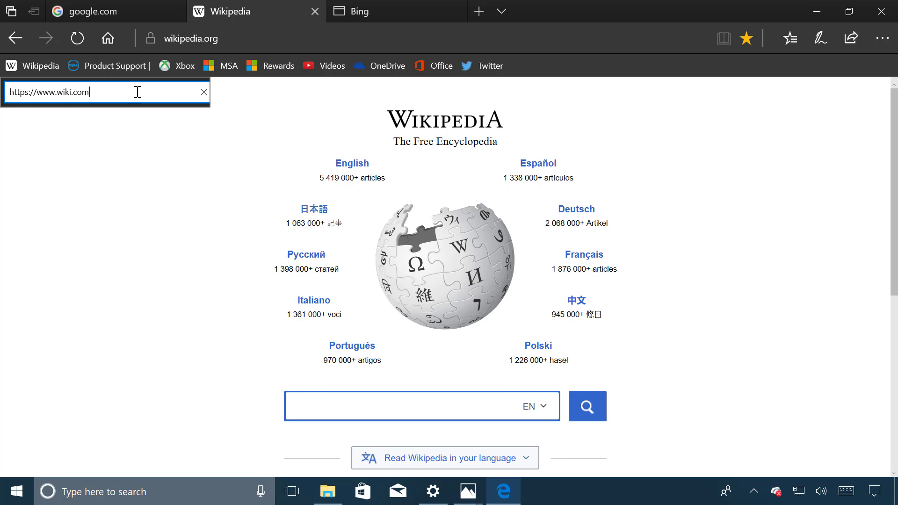
key(Return)
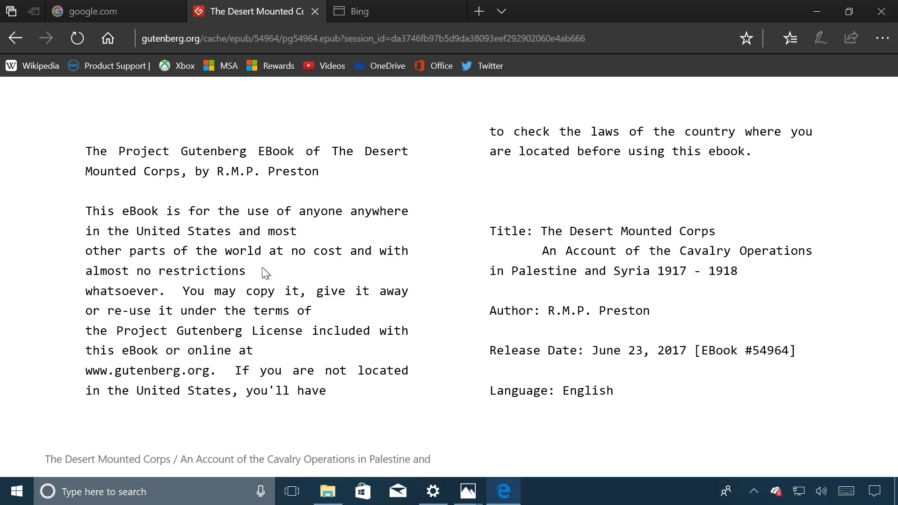
mouse_move(215, 274)
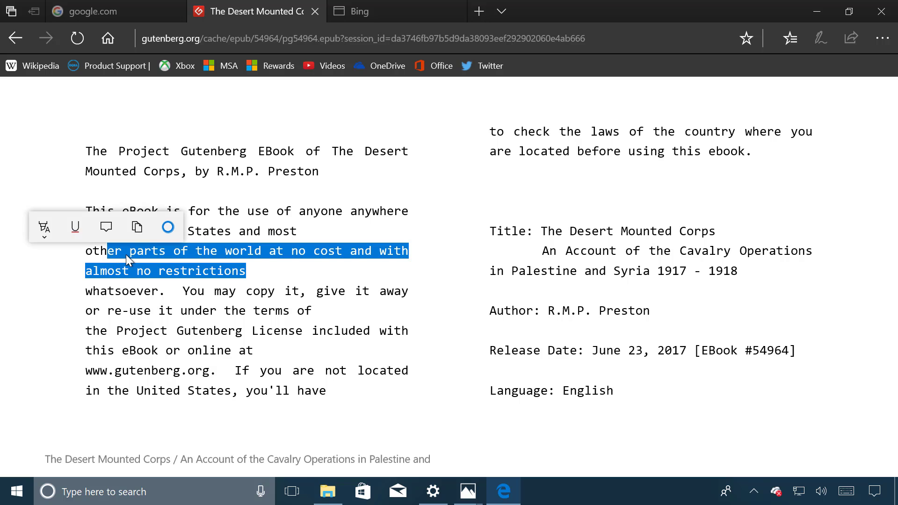
Step: Copy the selected licence passage in the Gutenberg ebook from its context menu
right_click(129, 263)
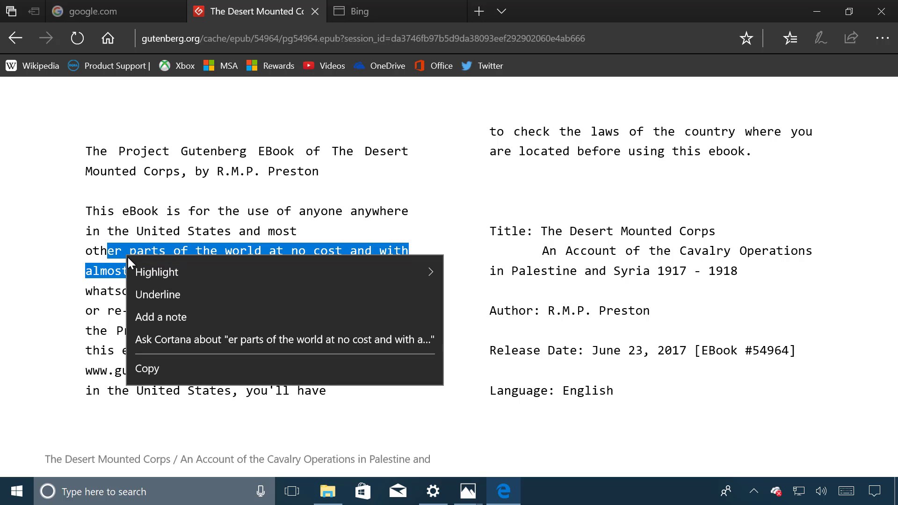
mouse_move(159, 347)
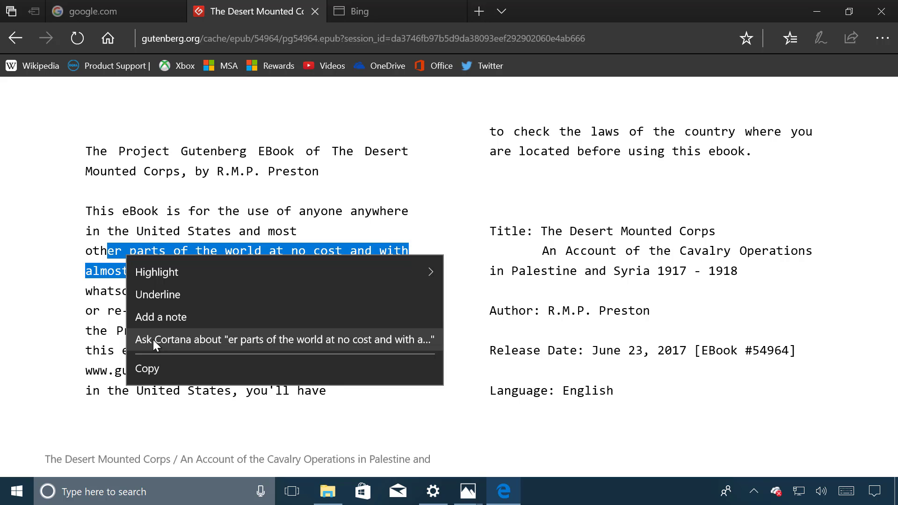
mouse_move(168, 378)
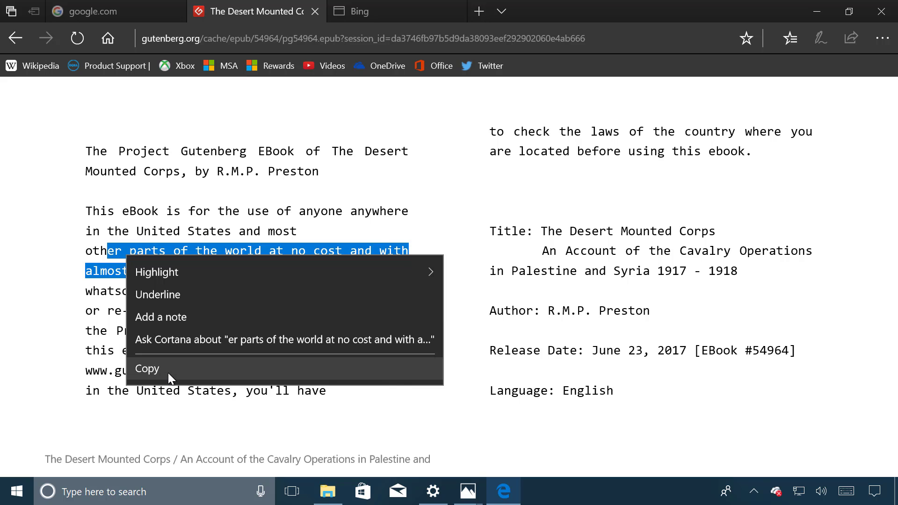
click(147, 368)
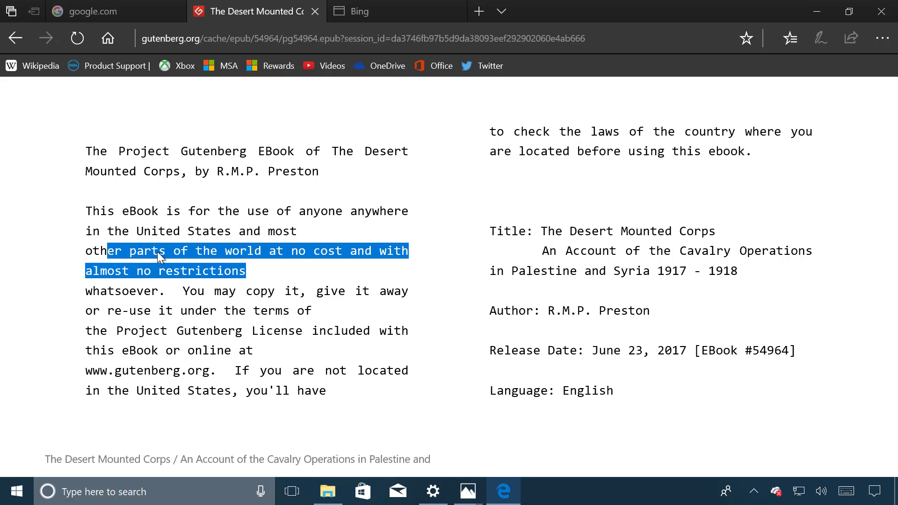
mouse_move(162, 257)
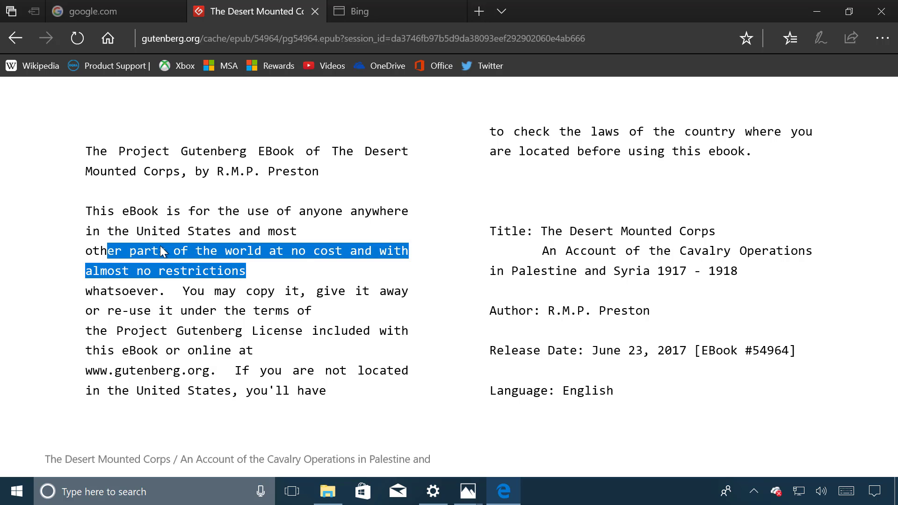
double_click(161, 230)
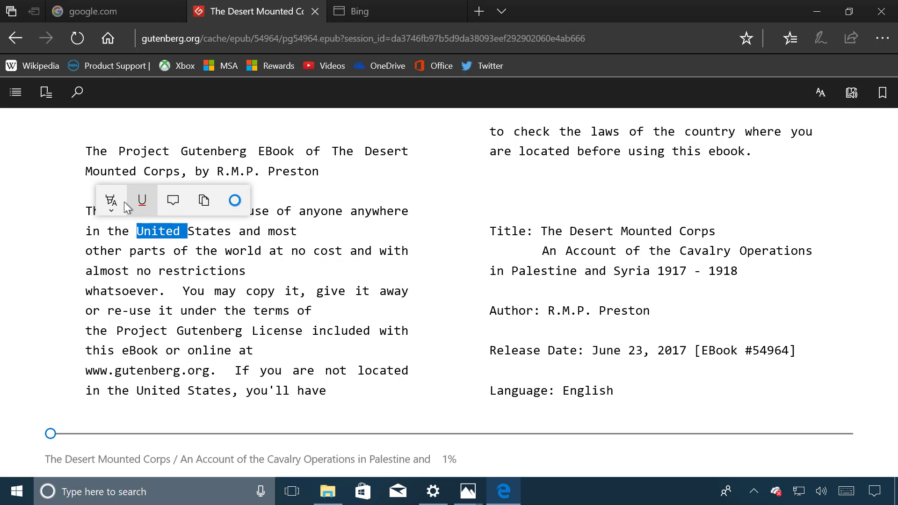
click(110, 201)
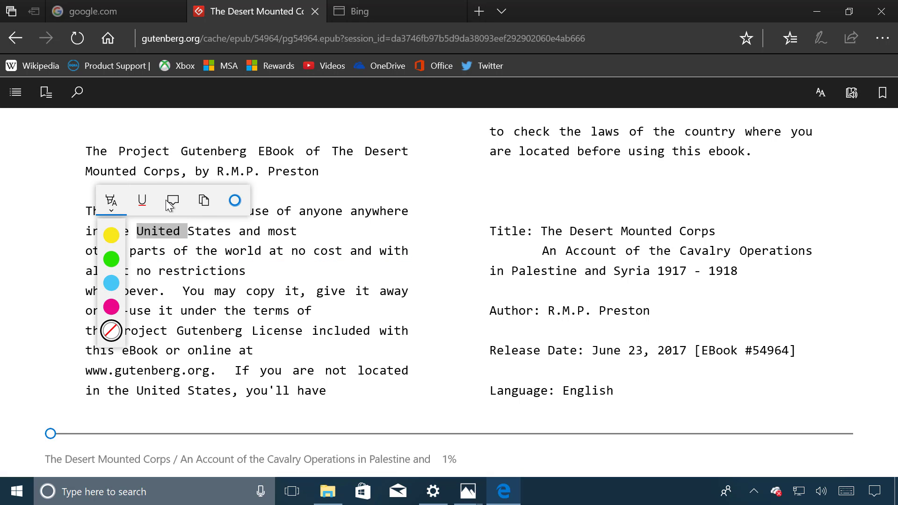
click(171, 201)
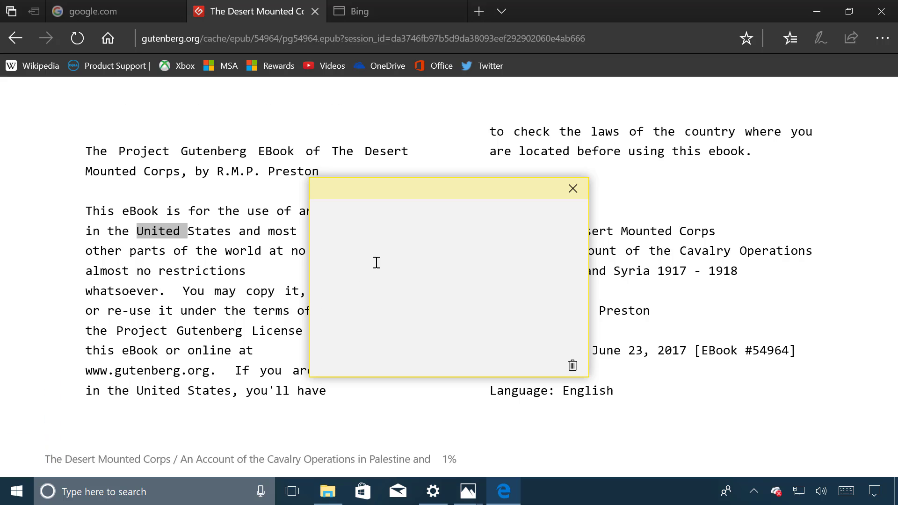
mouse_move(376, 243)
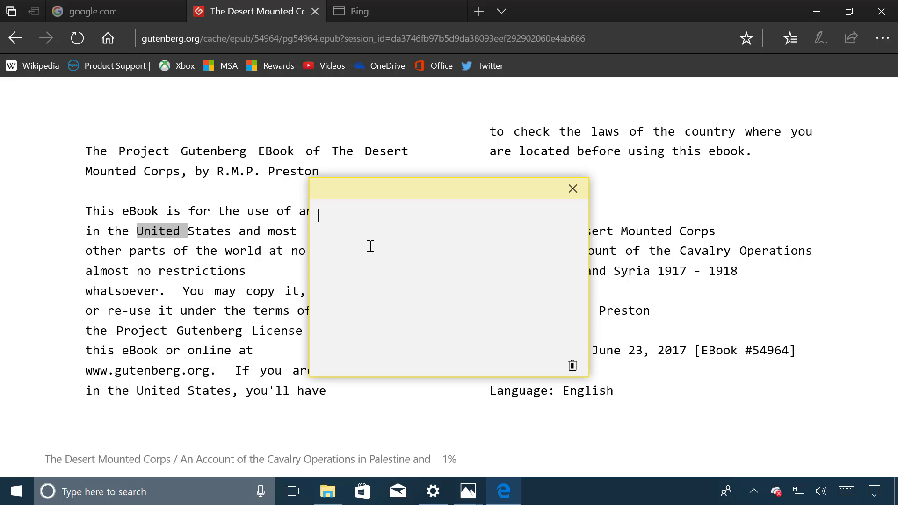
click(571, 189)
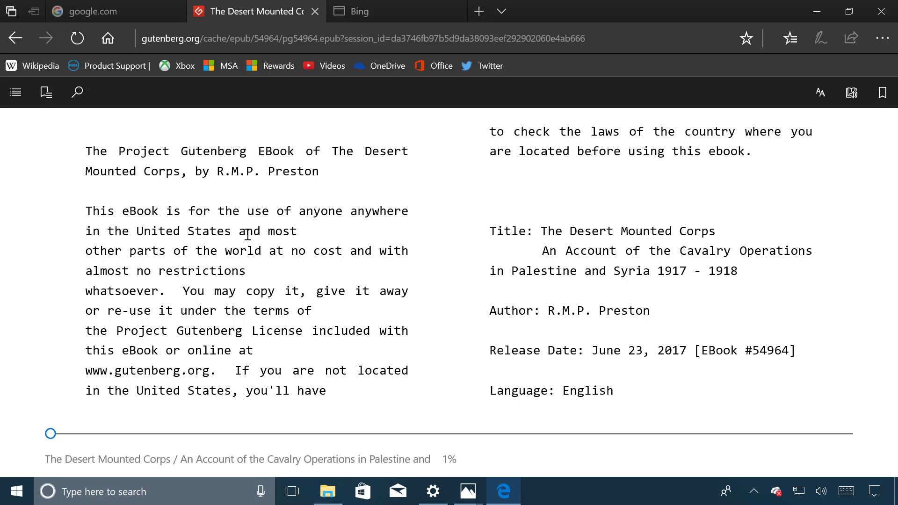
mouse_move(218, 245)
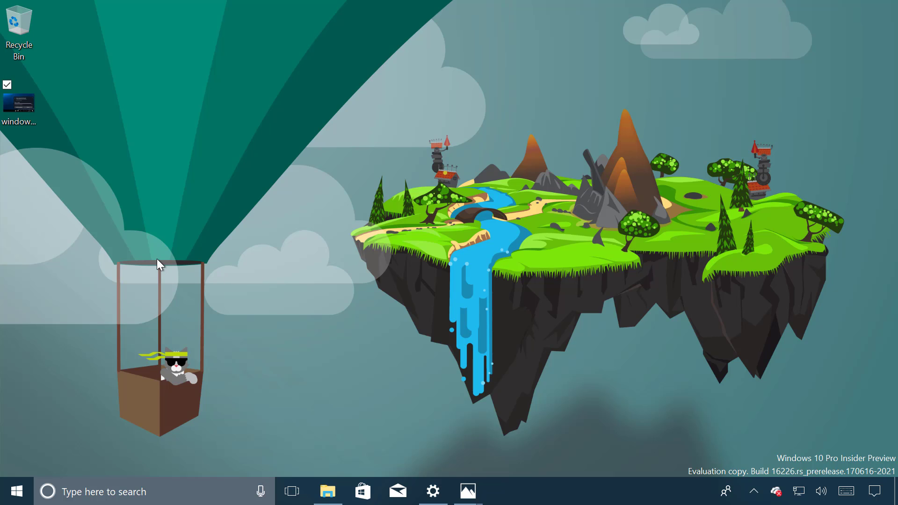
Step: Launch Settings from the taskbar gear icon after closing Edge
click(432, 492)
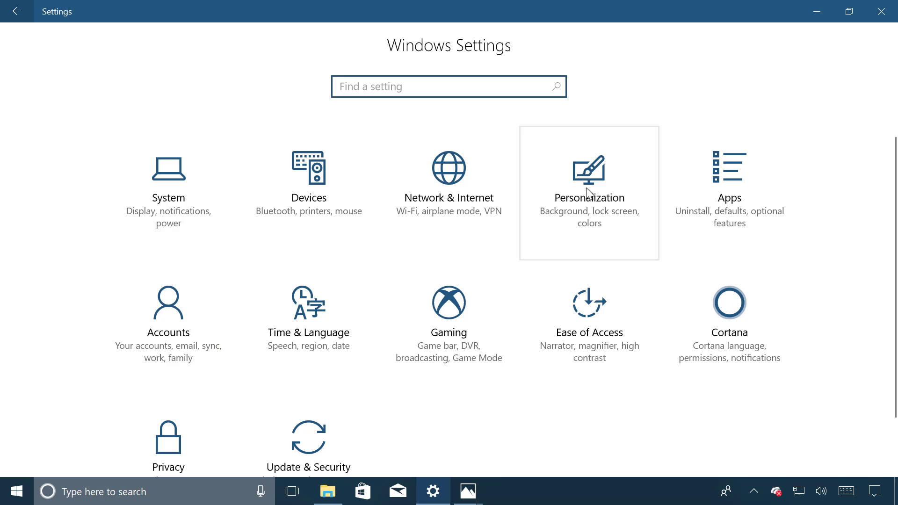
Step: Set the default app mode to Light under Personalization > Colors
click(588, 181)
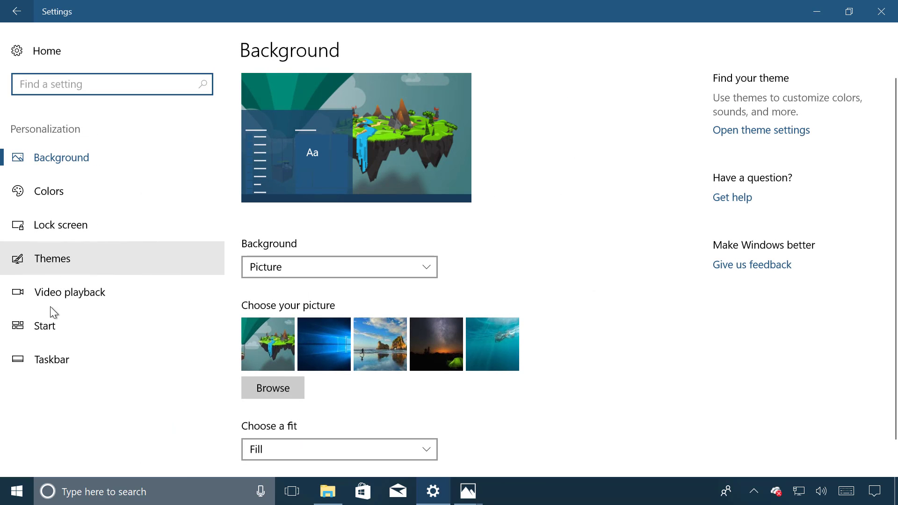
click(51, 191)
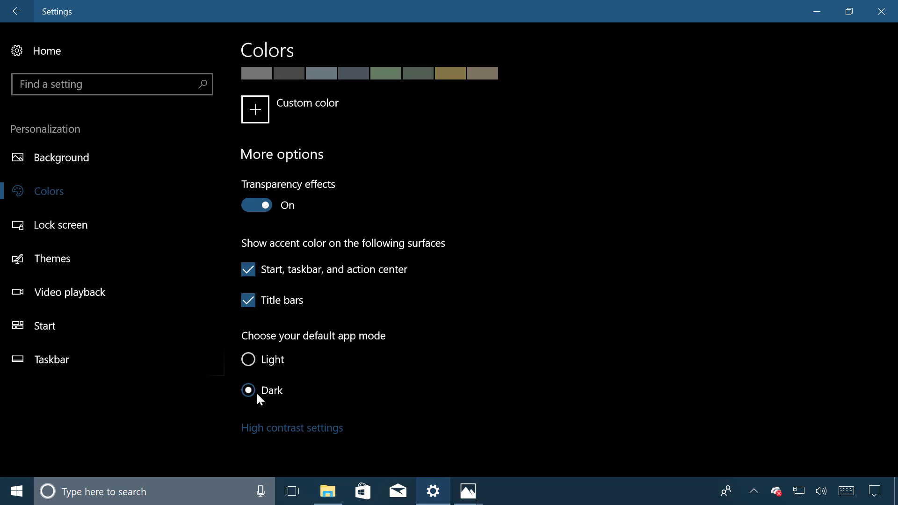
mouse_move(52, 359)
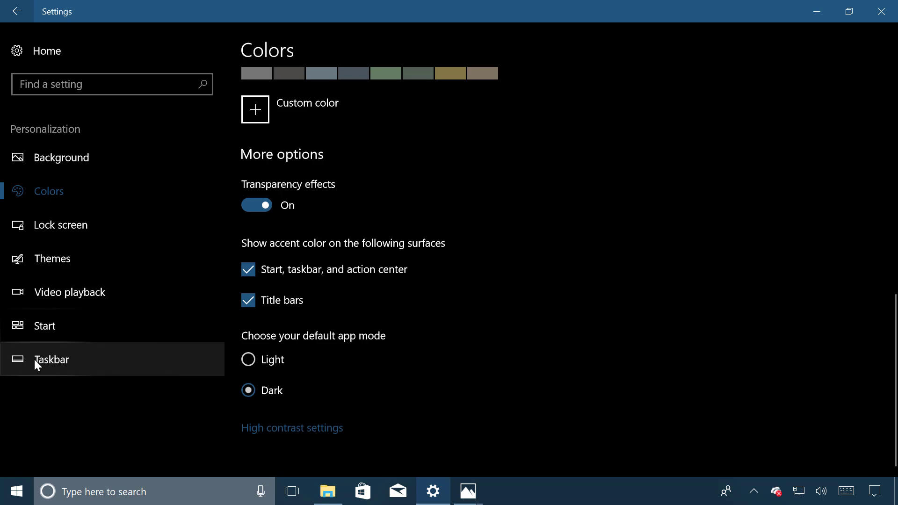
mouse_move(136, 370)
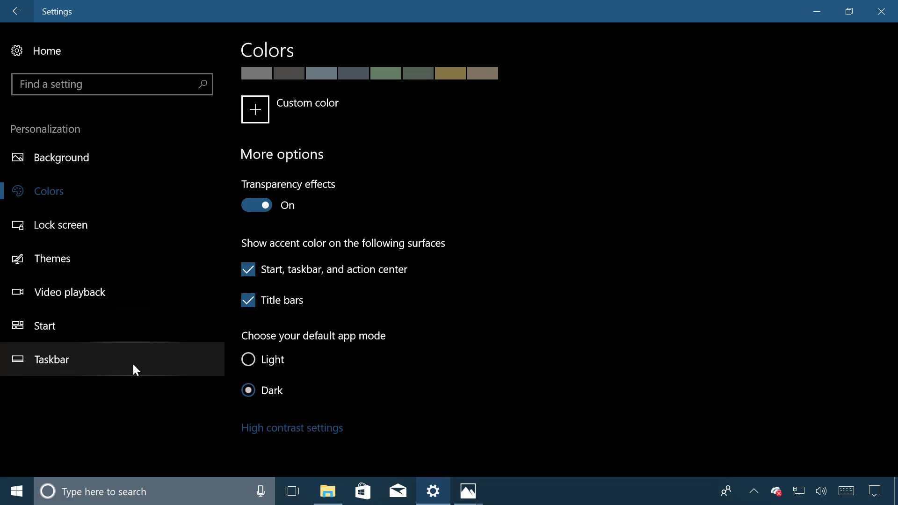
mouse_move(75, 325)
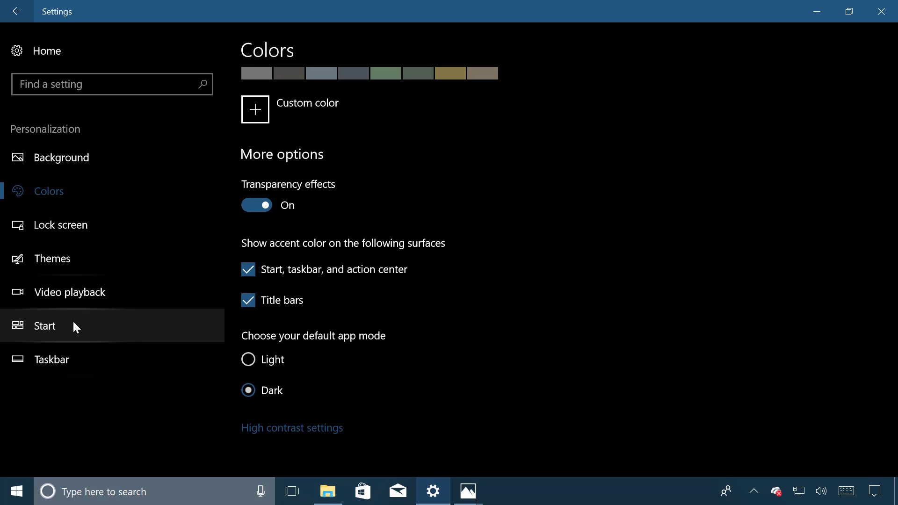
mouse_move(55, 211)
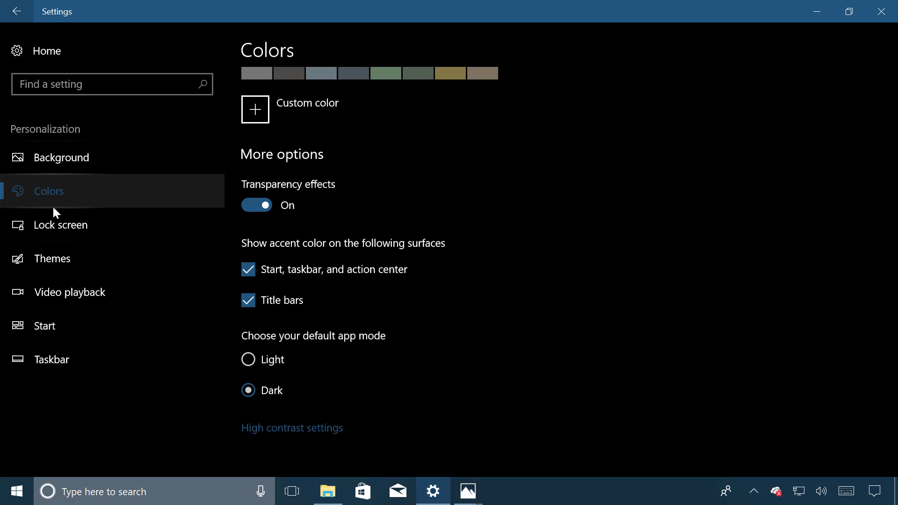
mouse_move(149, 239)
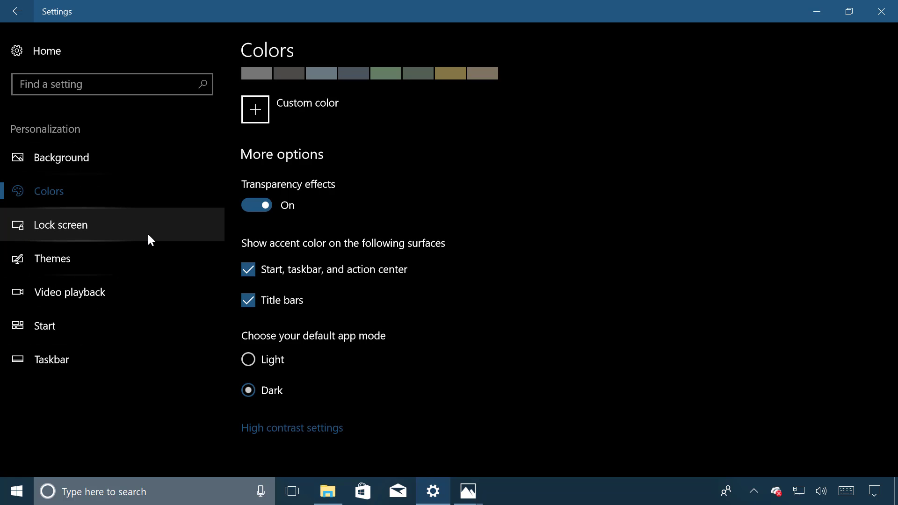
mouse_move(67, 56)
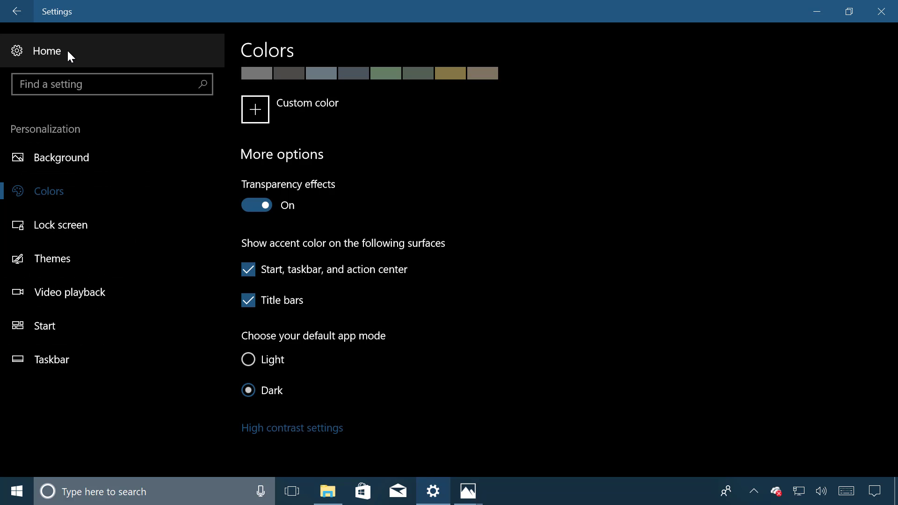
click(248, 360)
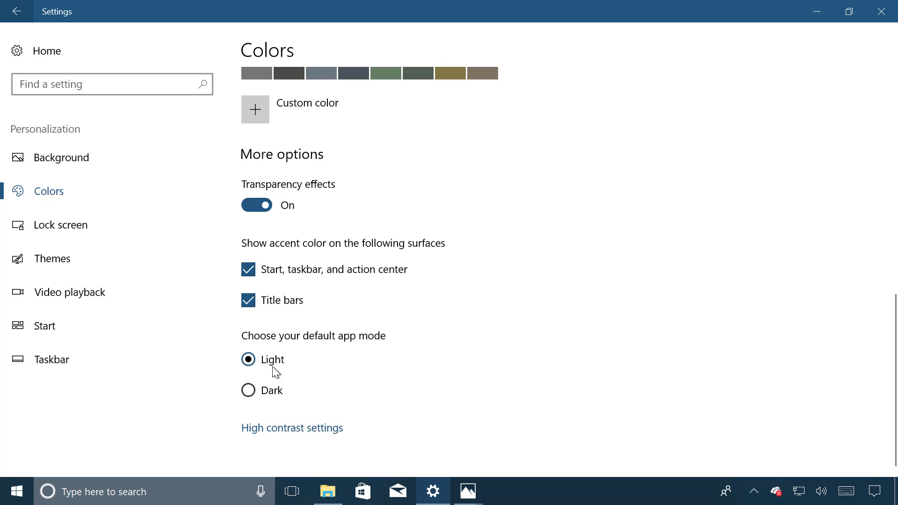
Step: Go from Settings Home to System > Remote Desktop
click(16, 11)
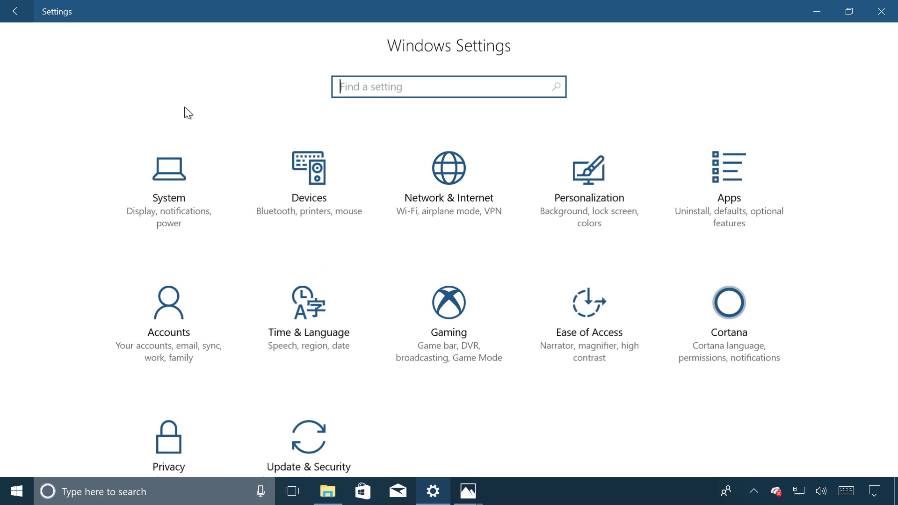
mouse_move(207, 84)
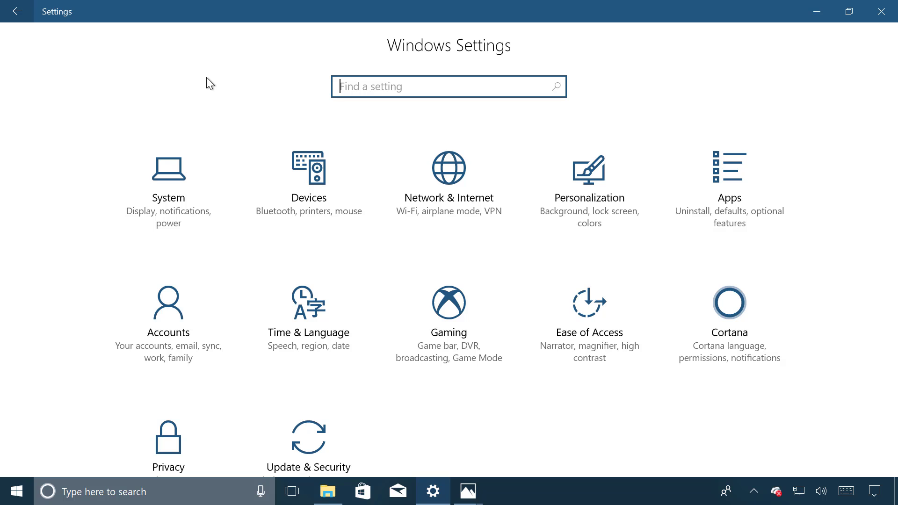
mouse_move(191, 160)
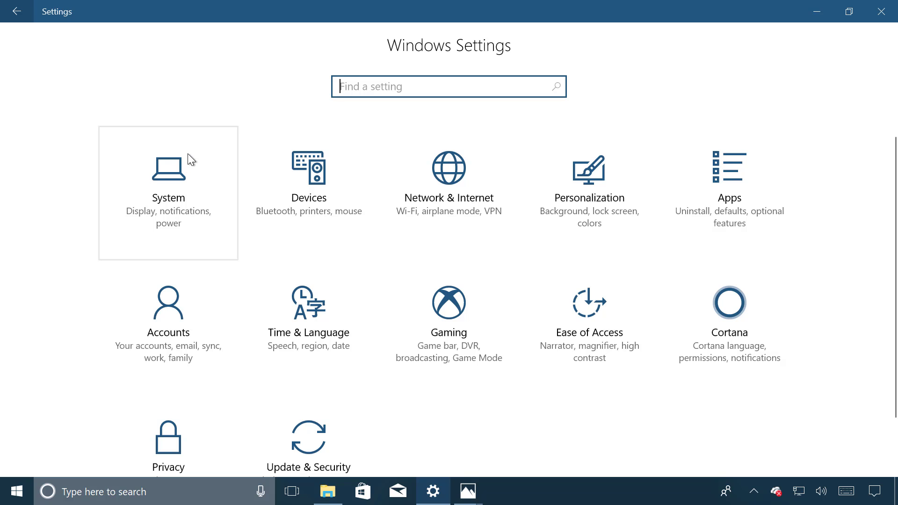
click(168, 193)
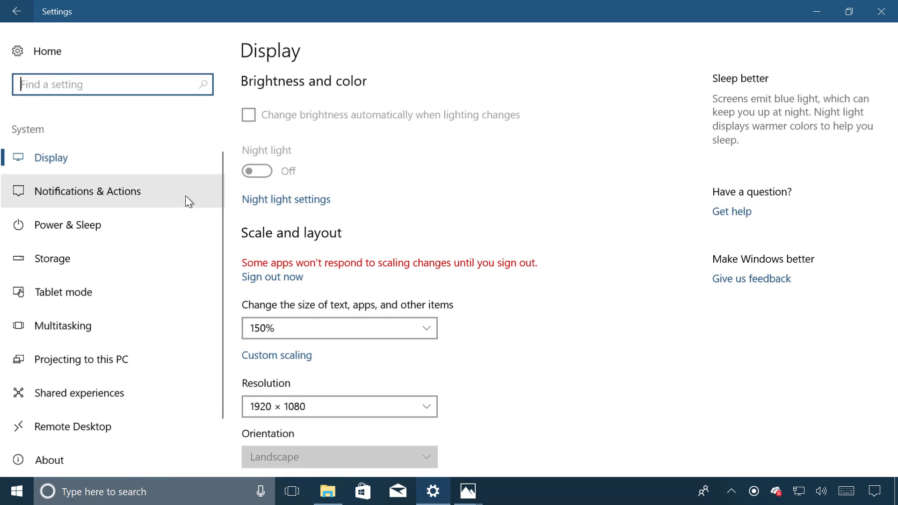
scroll(down, 3)
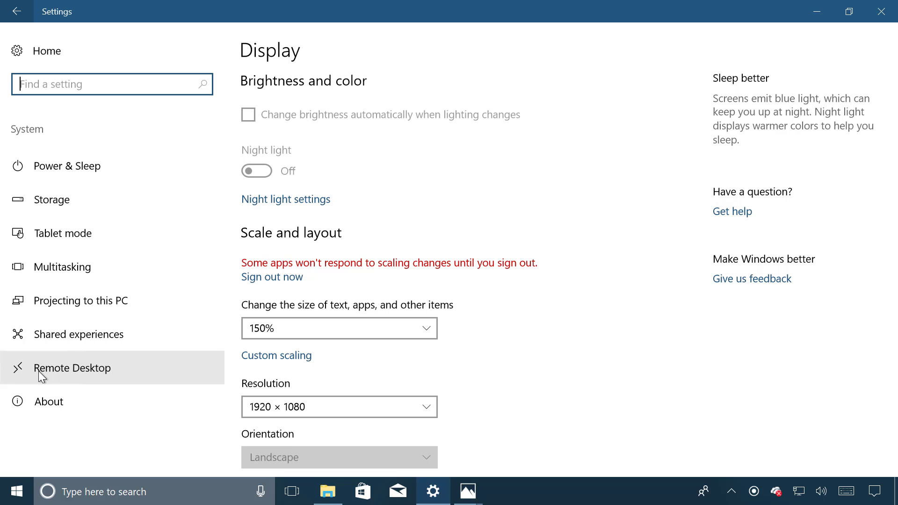
click(72, 367)
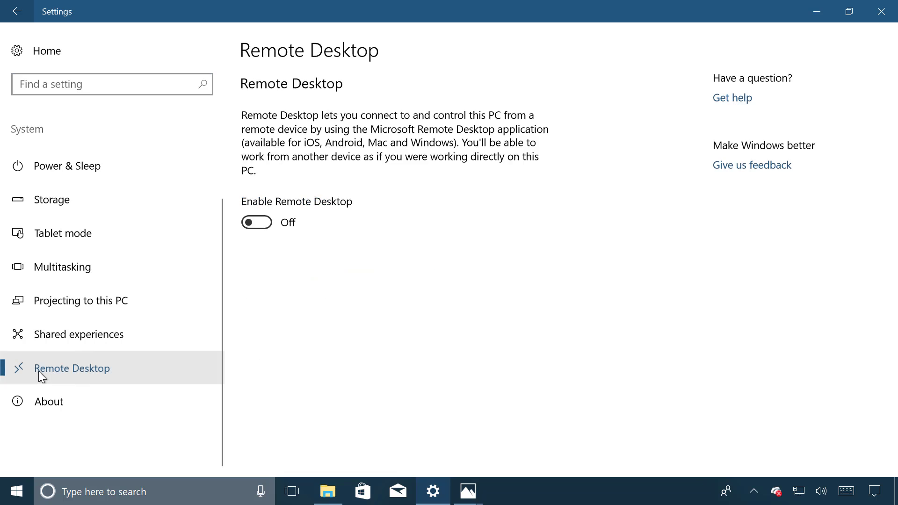
mouse_move(85, 386)
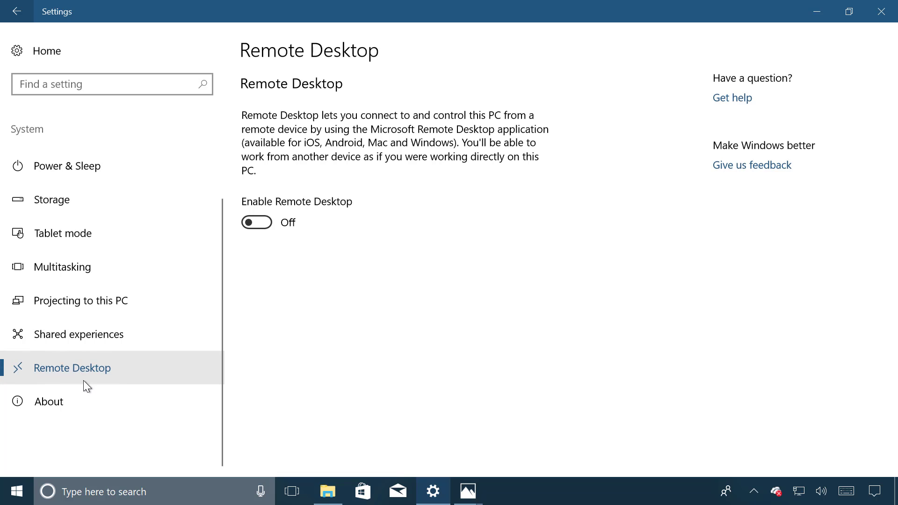
mouse_move(74, 405)
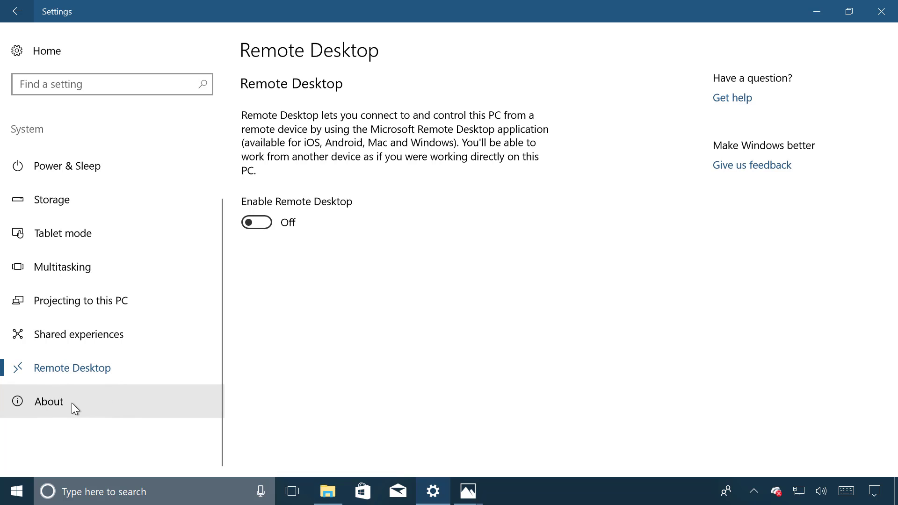
mouse_move(38, 373)
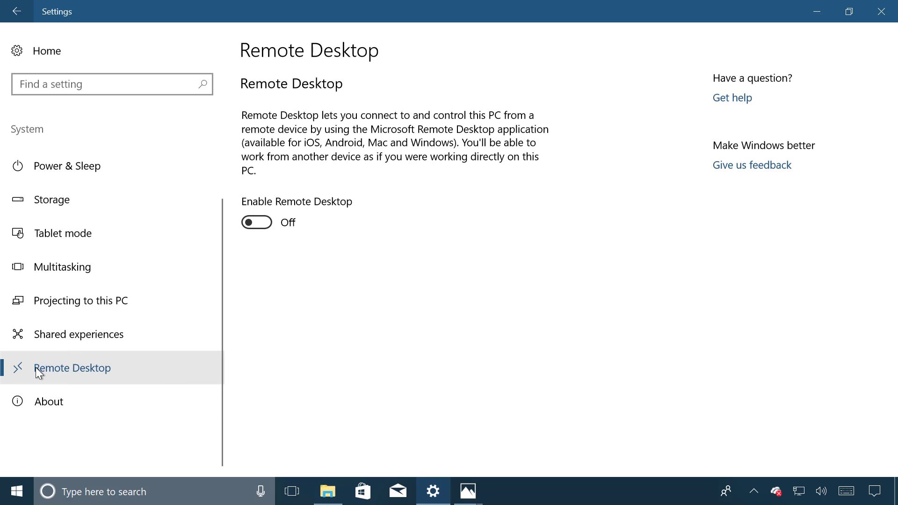
mouse_move(59, 404)
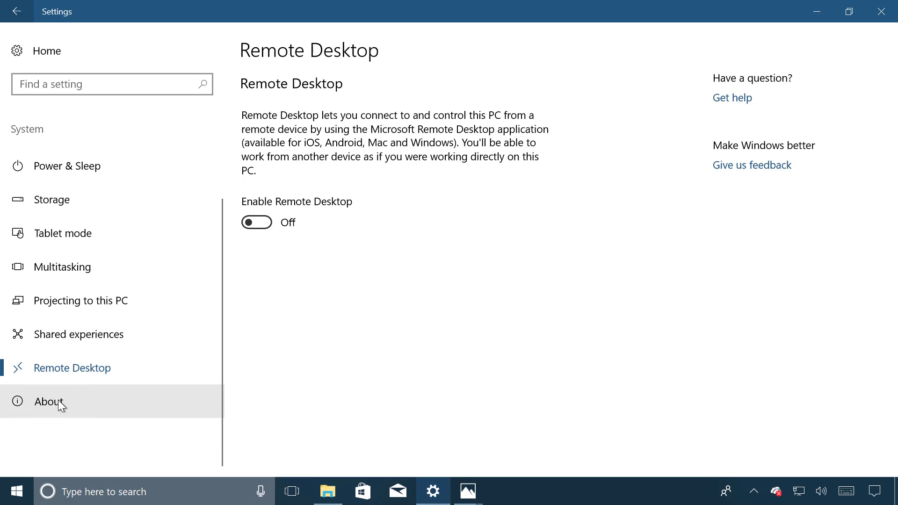
mouse_move(78, 206)
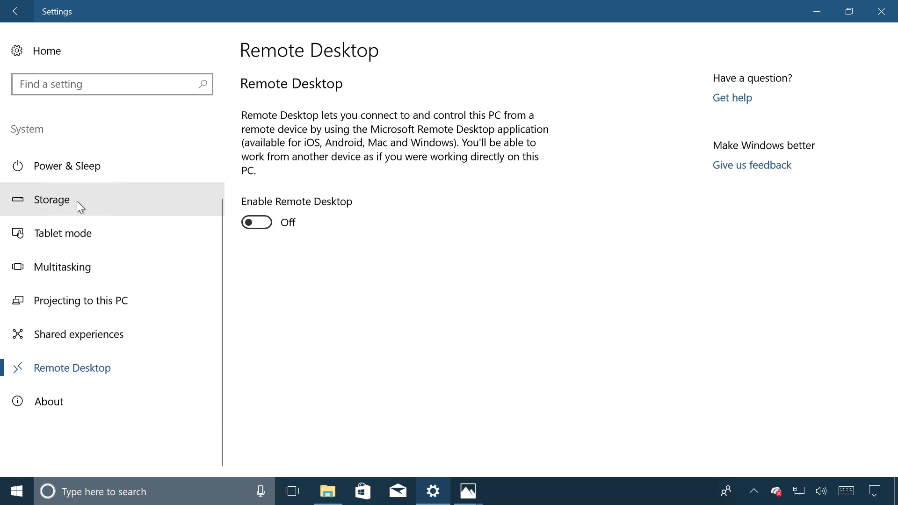
click(51, 199)
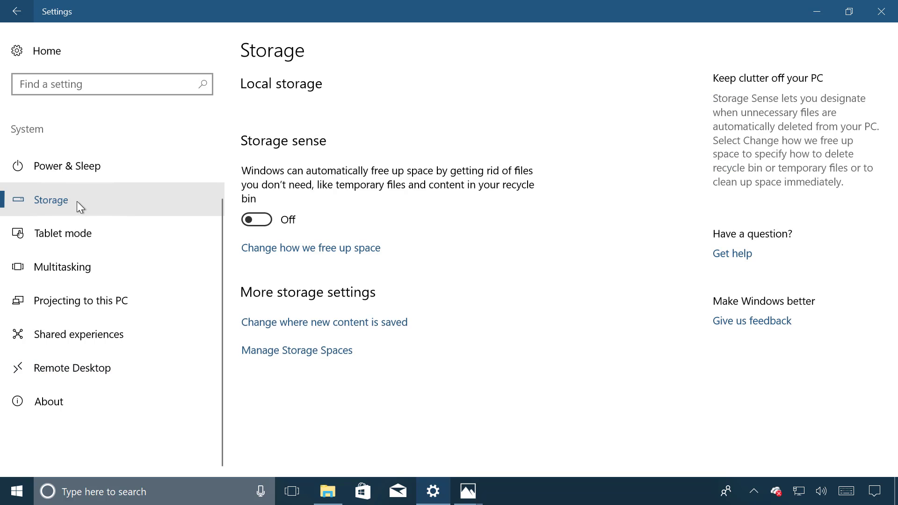
click(51, 200)
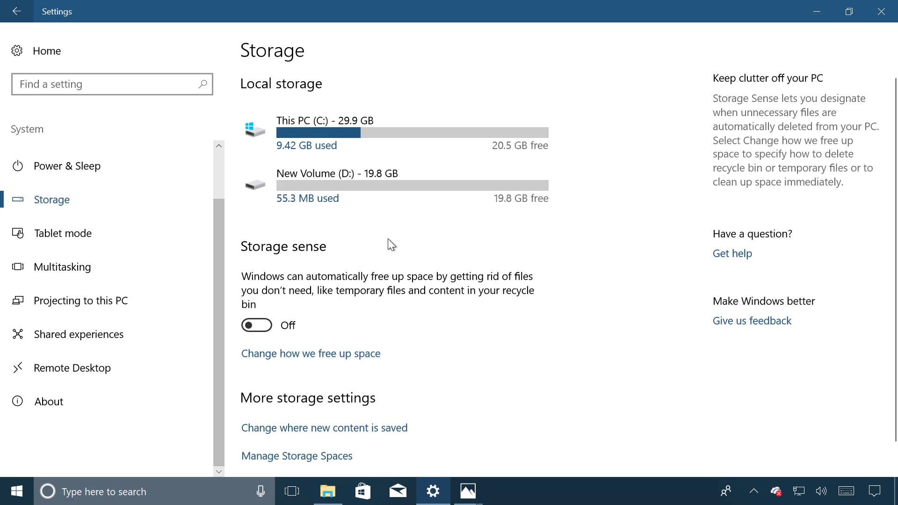
mouse_move(279, 359)
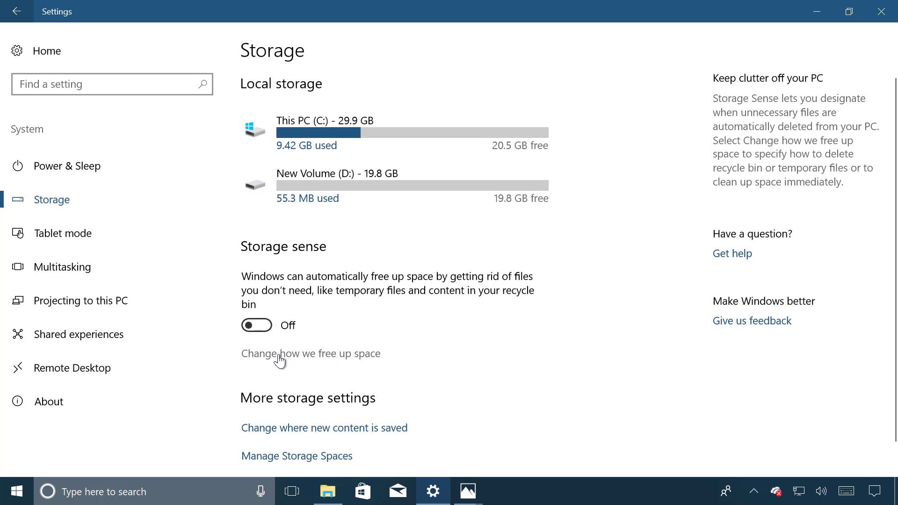
mouse_move(286, 361)
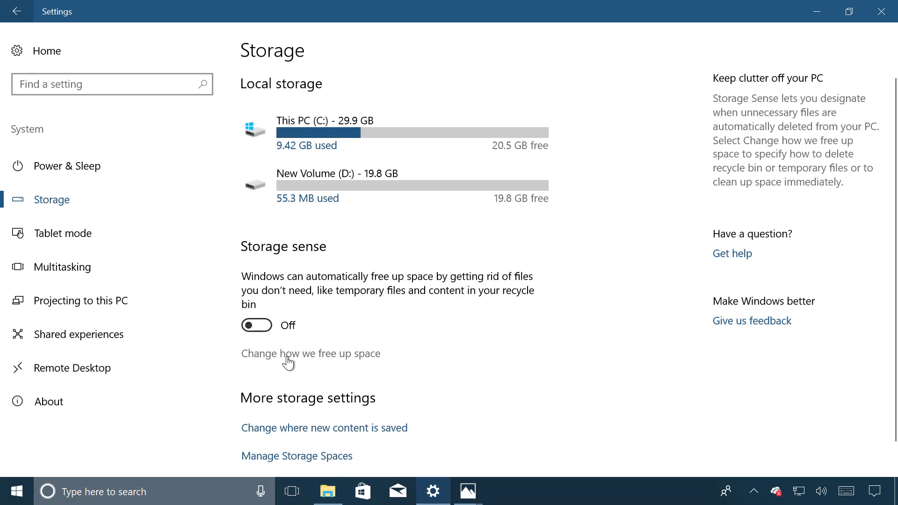
mouse_move(352, 360)
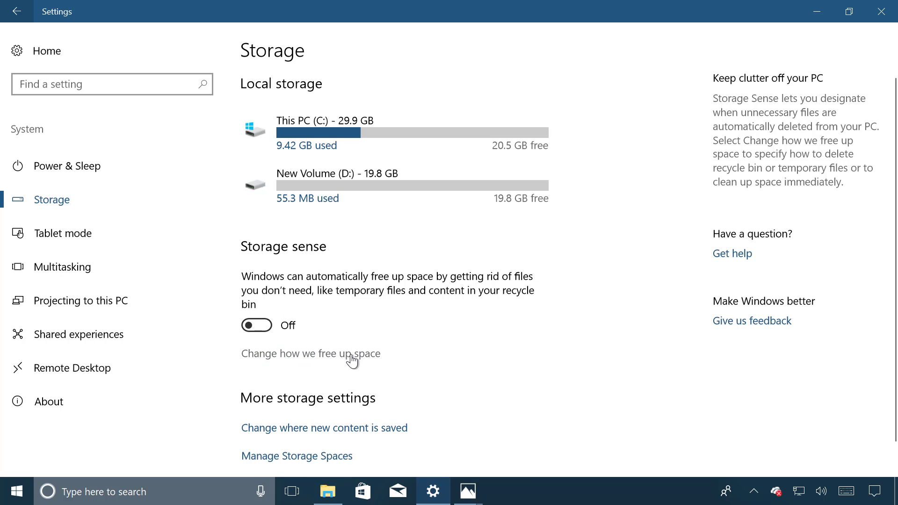
Step: Open 'Change how we free up space' under Storage sense
click(311, 353)
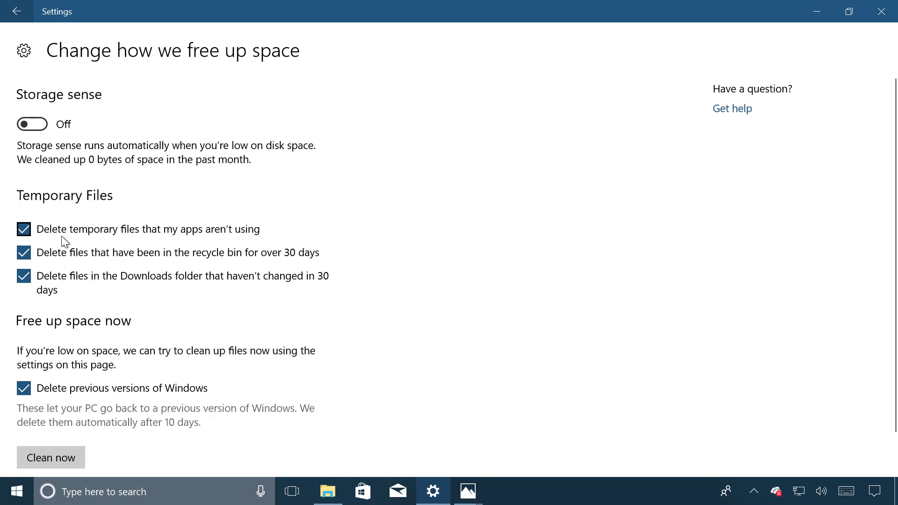
mouse_move(55, 243)
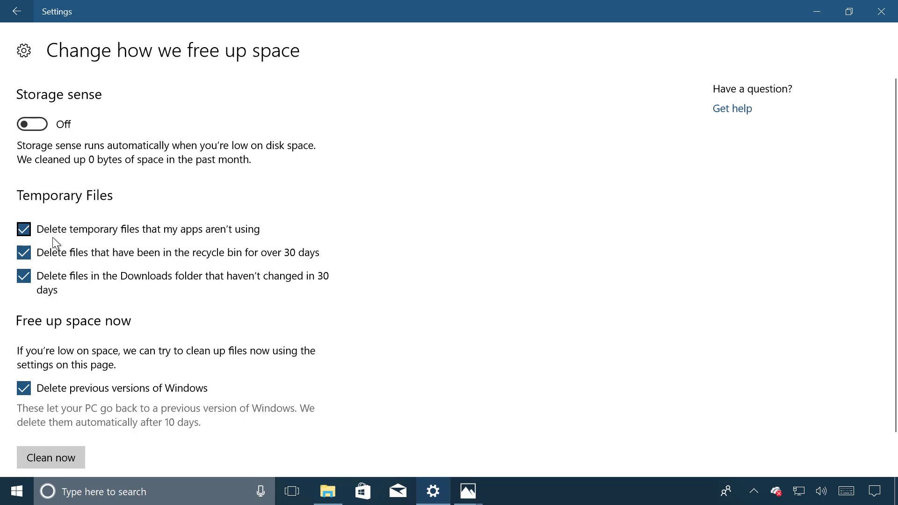
mouse_move(39, 240)
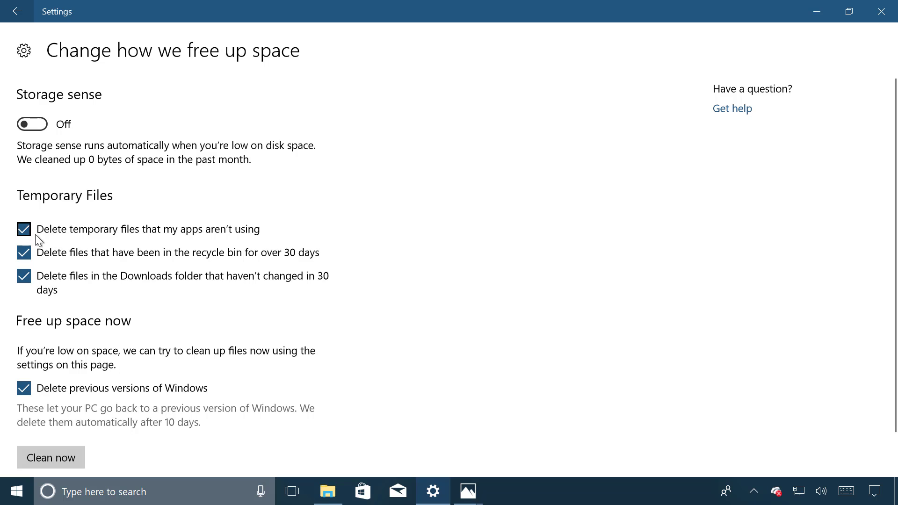
mouse_move(50, 258)
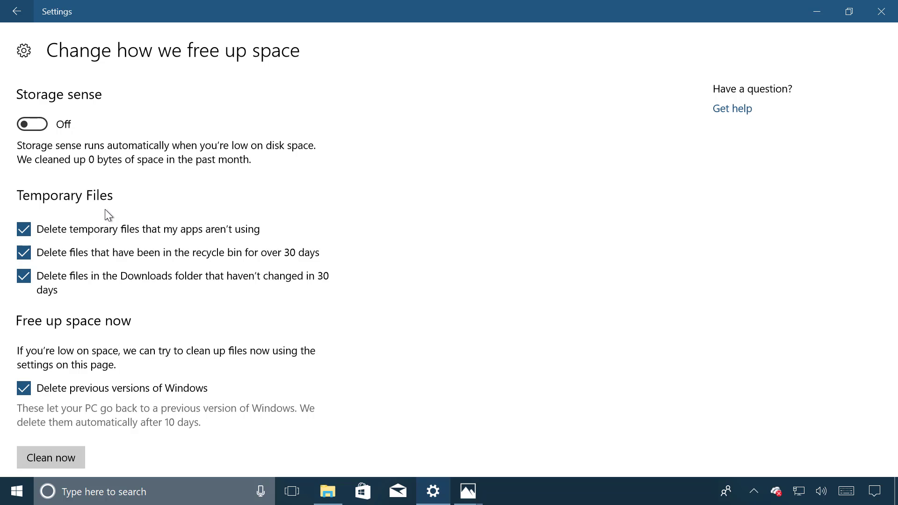
mouse_move(260, 327)
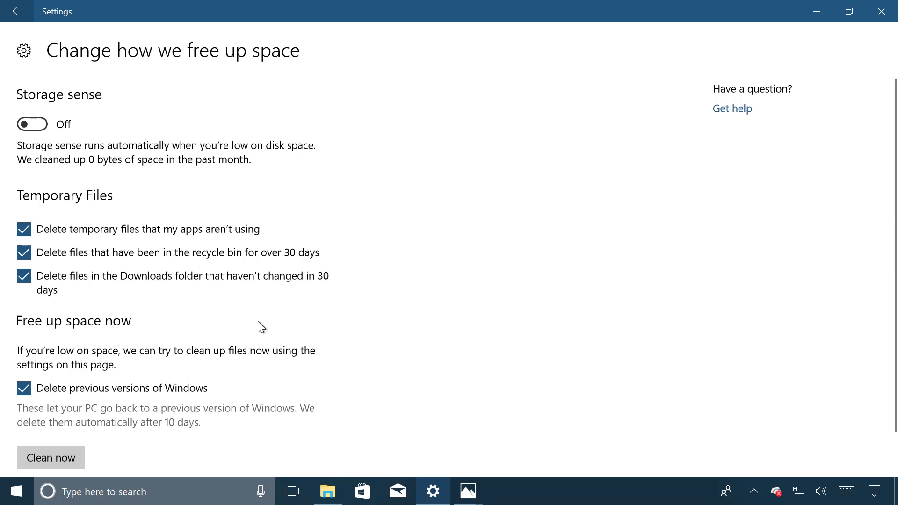
mouse_move(106, 396)
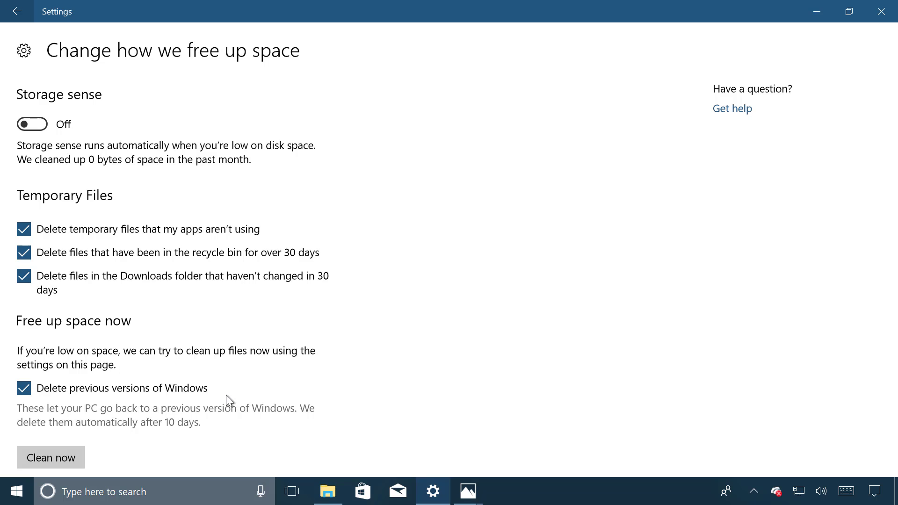
mouse_move(318, 137)
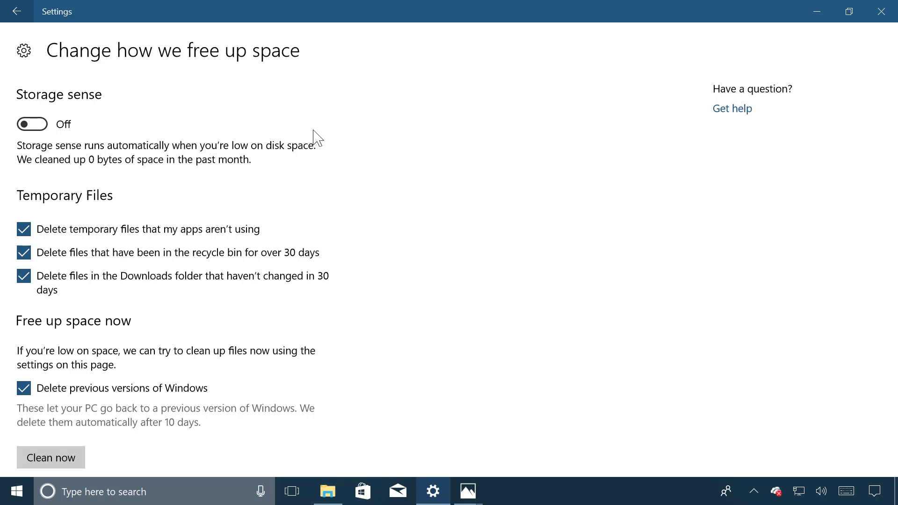
Step: Go to Gaming > Xbox Networking and run the connection check
click(16, 11)
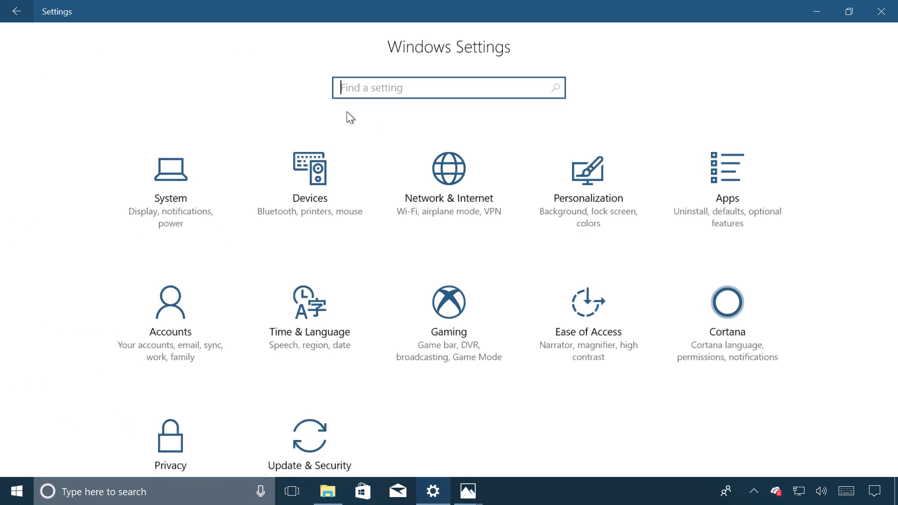
mouse_move(449, 302)
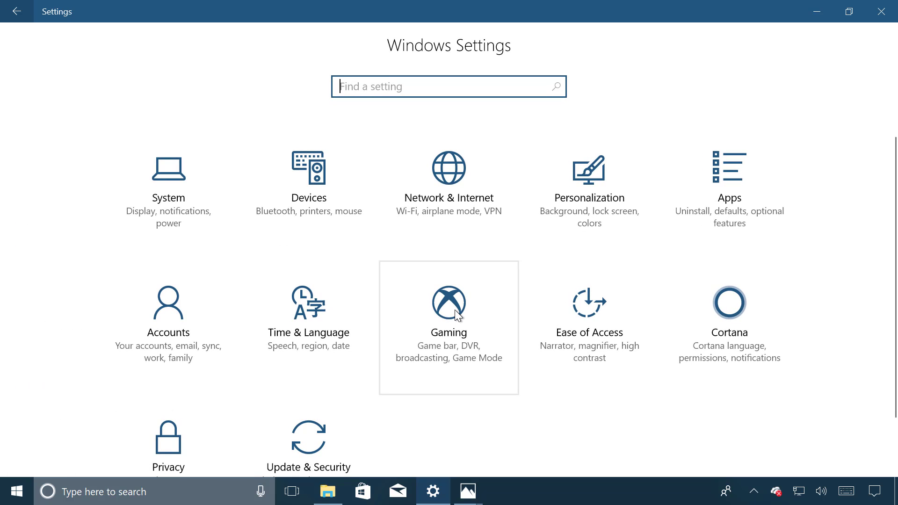
click(449, 303)
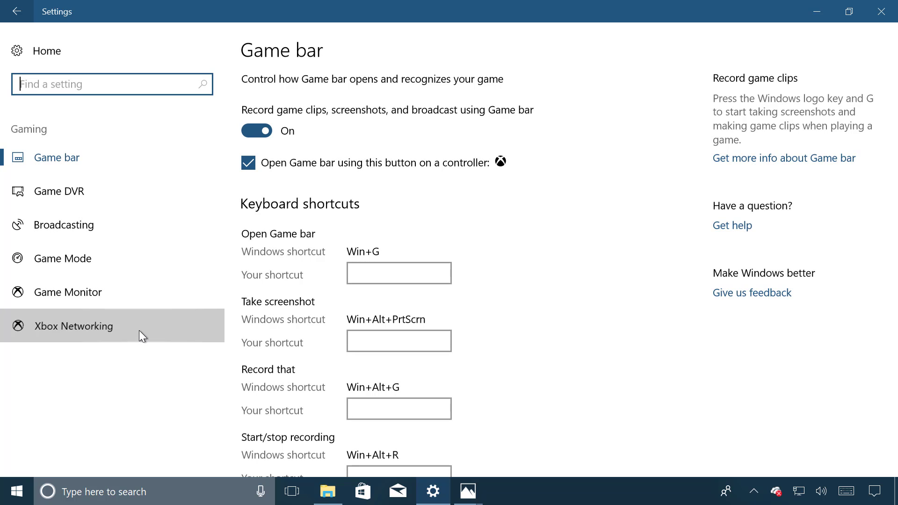
click(73, 326)
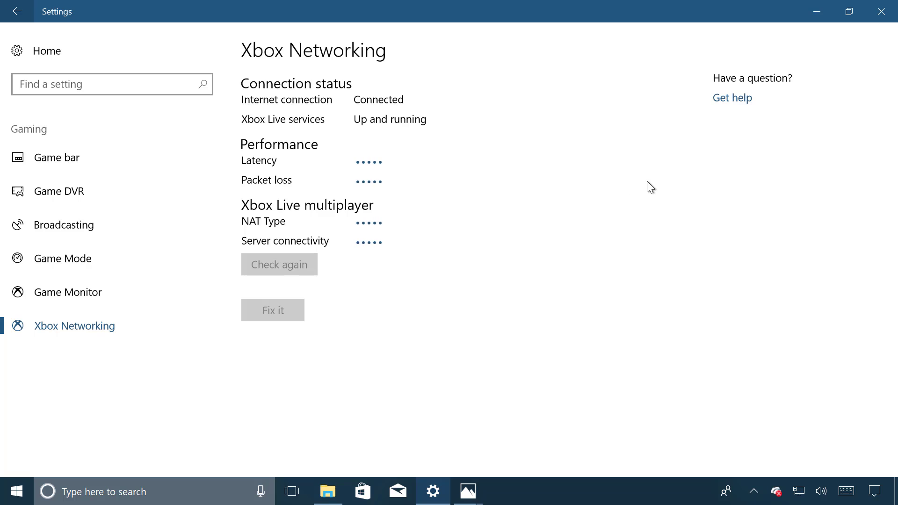
click(279, 264)
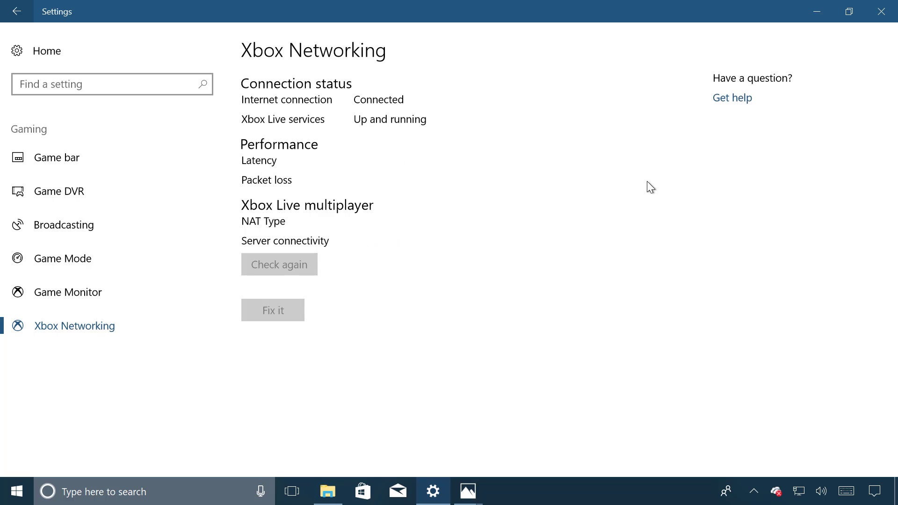
click(279, 264)
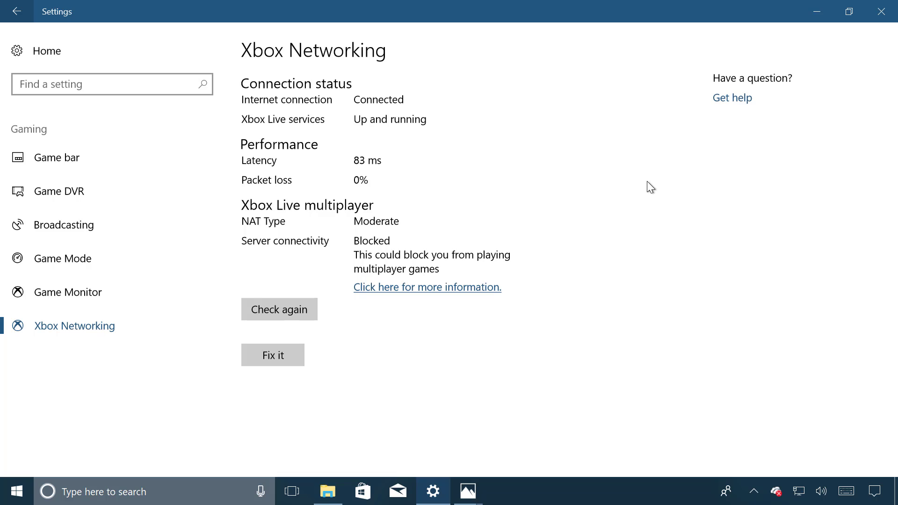
mouse_move(312, 103)
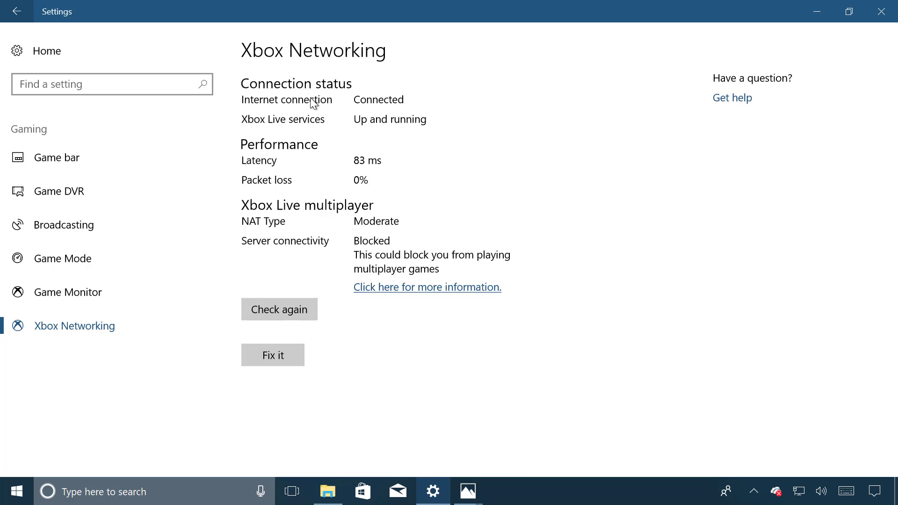
mouse_move(255, 107)
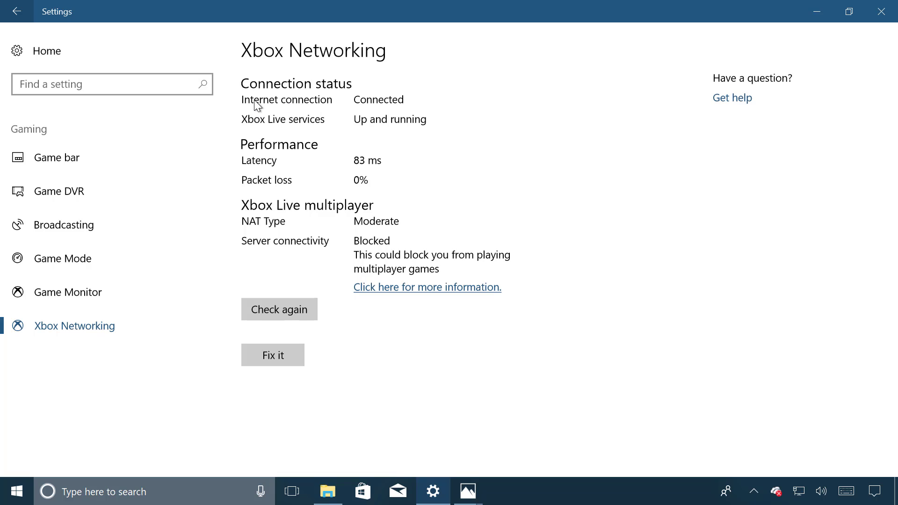
mouse_move(253, 132)
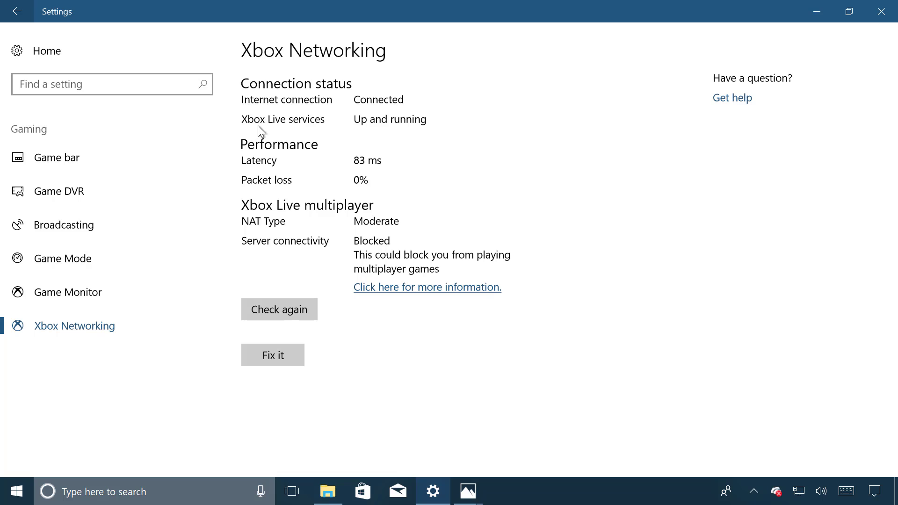
mouse_move(283, 132)
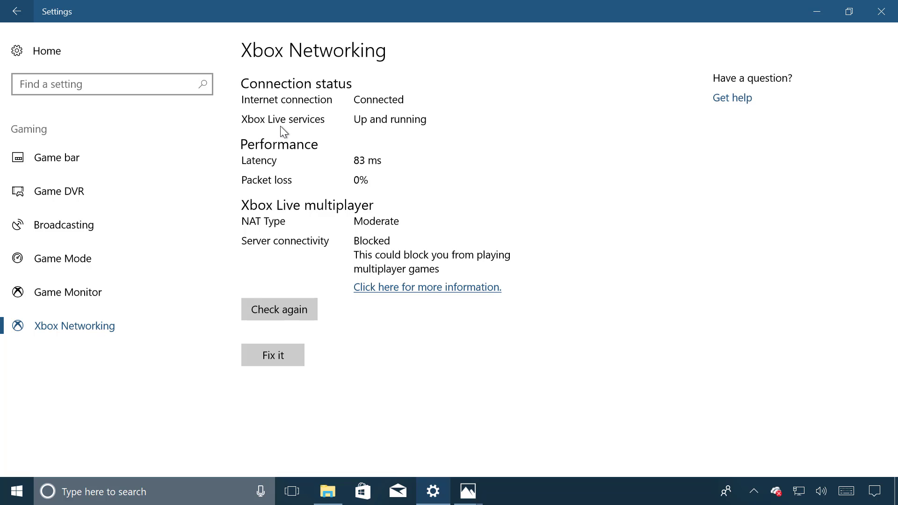
mouse_move(354, 125)
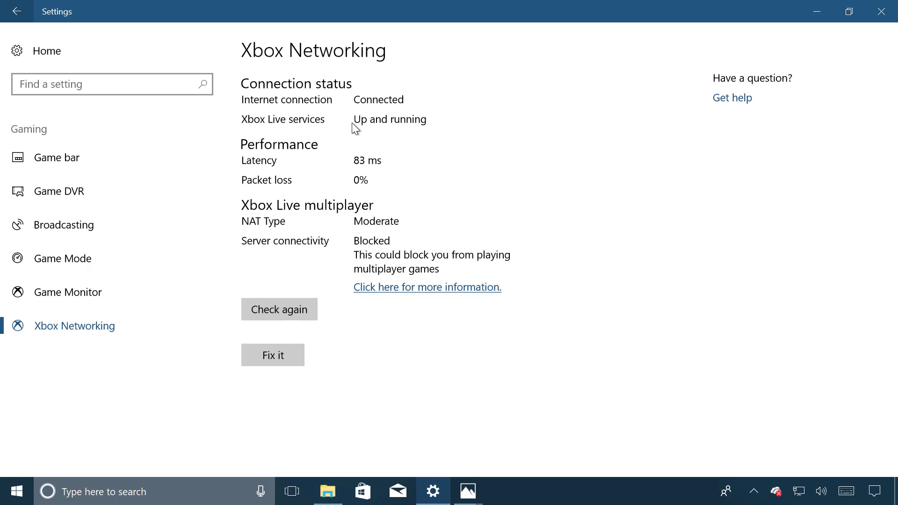
mouse_move(271, 184)
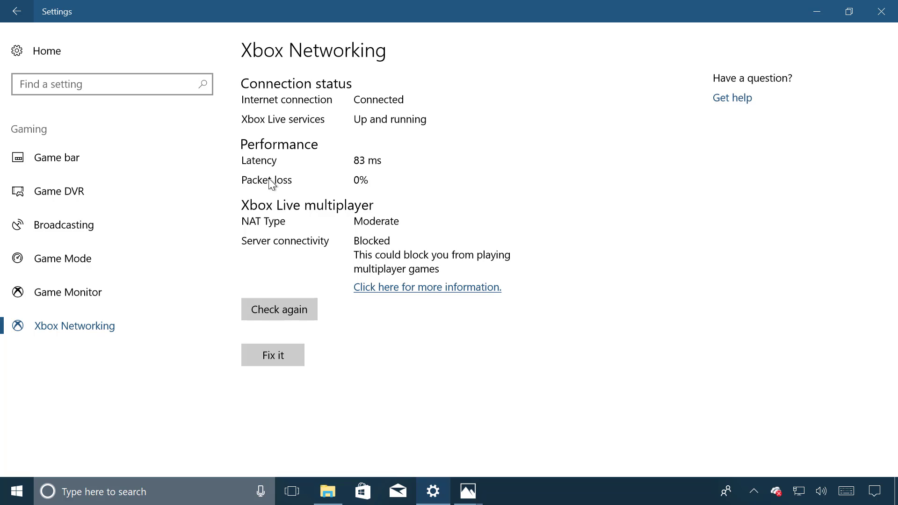
mouse_move(270, 162)
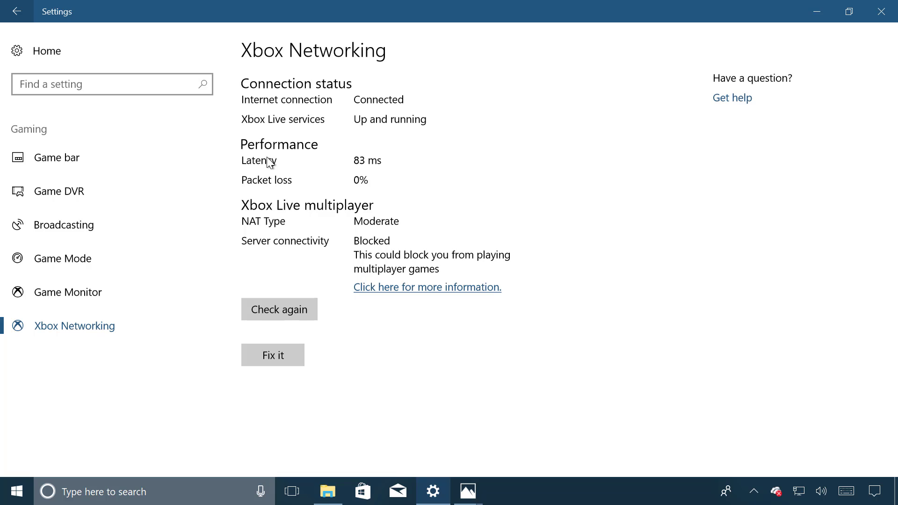
mouse_move(254, 172)
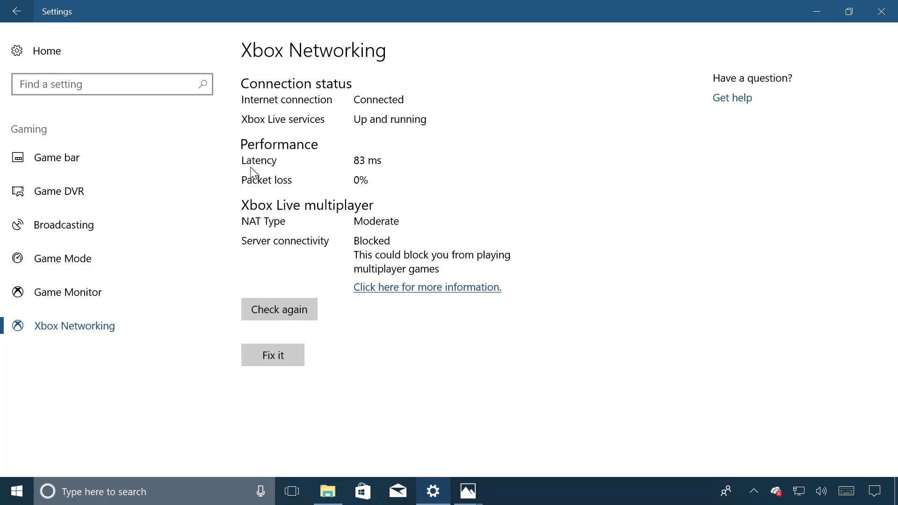
mouse_move(307, 199)
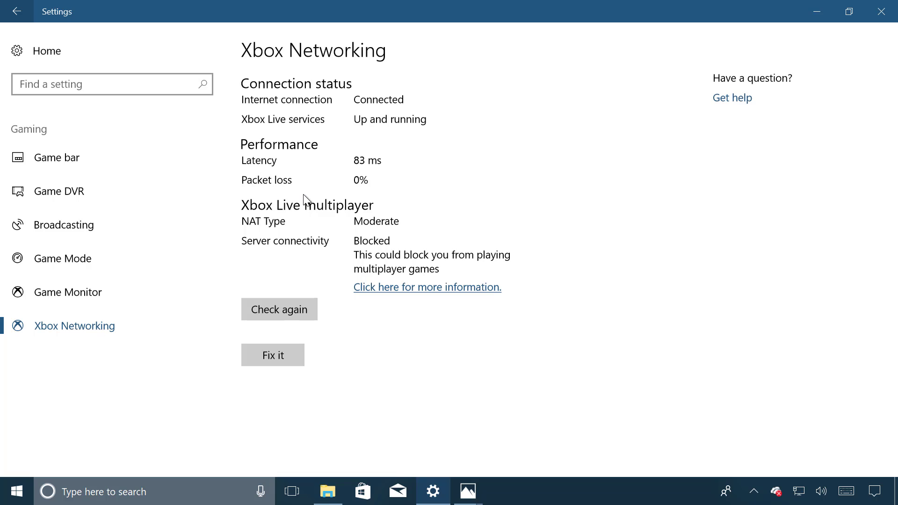
mouse_move(376, 263)
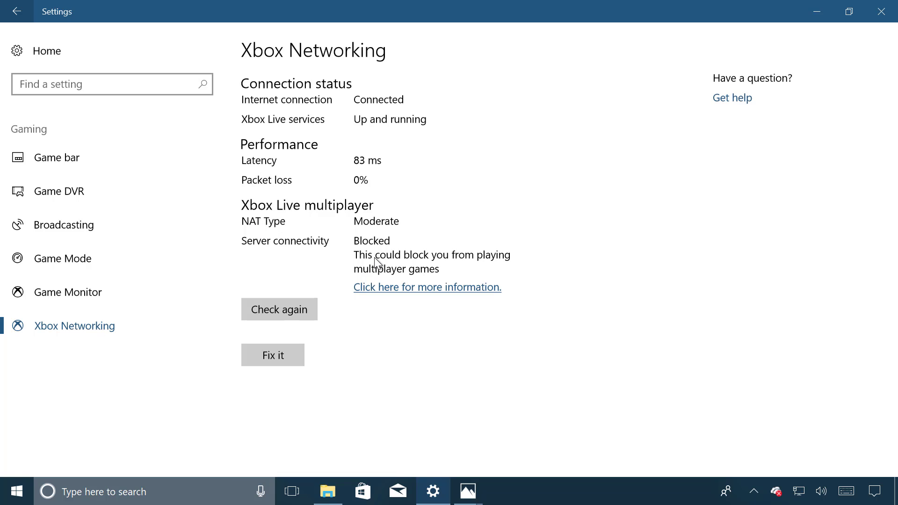
mouse_move(373, 258)
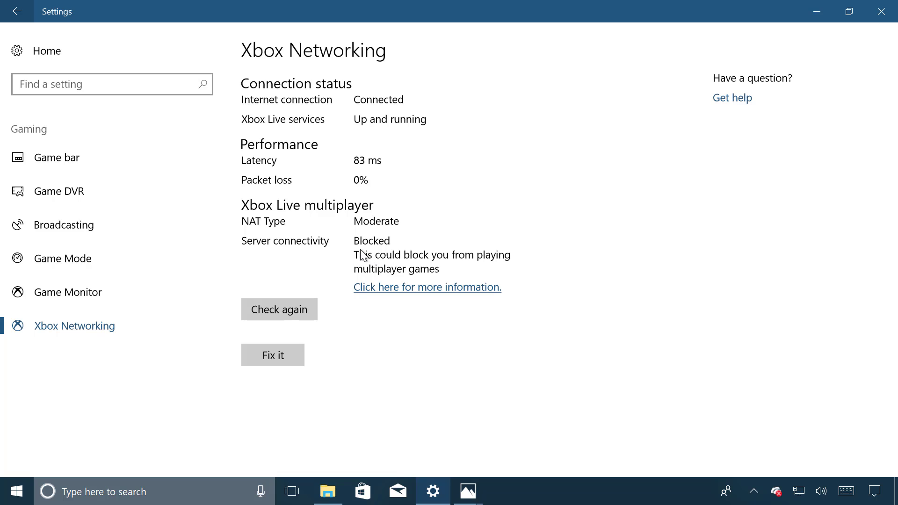
mouse_move(280, 253)
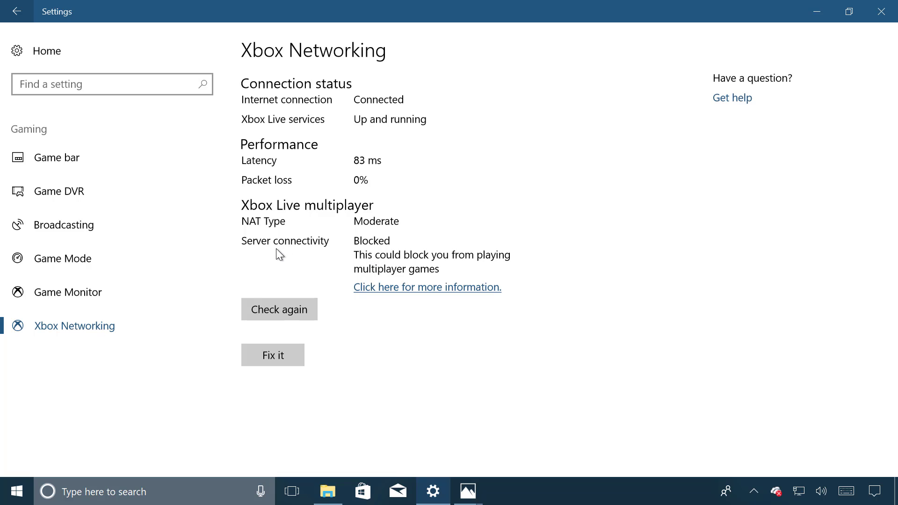
mouse_move(261, 257)
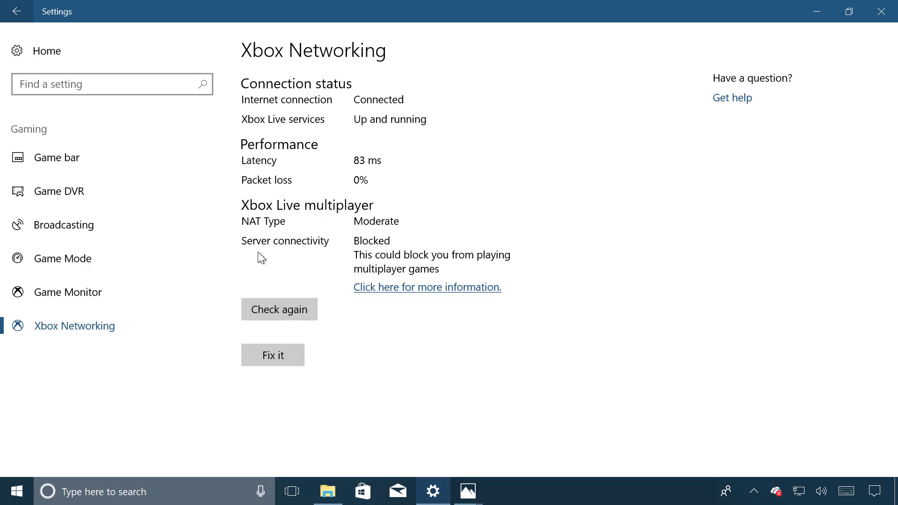
mouse_move(506, 224)
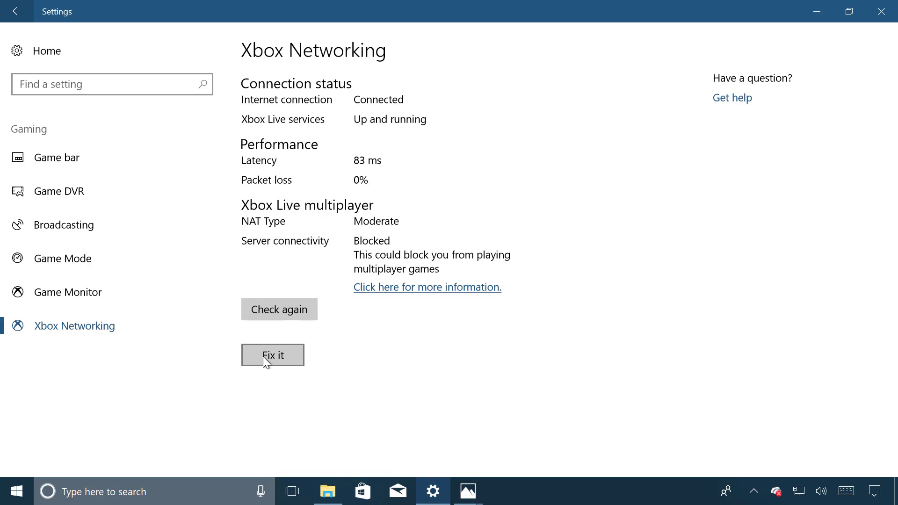
mouse_move(279, 309)
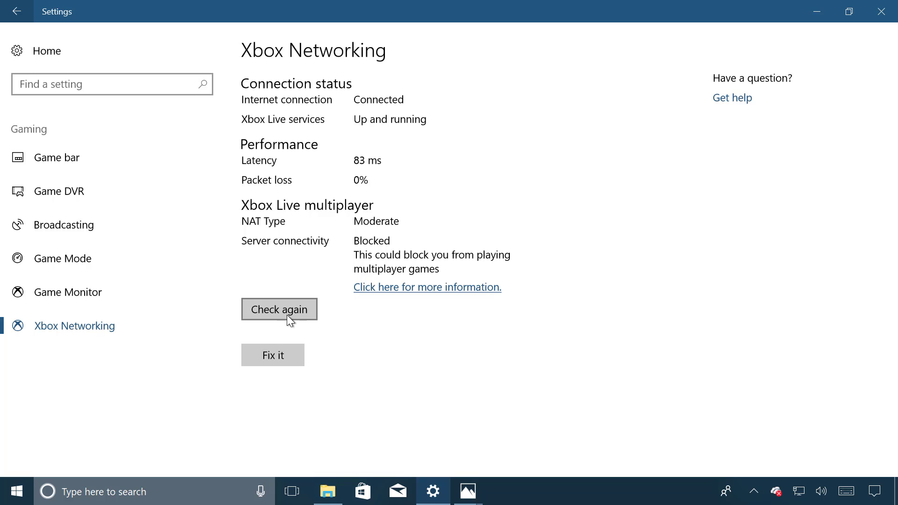
mouse_move(462, 197)
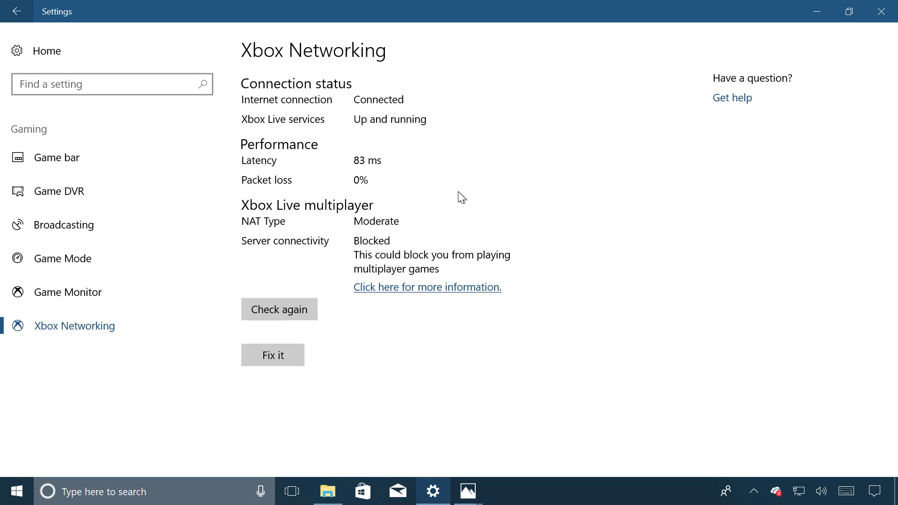
mouse_move(73, 51)
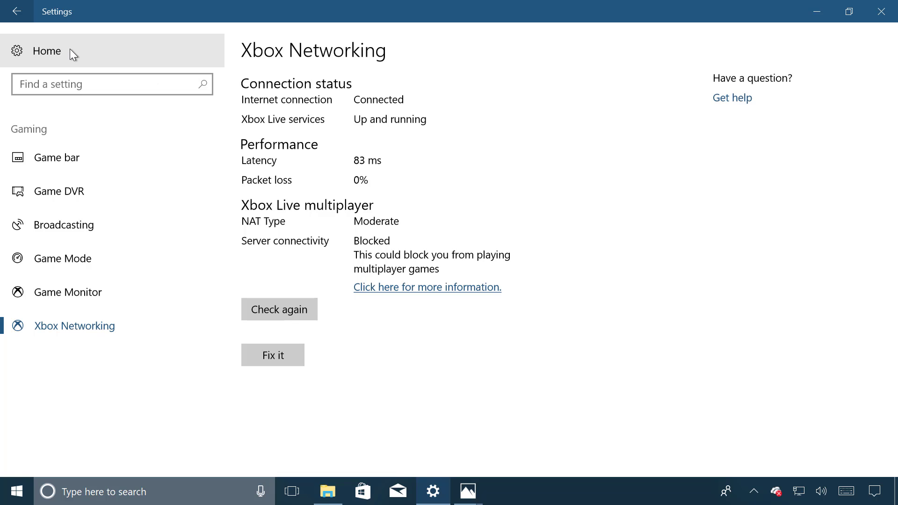
click(46, 51)
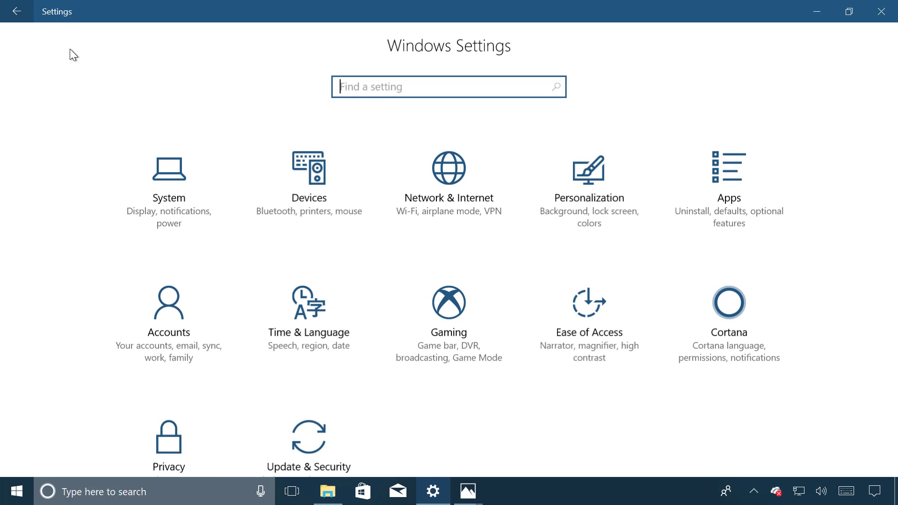
click(589, 299)
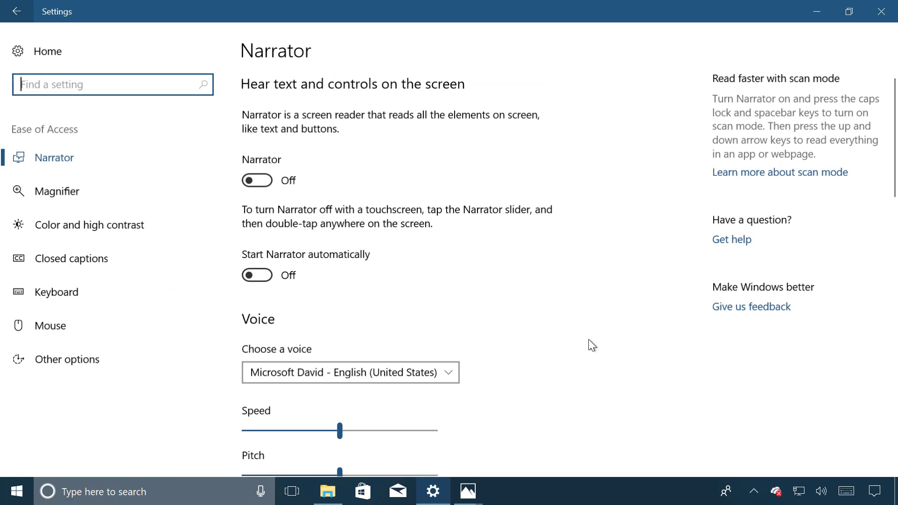
mouse_move(113, 195)
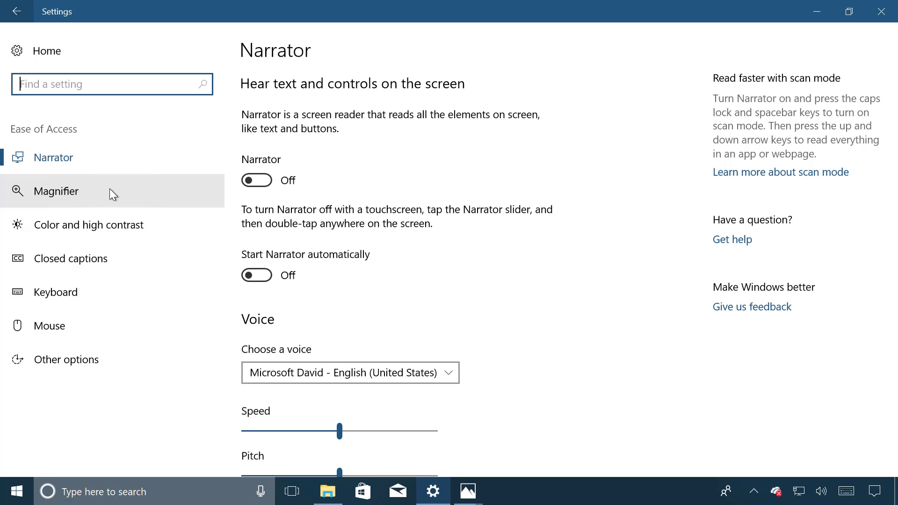
click(56, 190)
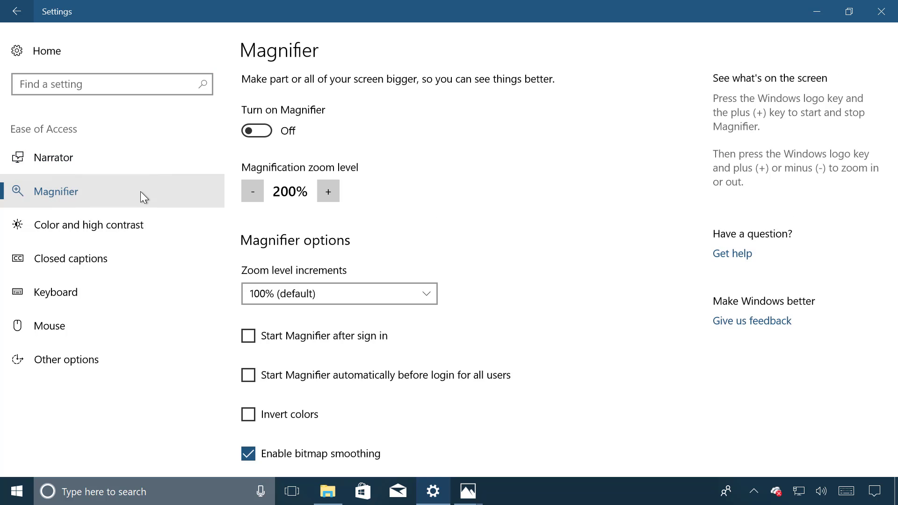
scroll(down, 3)
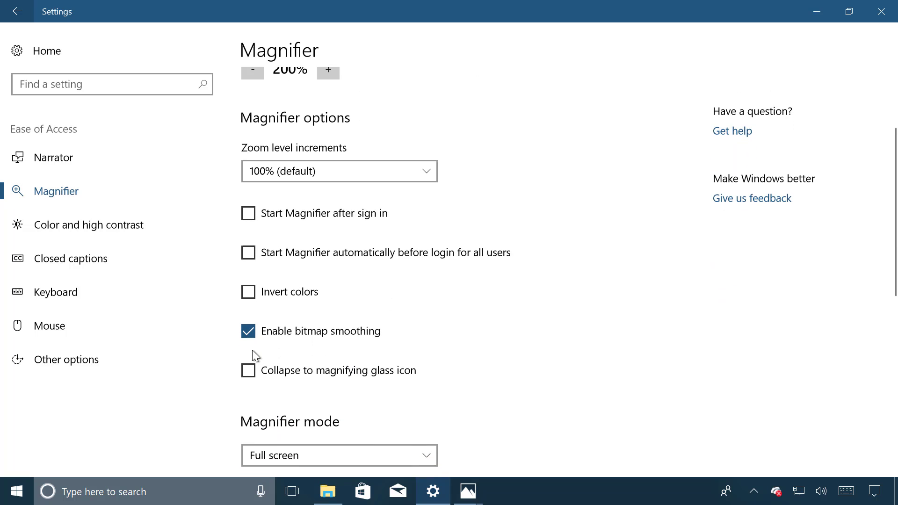
mouse_move(274, 348)
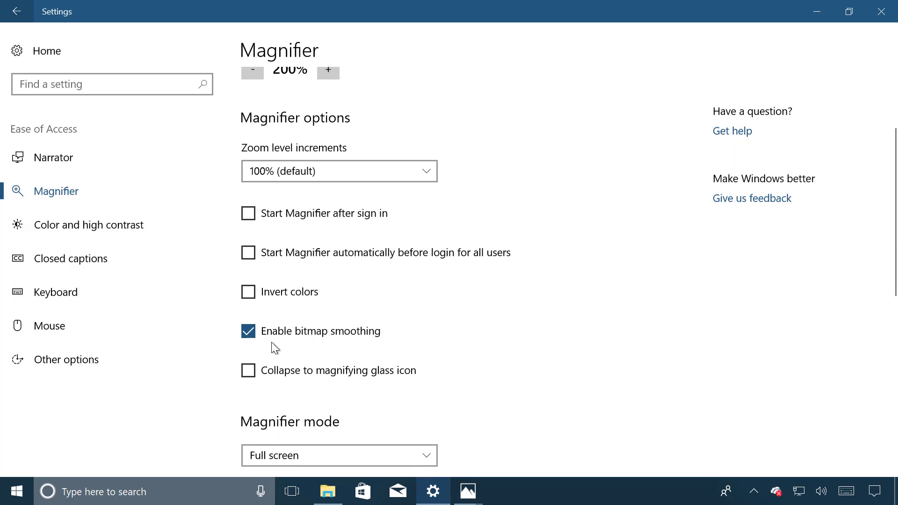
mouse_move(372, 348)
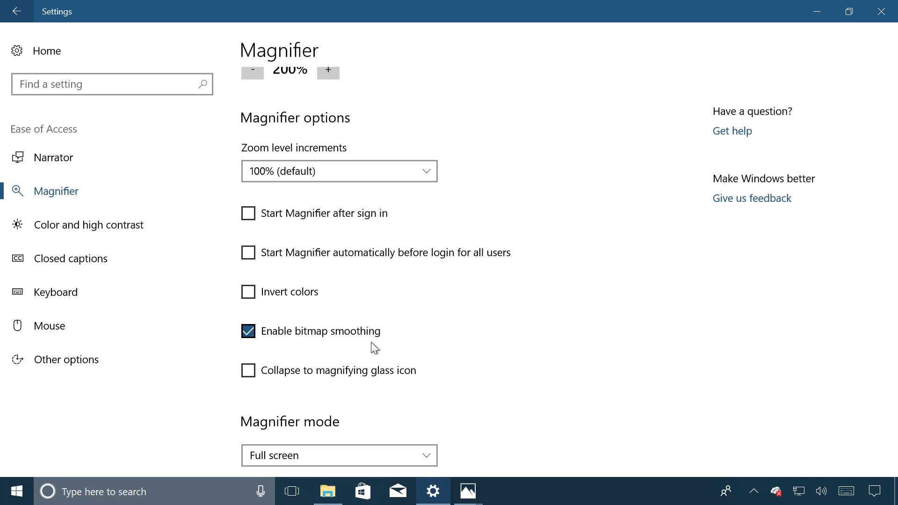
mouse_move(133, 125)
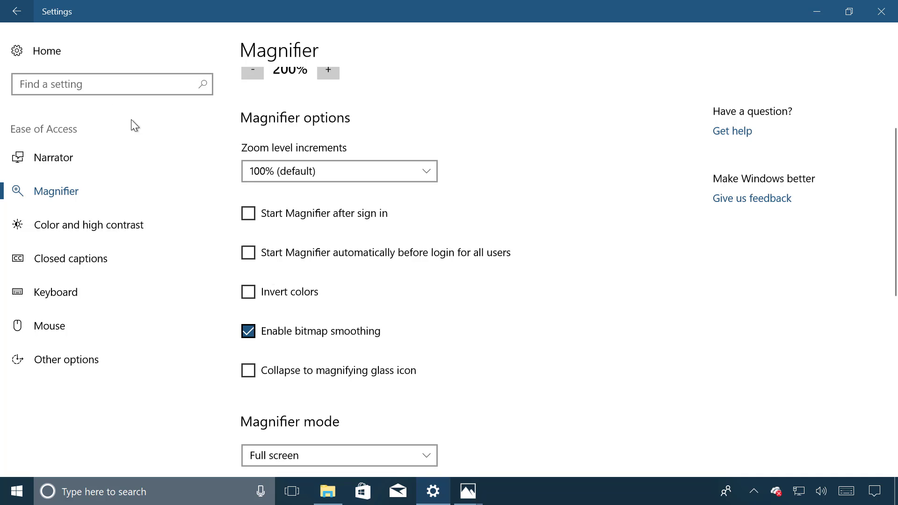
click(16, 11)
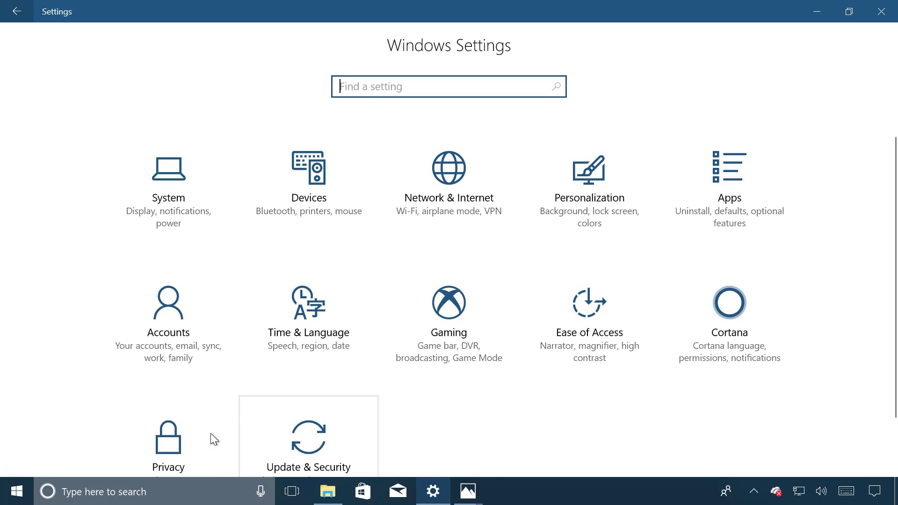
click(168, 447)
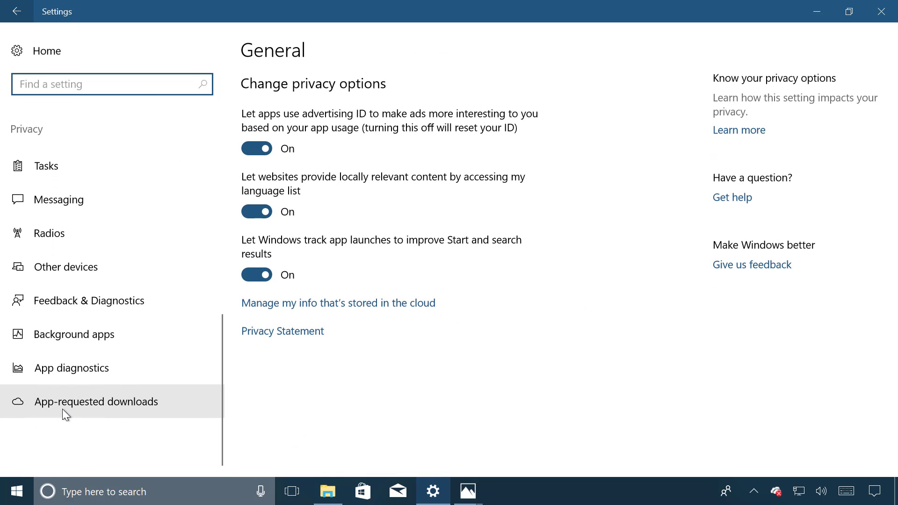
mouse_move(50, 413)
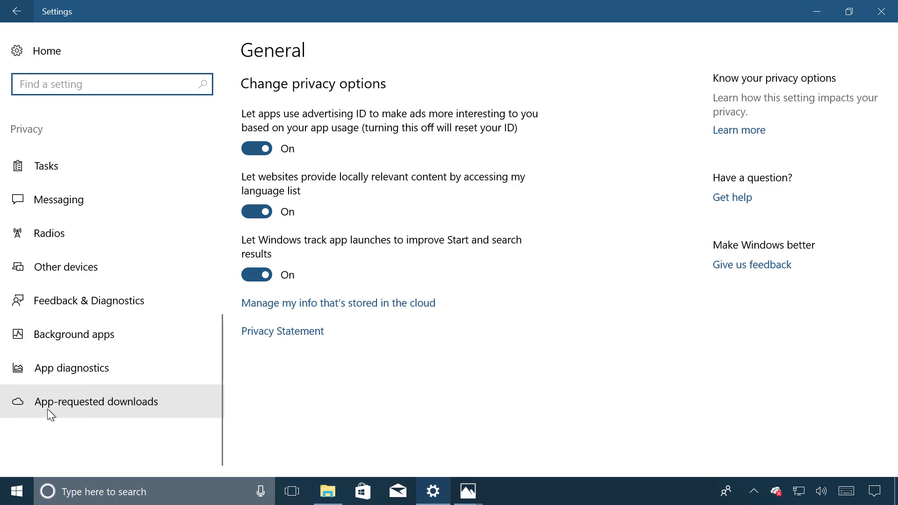
click(95, 401)
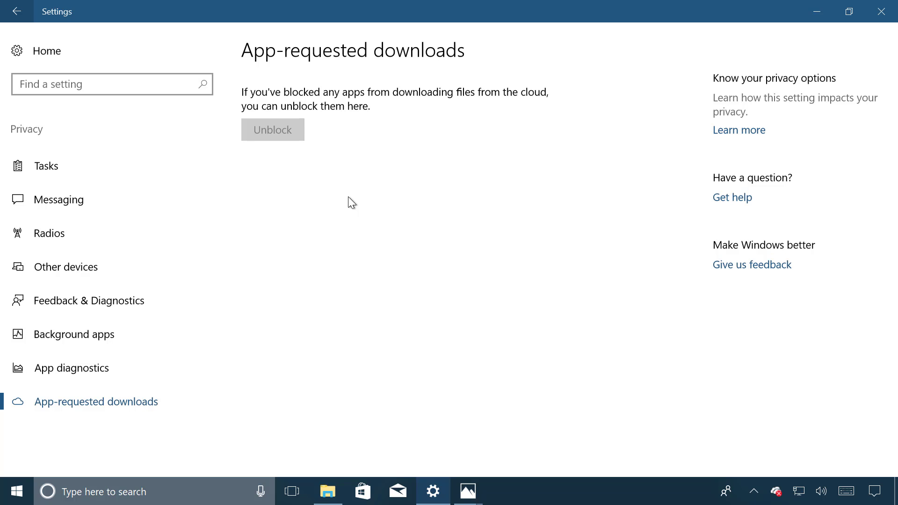
click(16, 11)
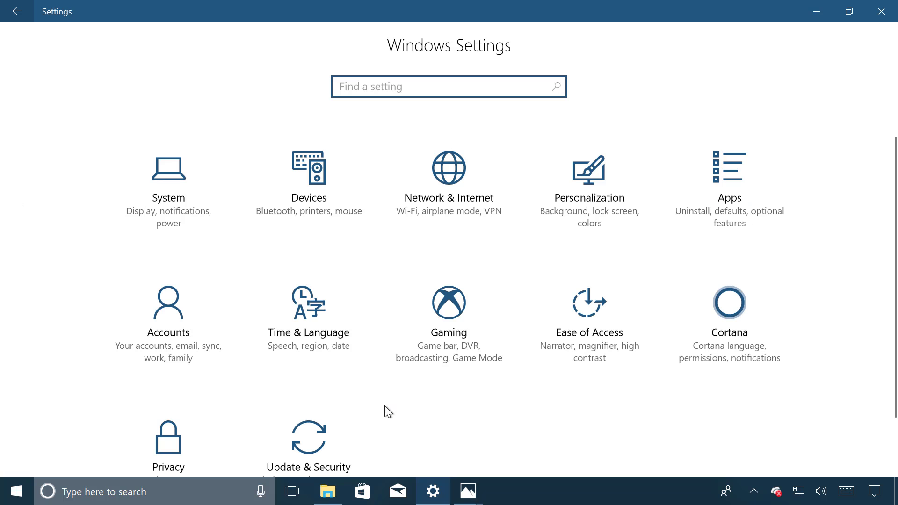
Step: Open Update & Security from the Settings home to reach Windows Update
click(308, 437)
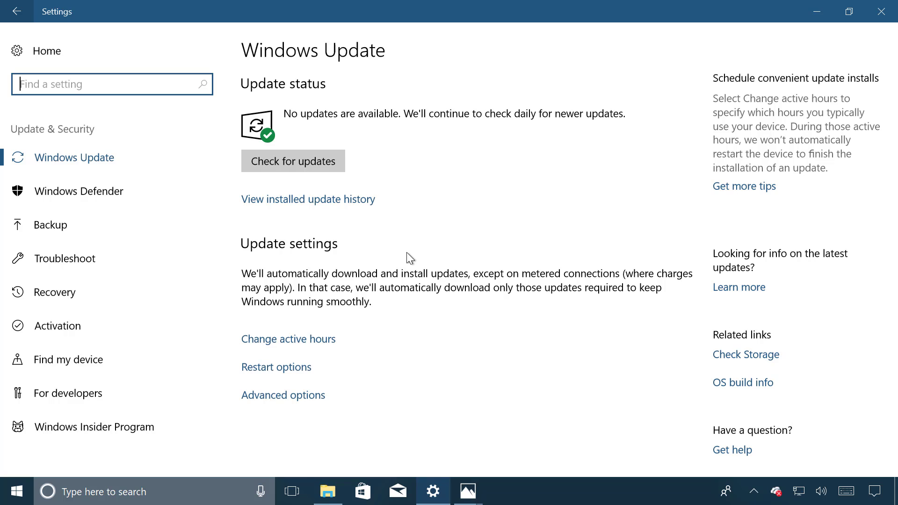
mouse_move(99, 237)
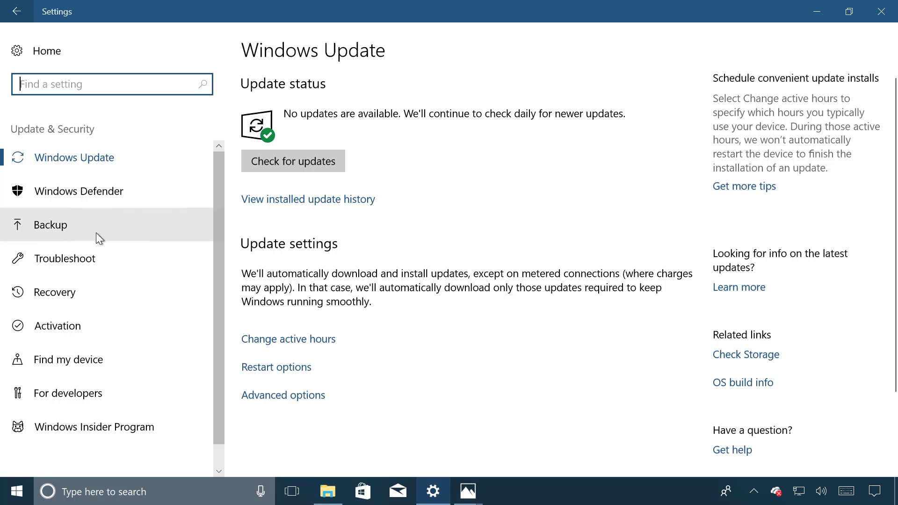
Step: Review the Backup page's File History options, then go back to Settings Home
click(51, 224)
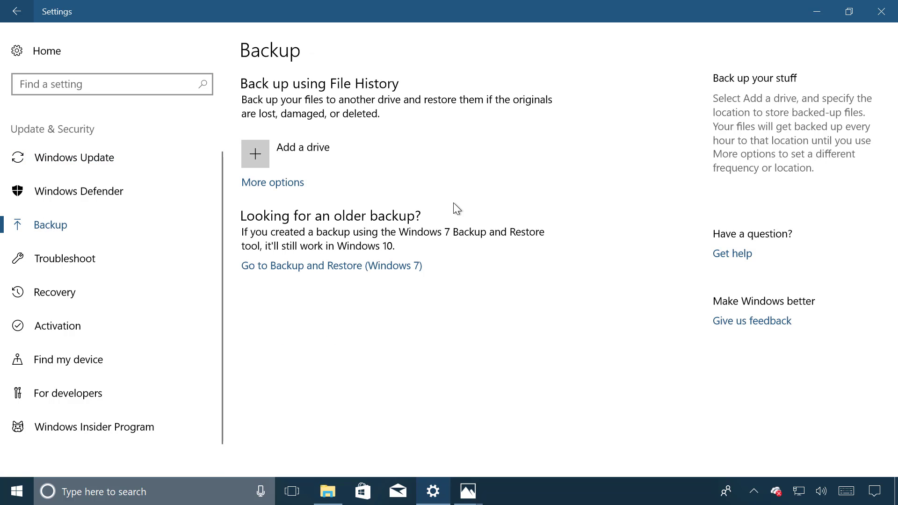
mouse_move(377, 118)
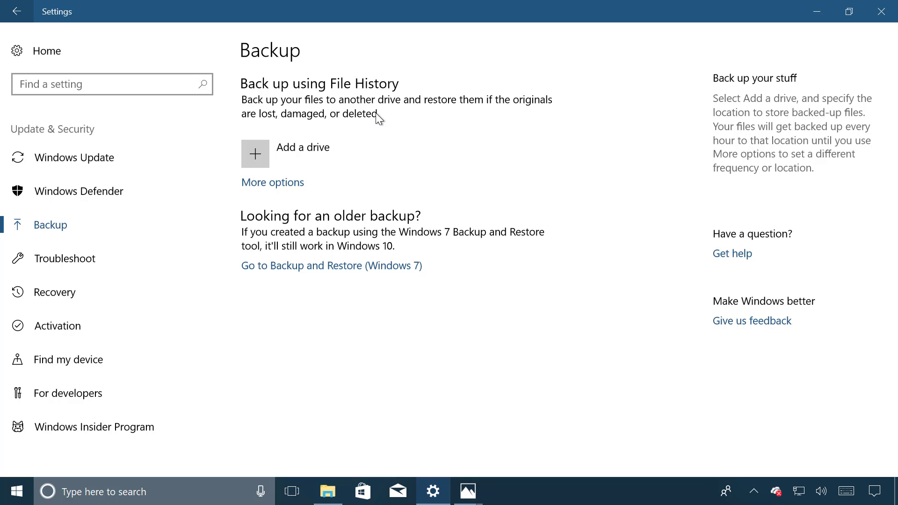
mouse_move(387, 123)
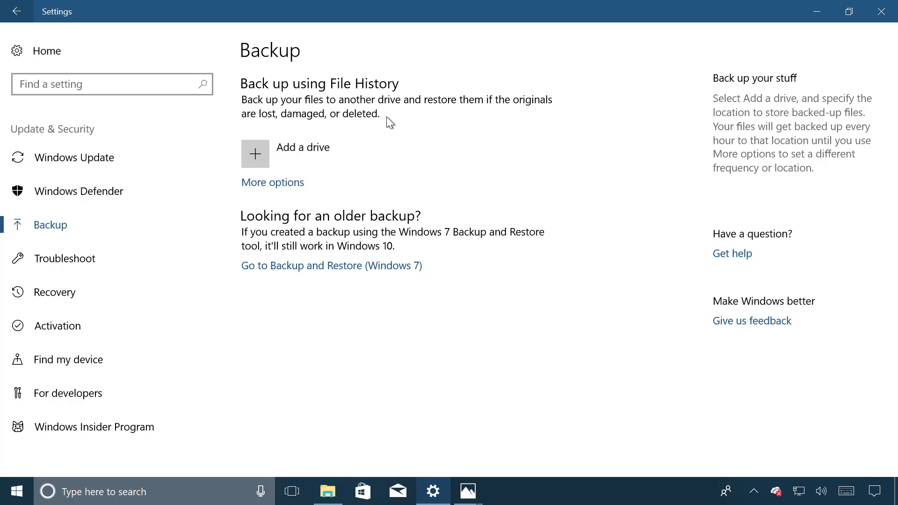
mouse_move(355, 91)
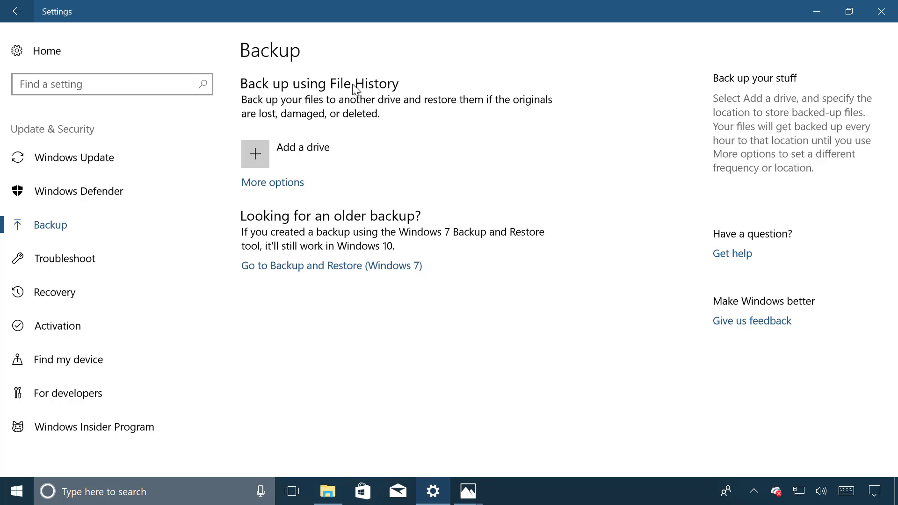
mouse_move(257, 101)
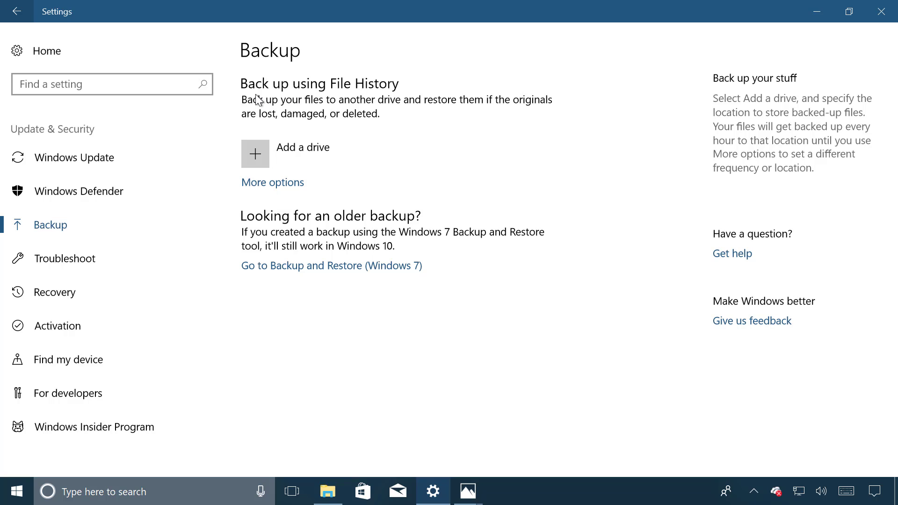
mouse_move(331, 102)
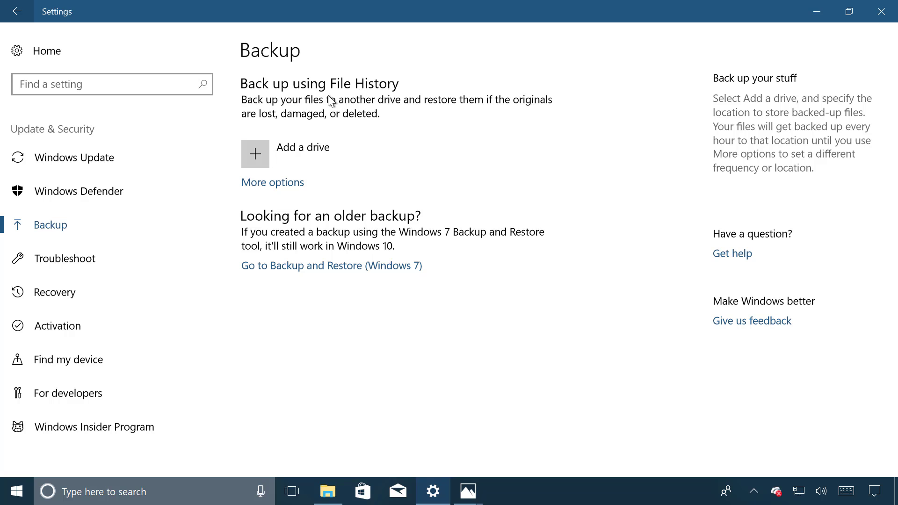
mouse_move(302, 94)
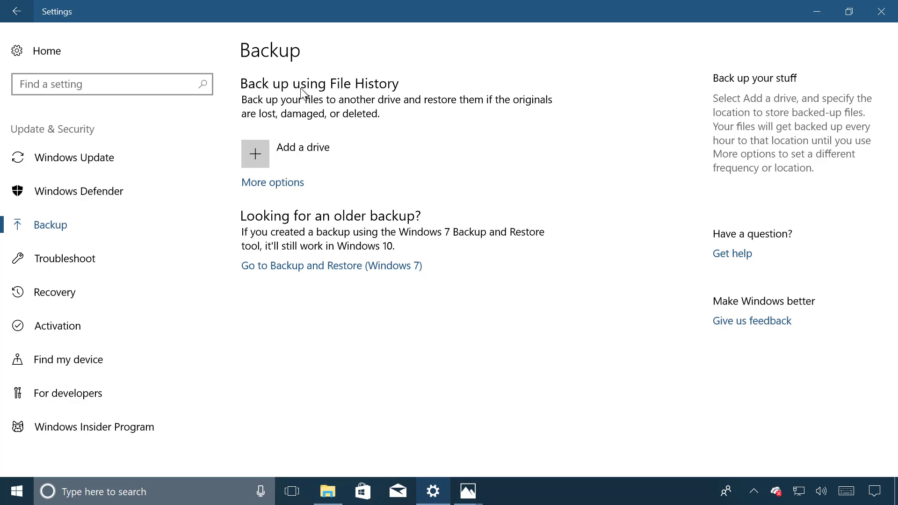
click(17, 10)
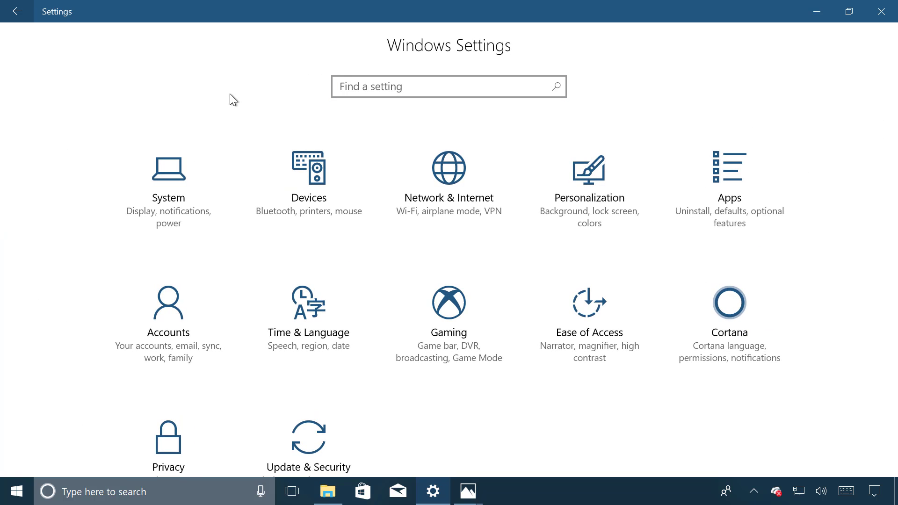
Step: Close the Settings window to reveal the floating-island desktop wallpaper
click(880, 11)
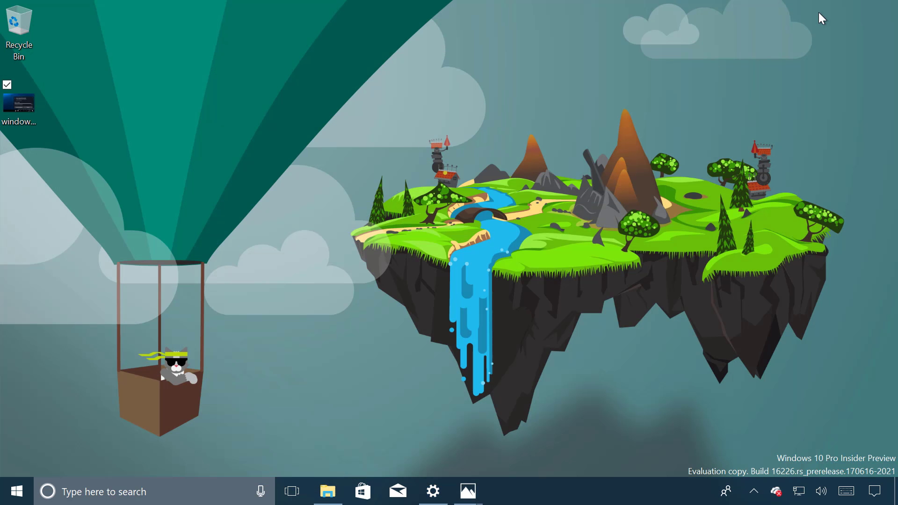
mouse_move(479, 139)
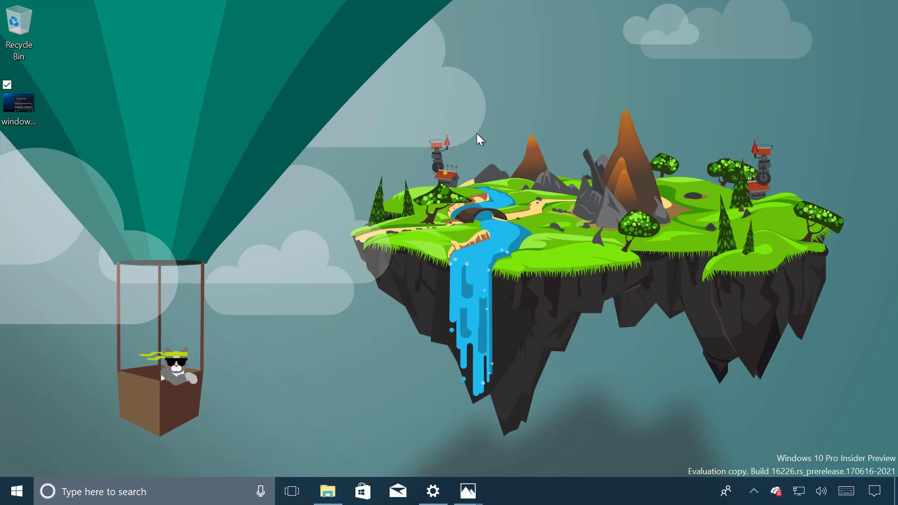